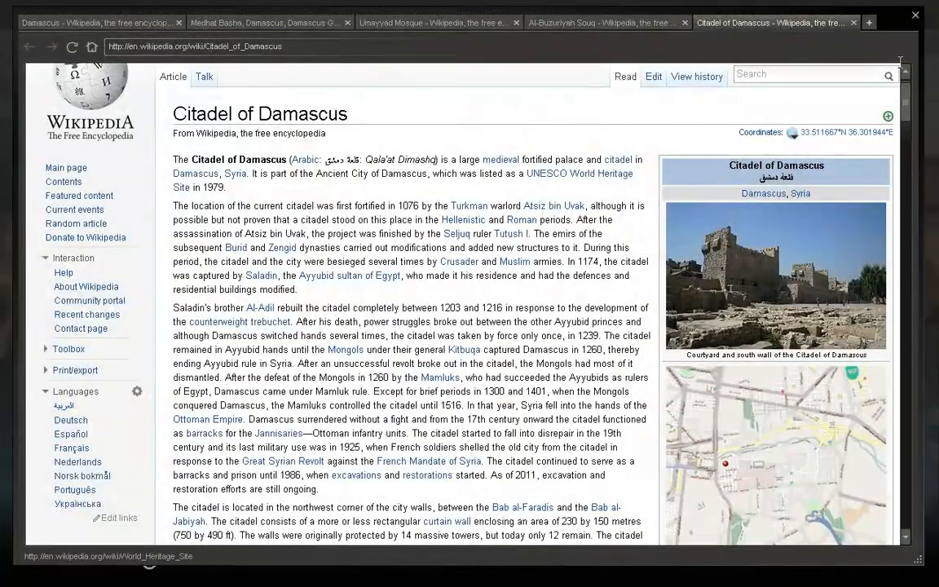
- Return to the Umayyad Mosque article and move back toward its top
click(438, 23)
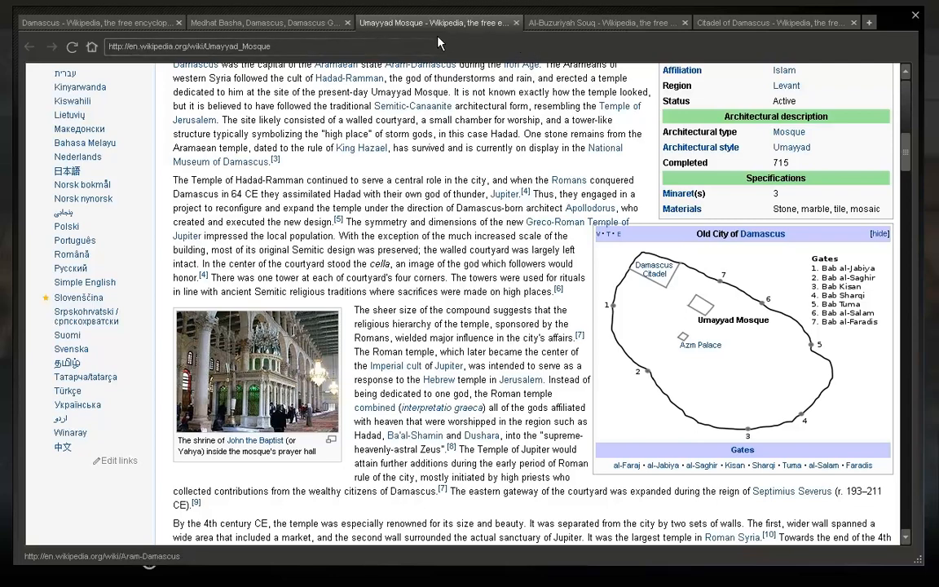
scroll(up, 3)
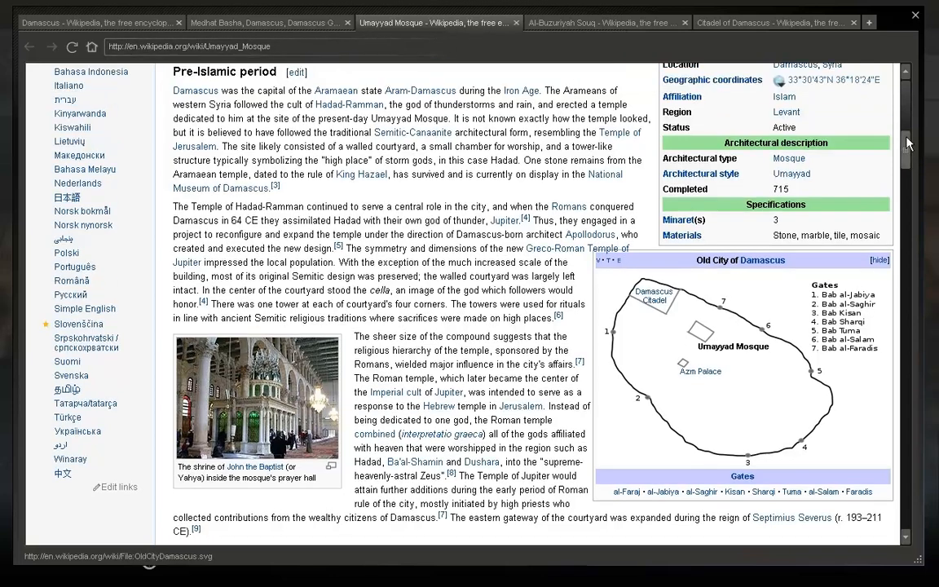
scroll(up, 3)
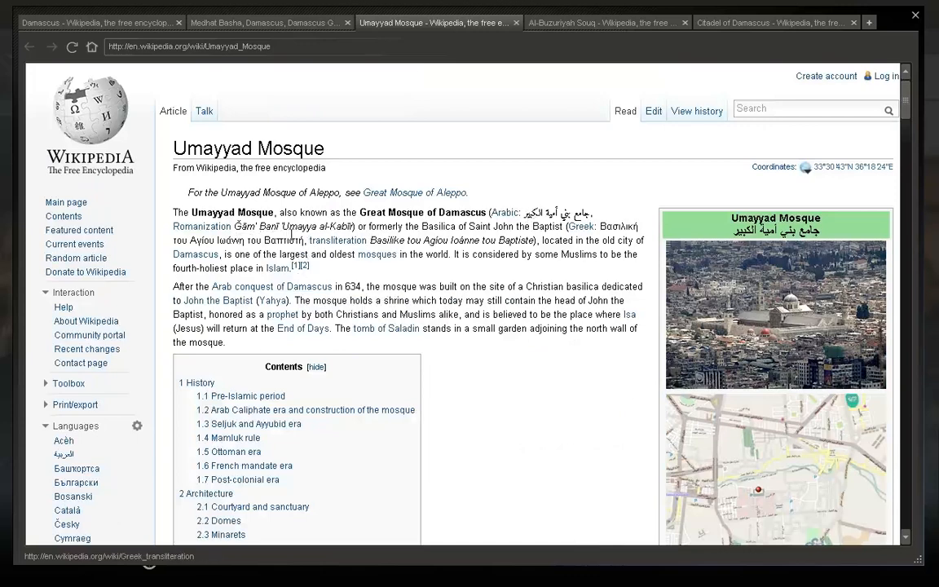
mouse_move(337, 239)
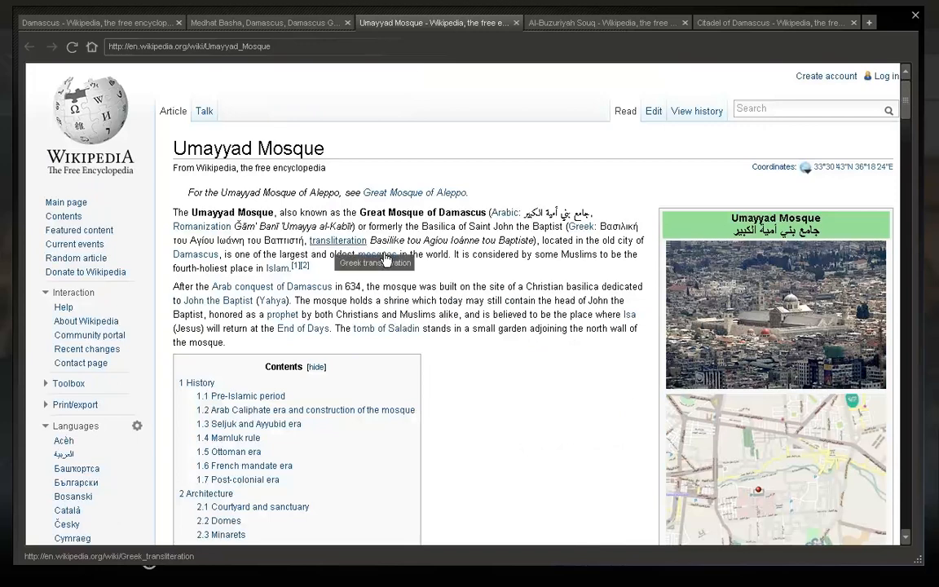
mouse_move(379, 254)
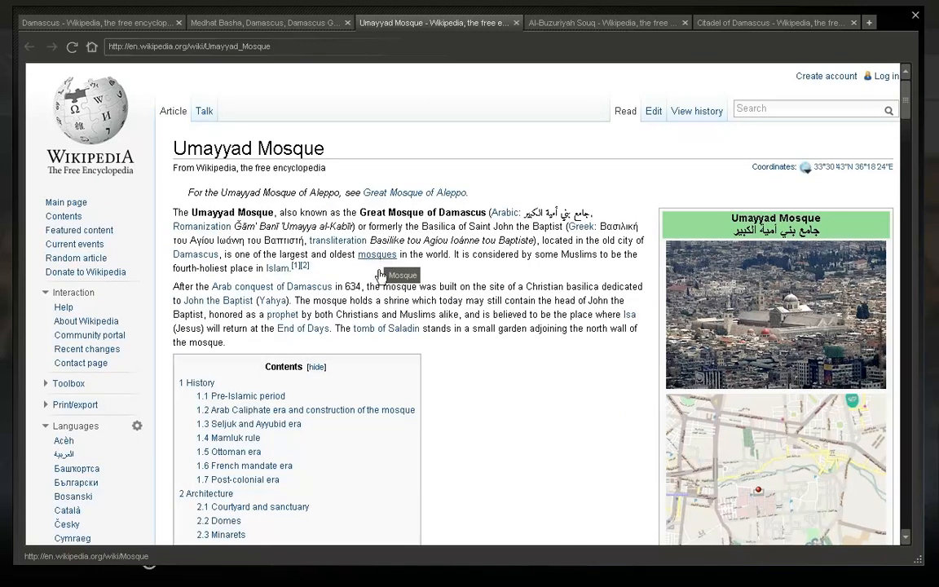
mouse_move(565, 29)
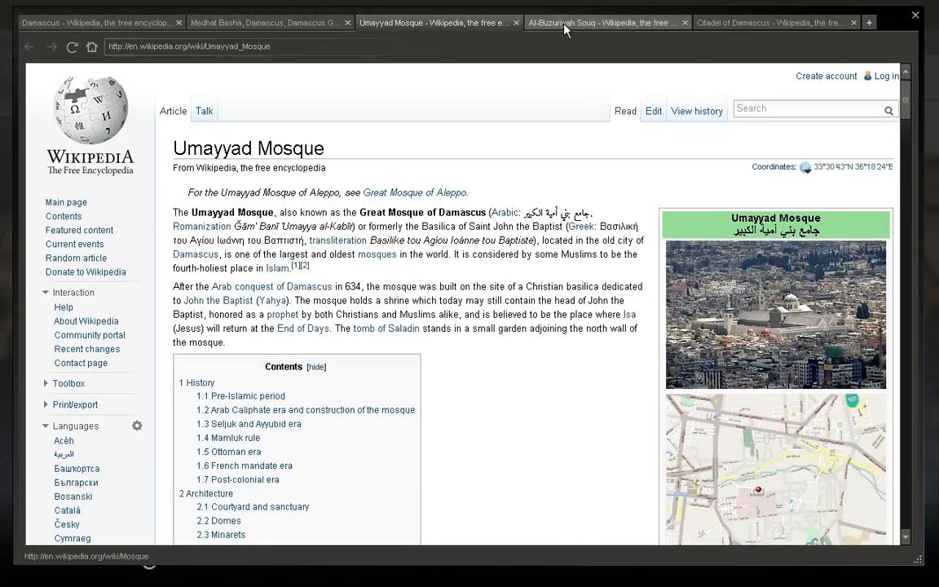
- View the Al-Buzuriyah Souq article, then the Google Maps satellite view of Medhat Basha, Damascus
click(606, 23)
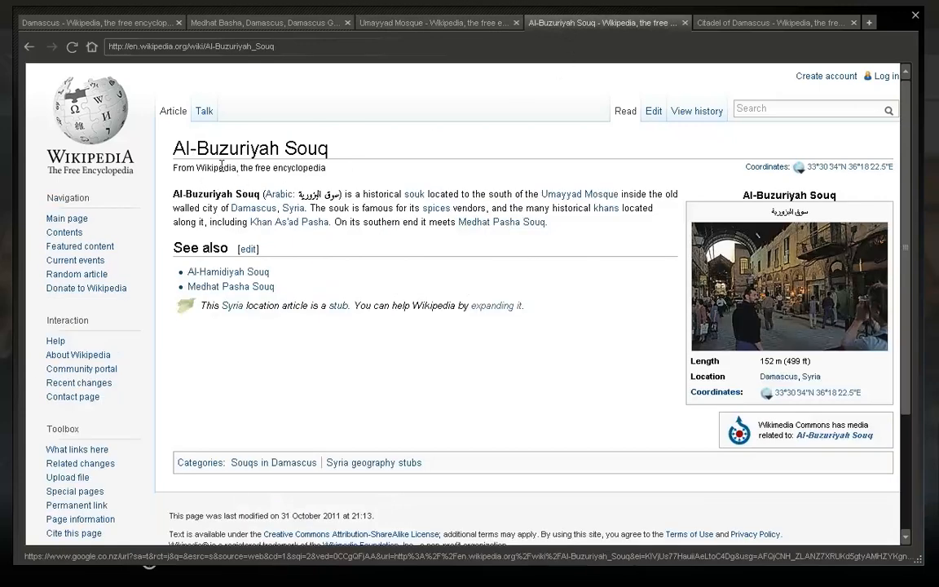
mouse_move(464, 192)
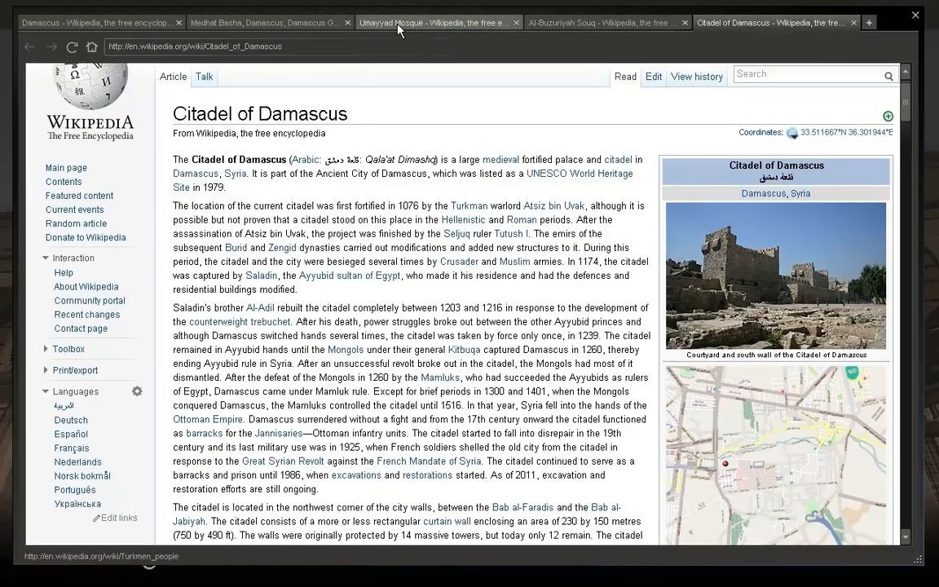
click(269, 23)
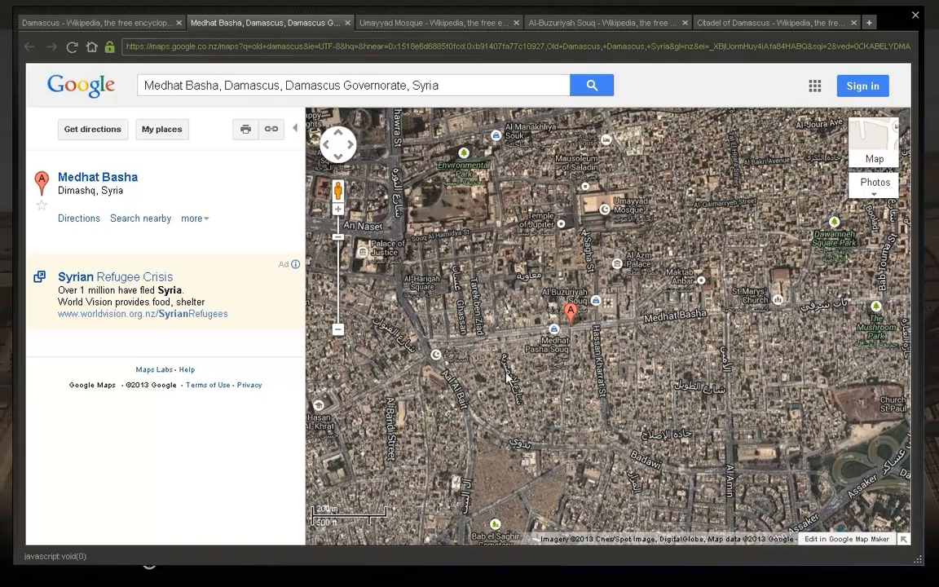
mouse_move(581, 183)
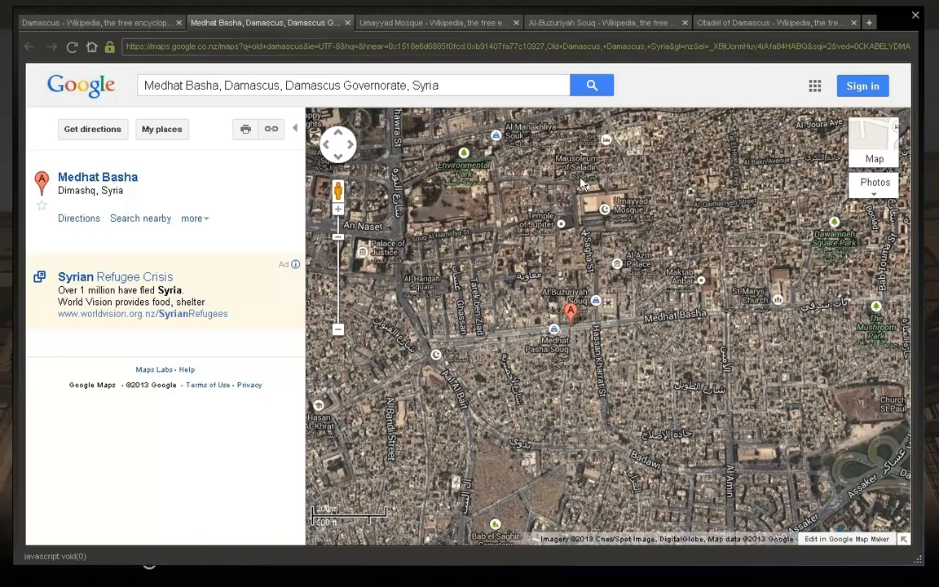
mouse_move(554, 334)
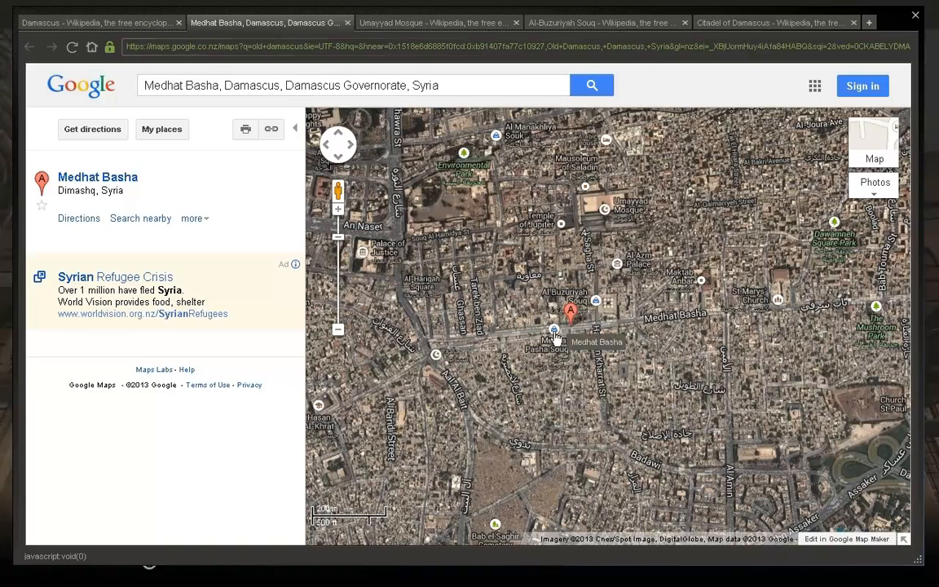
mouse_move(554, 359)
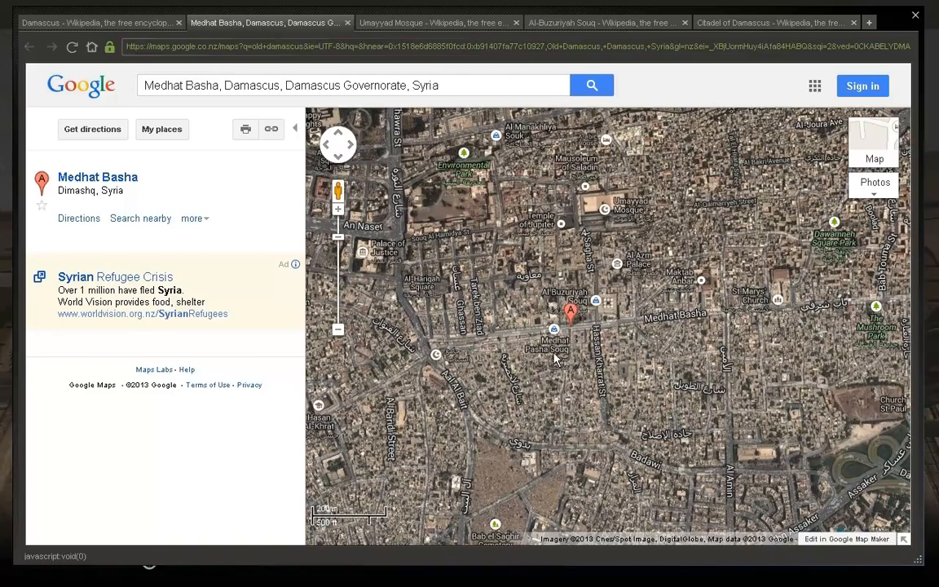
mouse_move(509, 368)
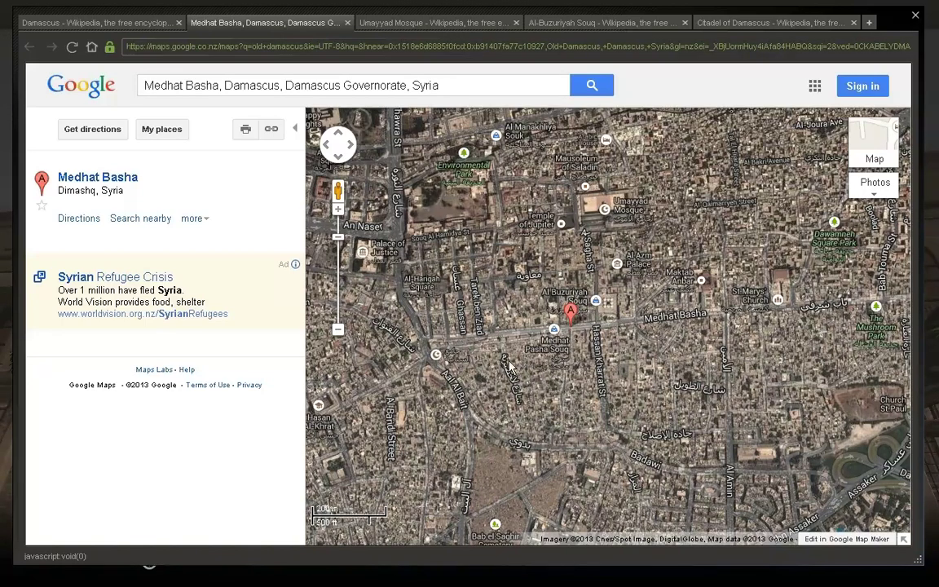
click(438, 23)
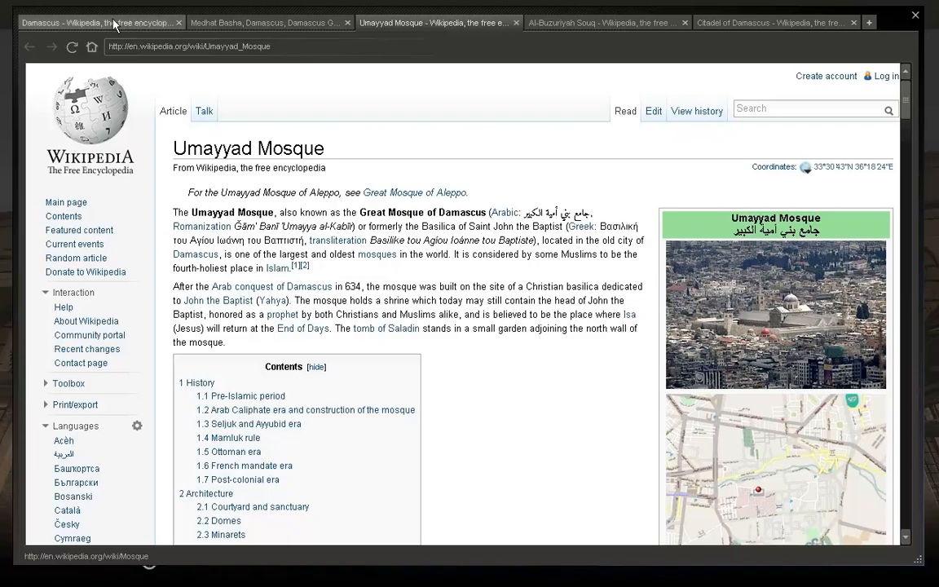
click(98, 23)
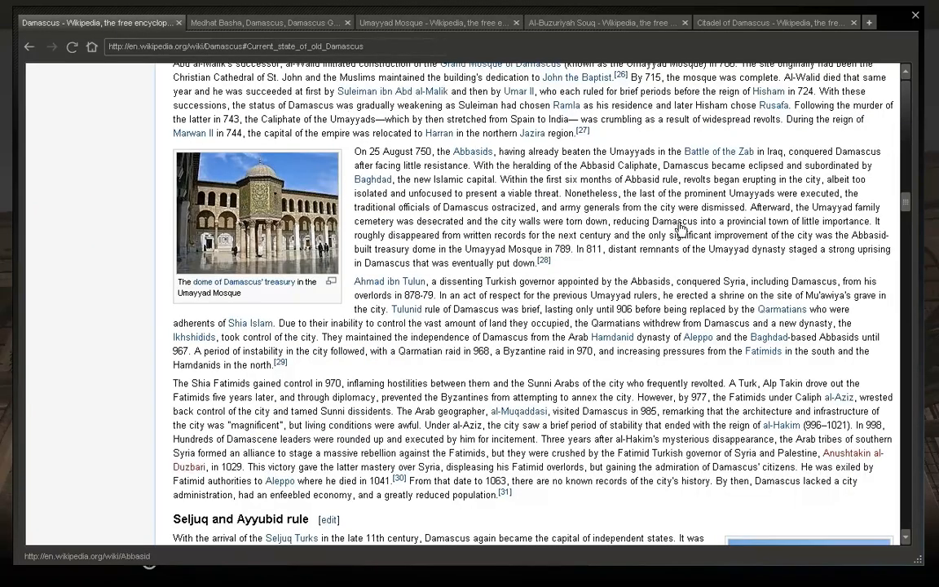
scroll(up, 3)
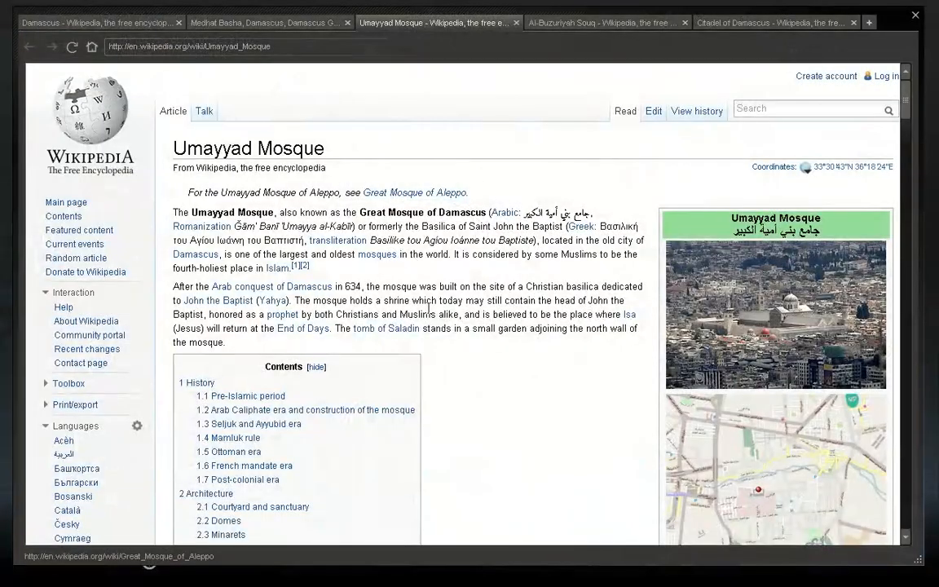
mouse_move(324, 244)
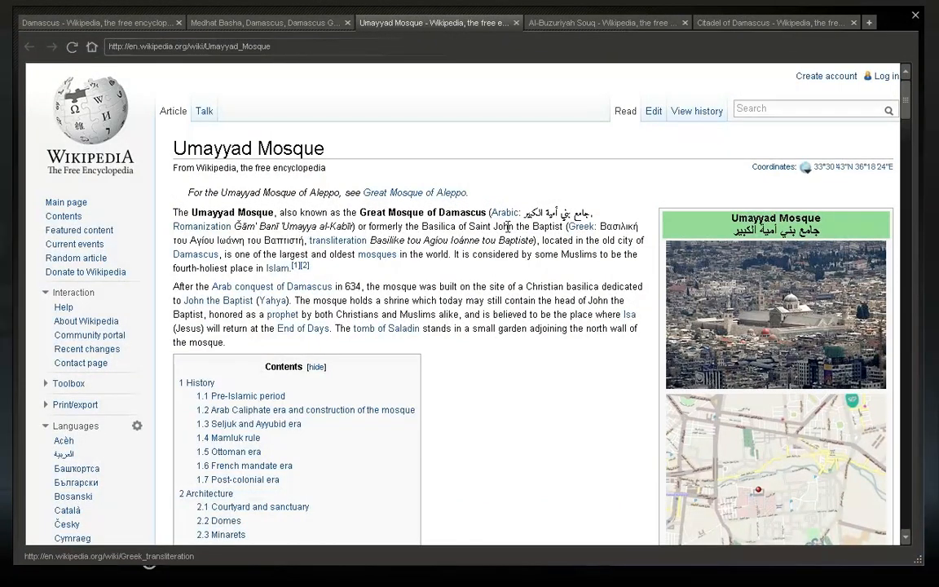
mouse_move(472, 230)
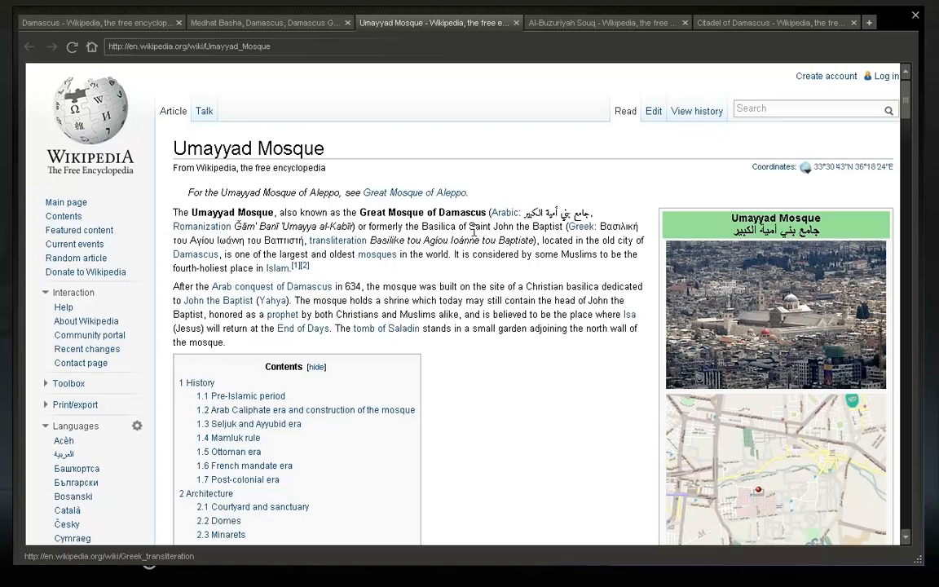
mouse_move(232, 225)
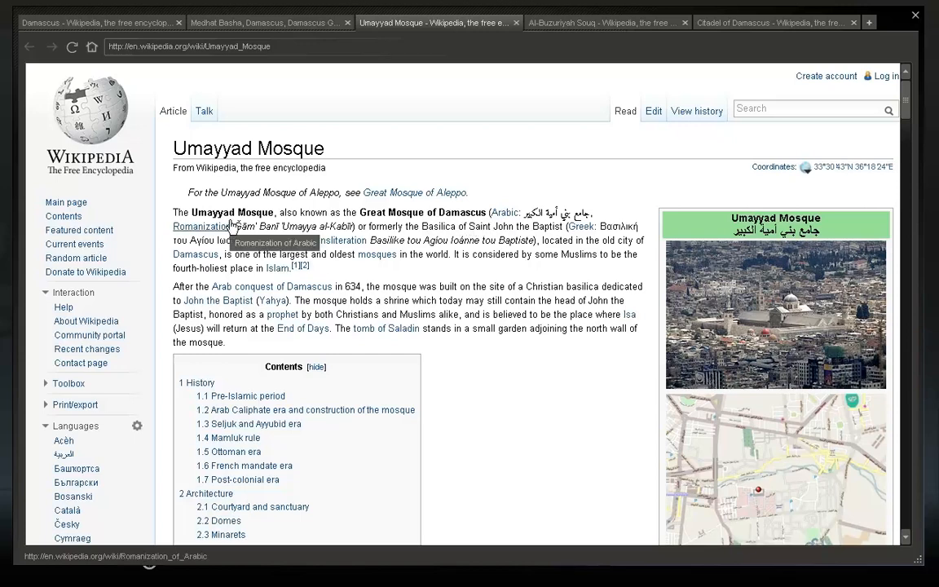
mouse_move(377, 254)
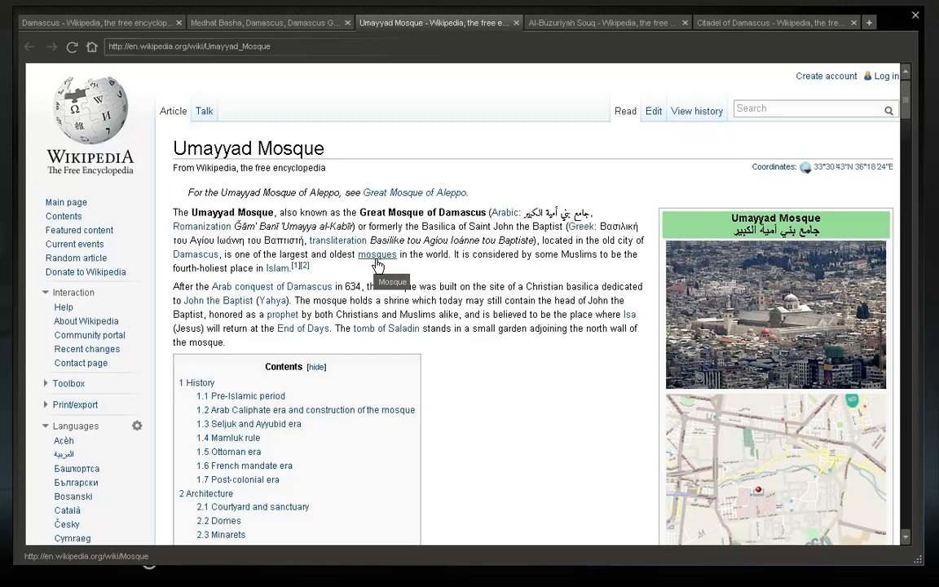
mouse_move(492, 267)
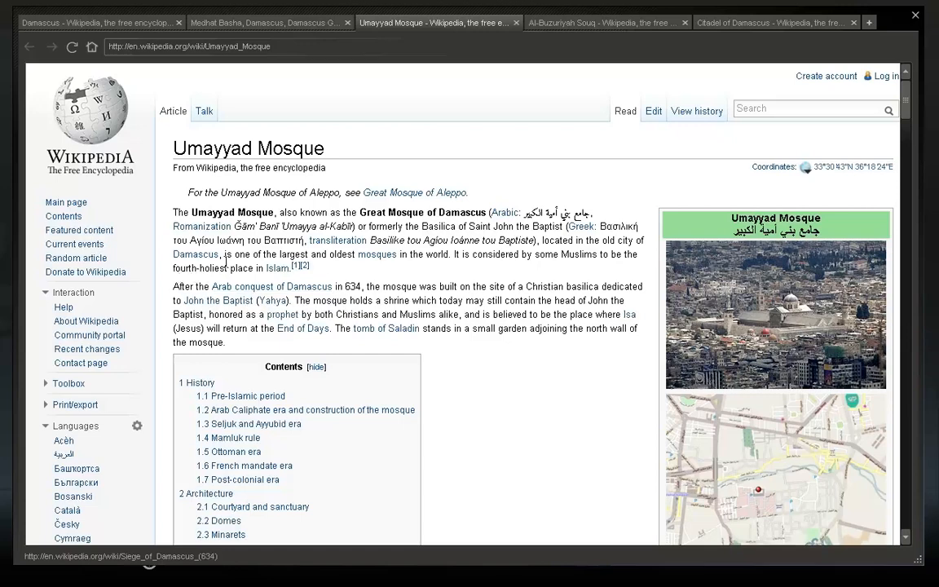
mouse_move(397, 271)
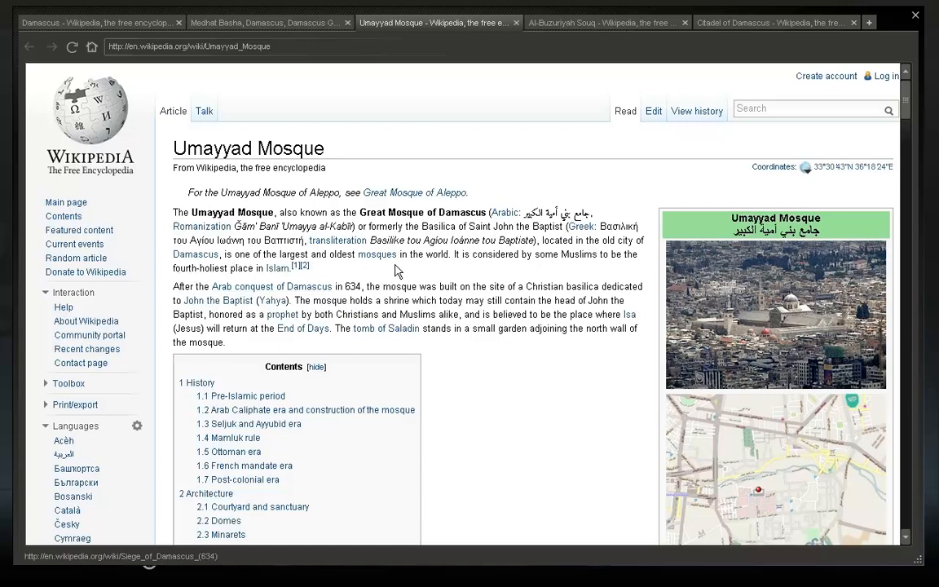
mouse_move(515, 258)
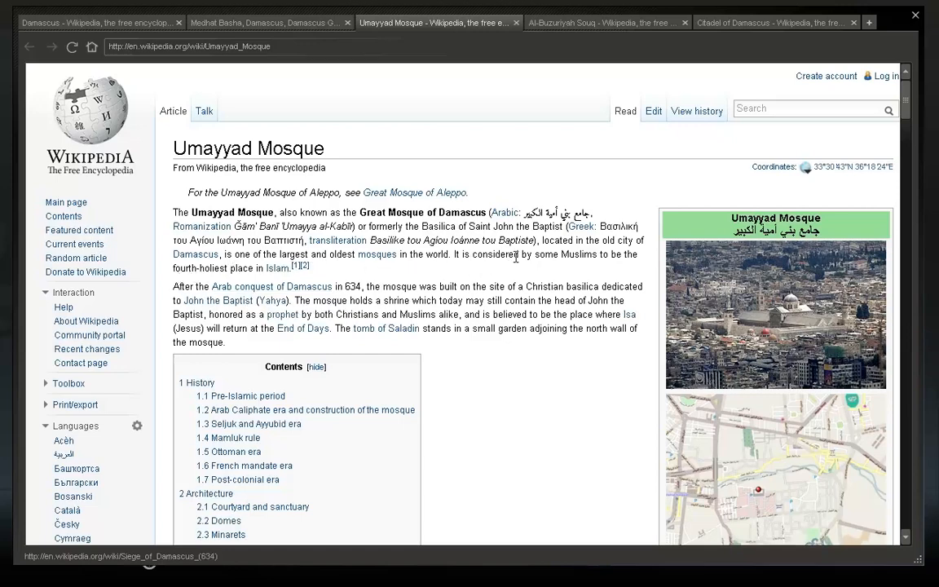
mouse_move(329, 283)
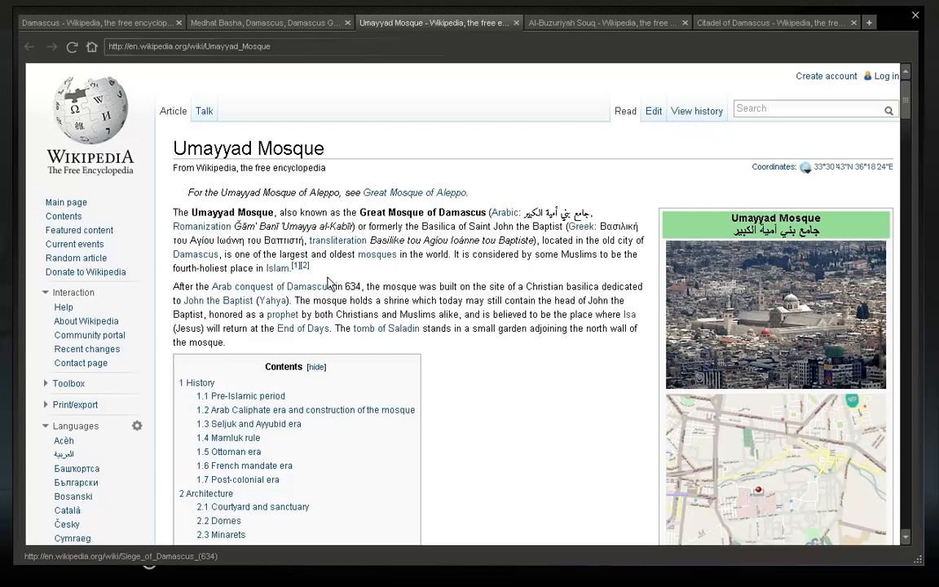
mouse_move(219, 300)
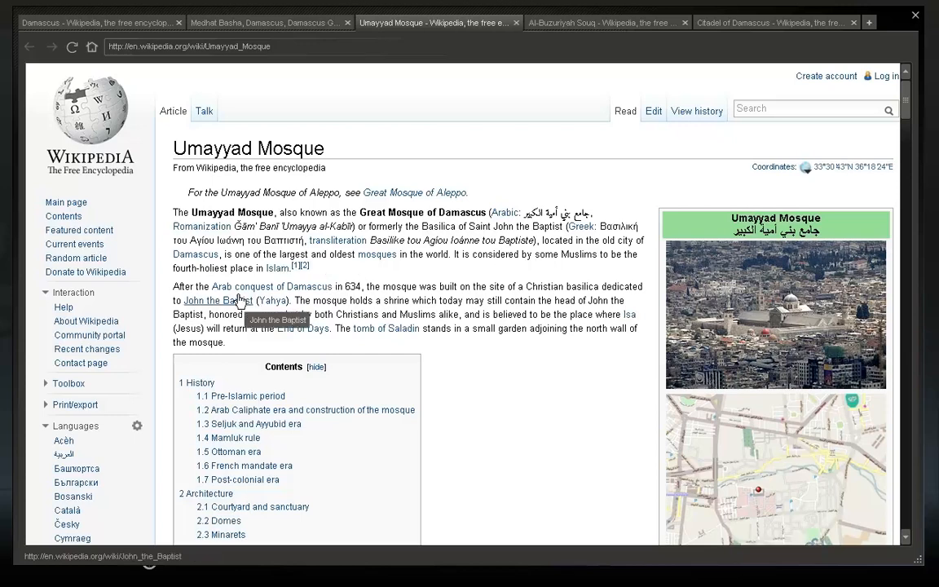
mouse_move(350, 287)
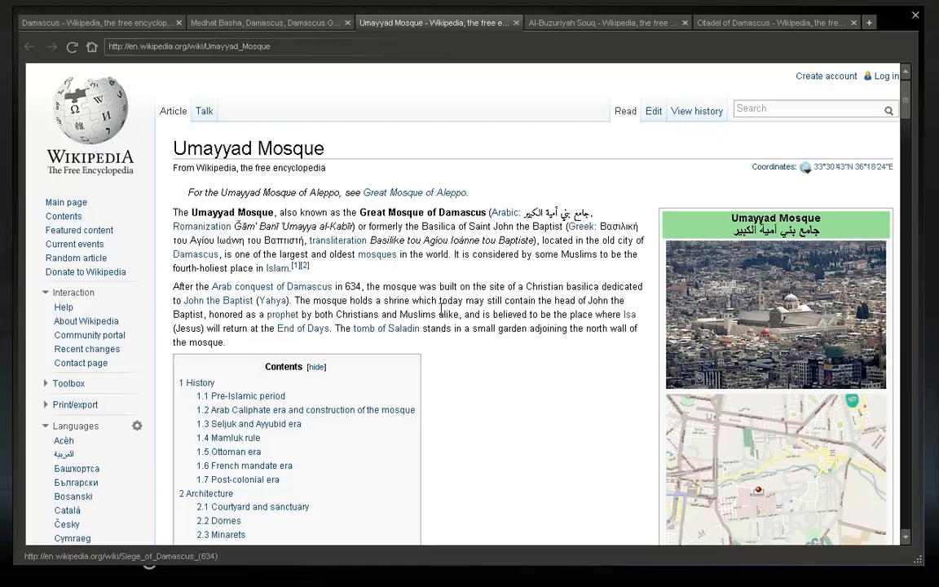
mouse_move(303, 327)
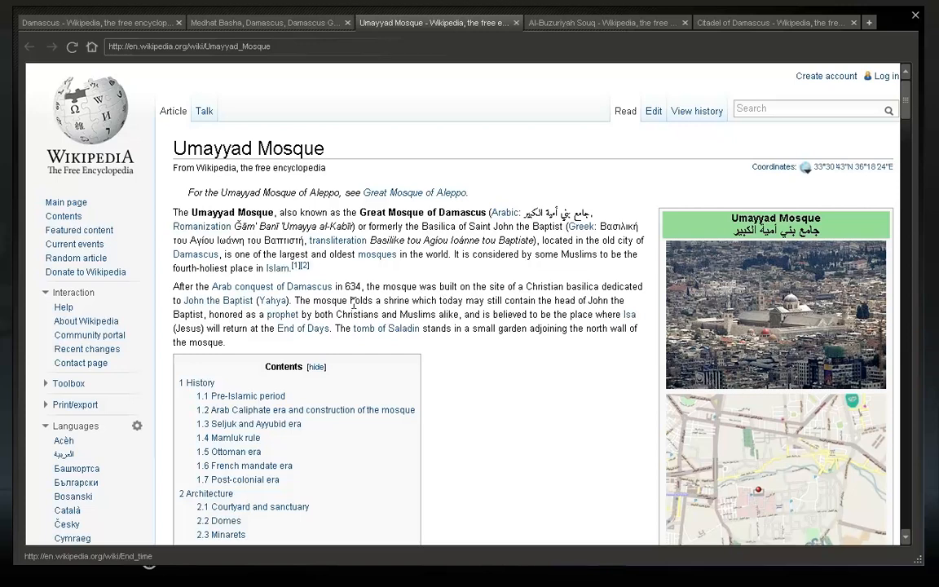
mouse_move(638, 354)
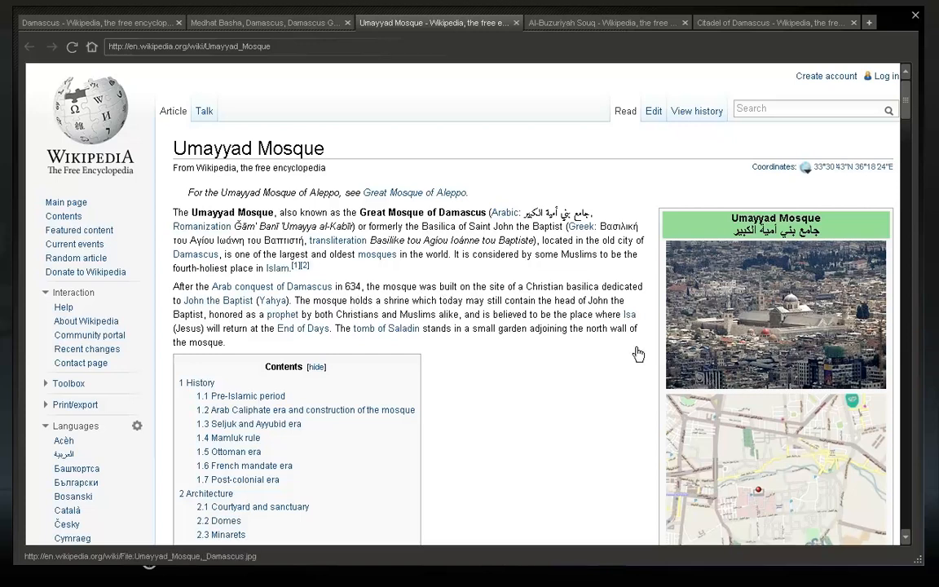
mouse_move(280, 315)
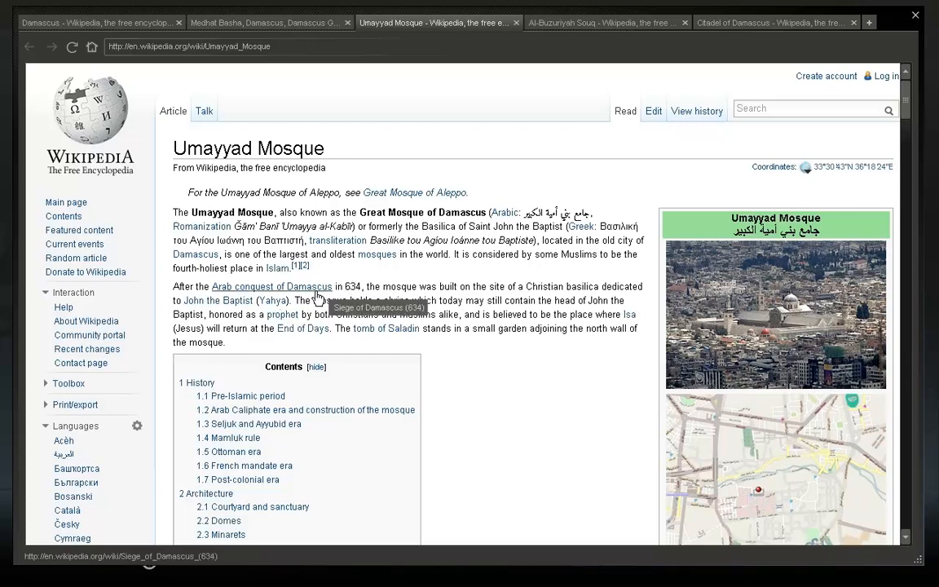
mouse_move(318, 308)
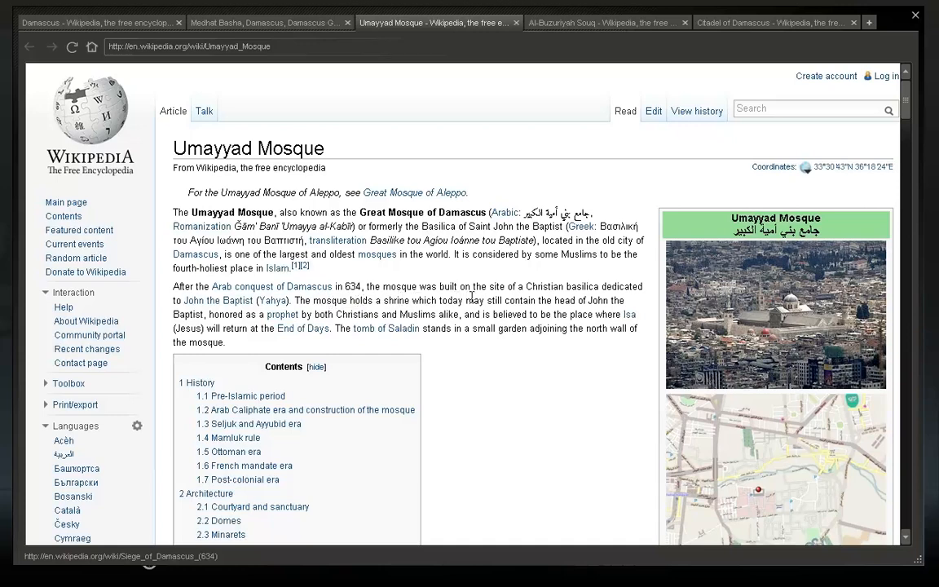
mouse_move(281, 313)
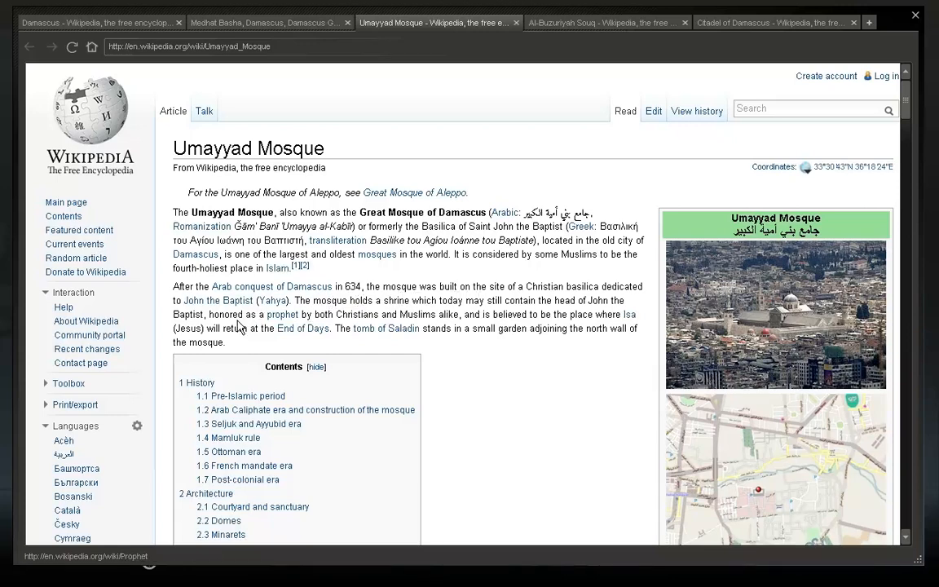
mouse_move(336, 313)
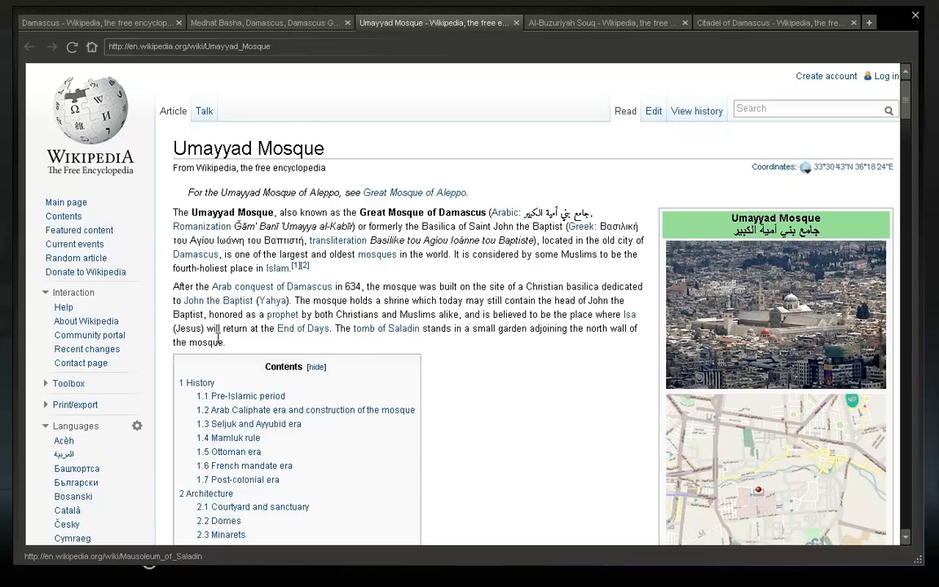
mouse_move(255, 342)
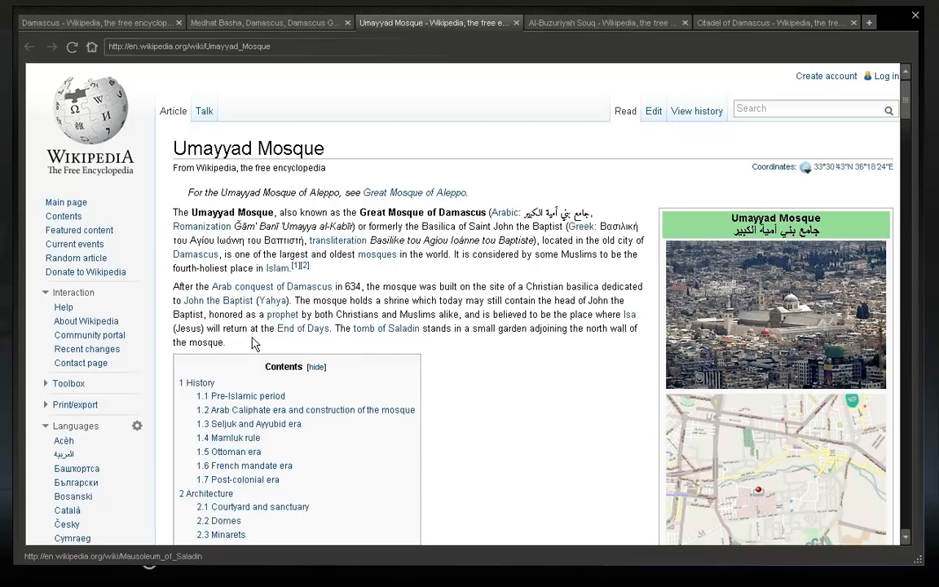
mouse_move(386, 329)
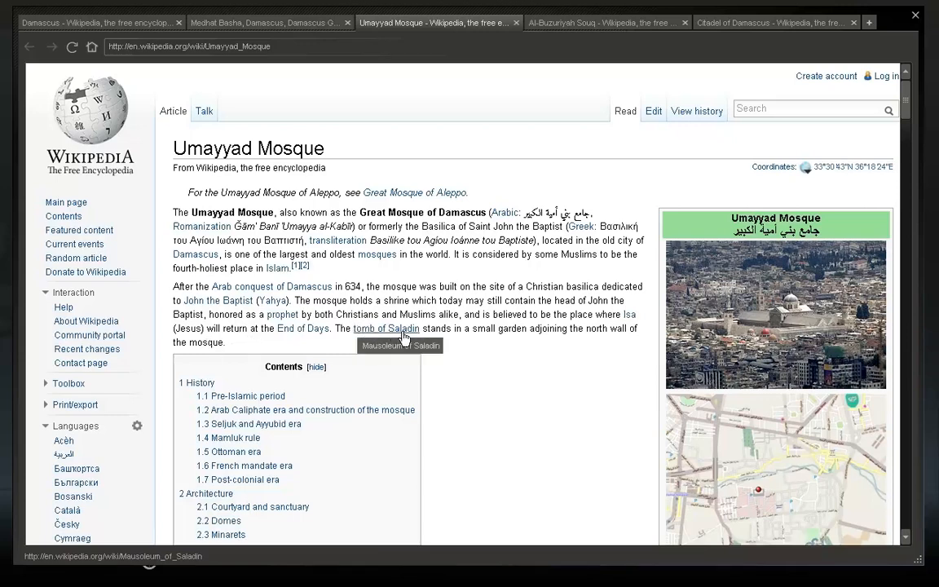
mouse_move(431, 332)
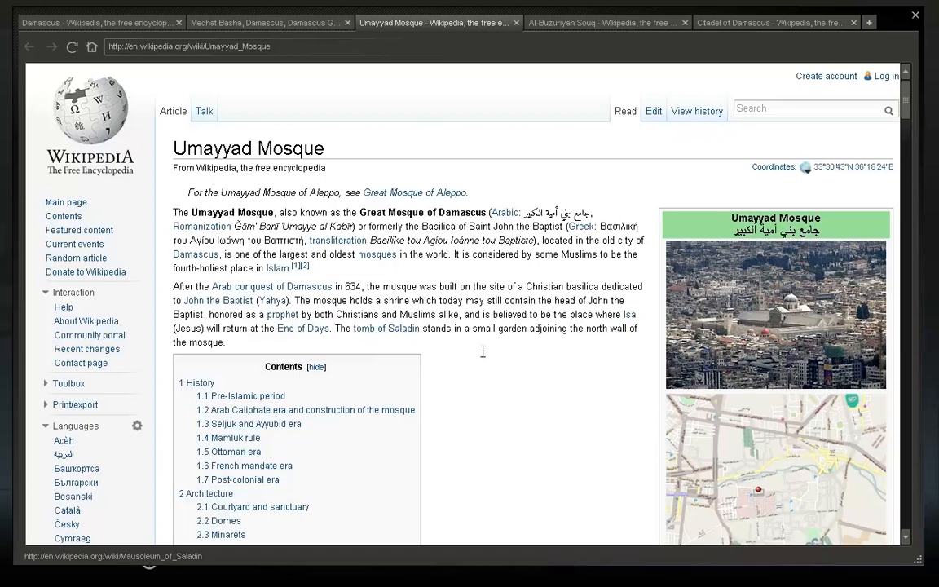
mouse_move(486, 402)
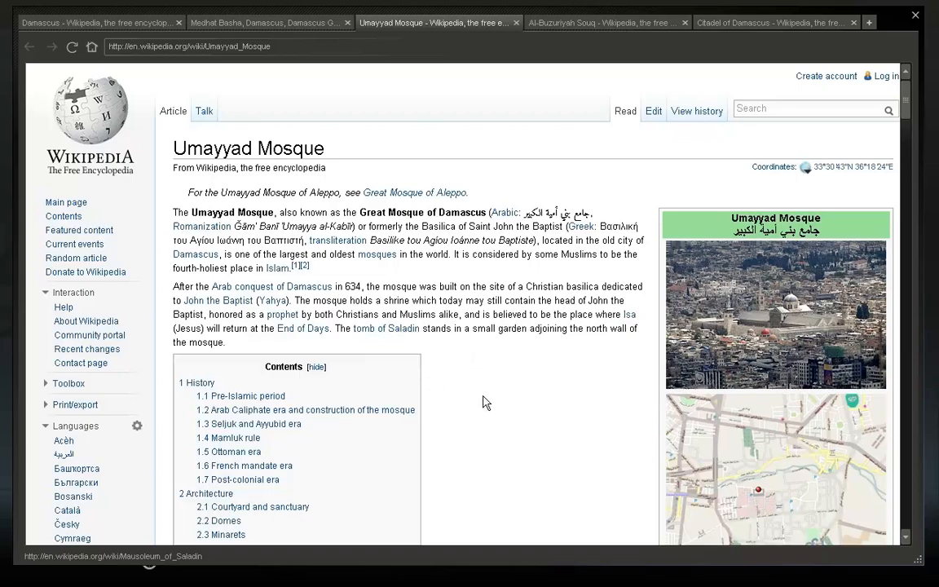
- Scroll past History to the Arab Caliphate era construction section with the Dome of the Clock photo
scroll(down, 3)
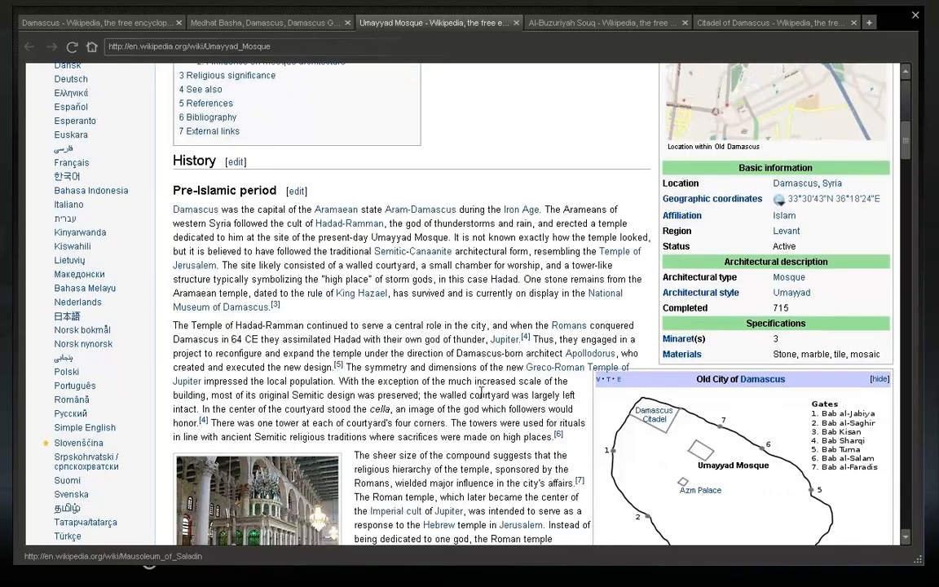
scroll(down, 3)
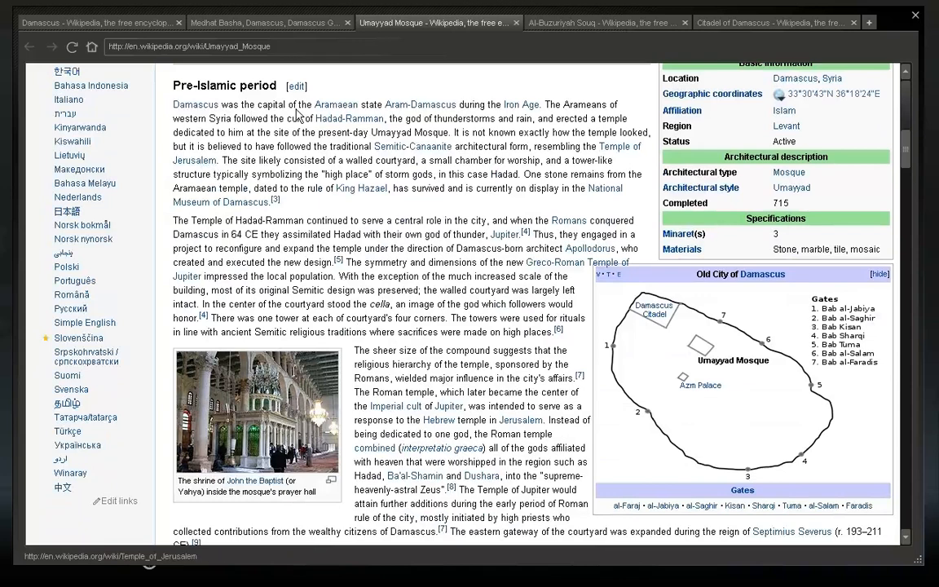
mouse_move(420, 104)
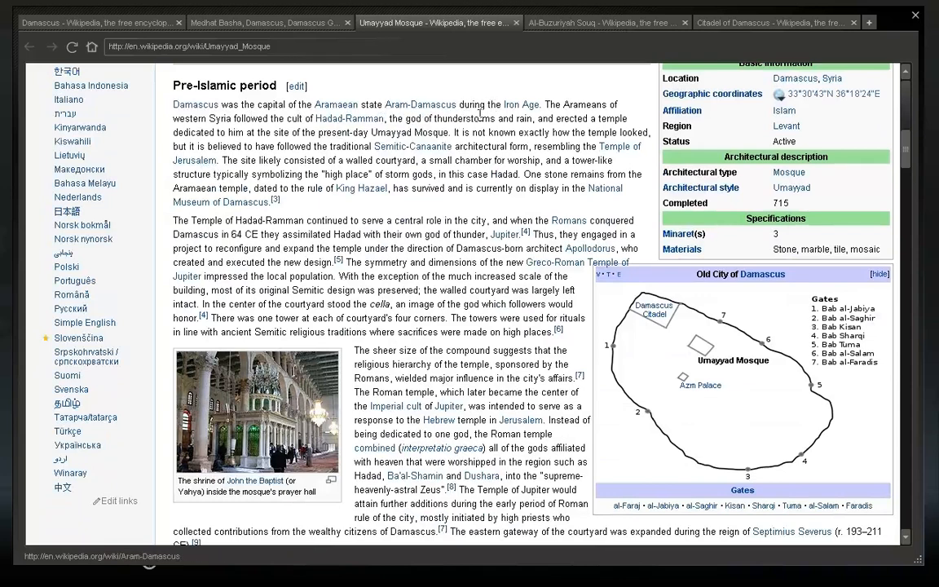
scroll(down, 3)
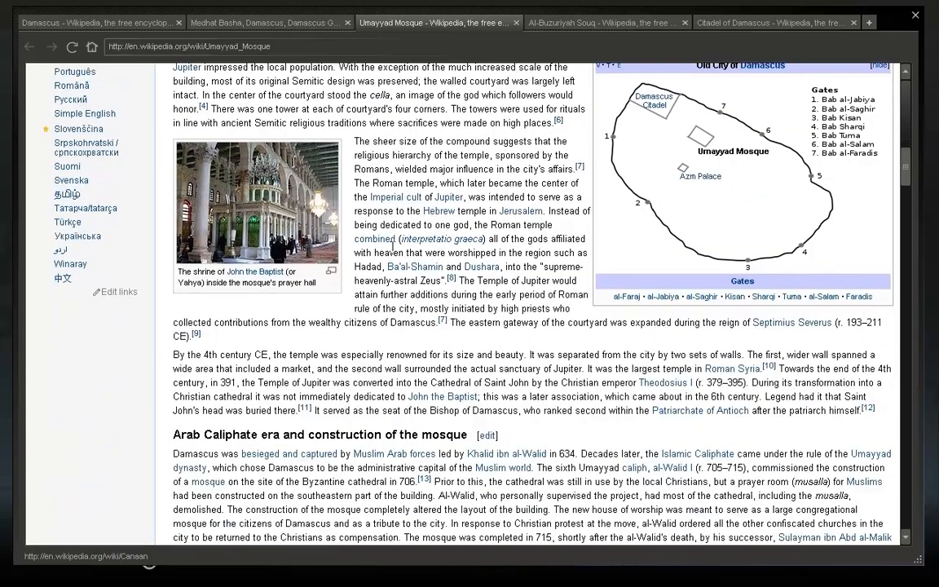
scroll(down, 3)
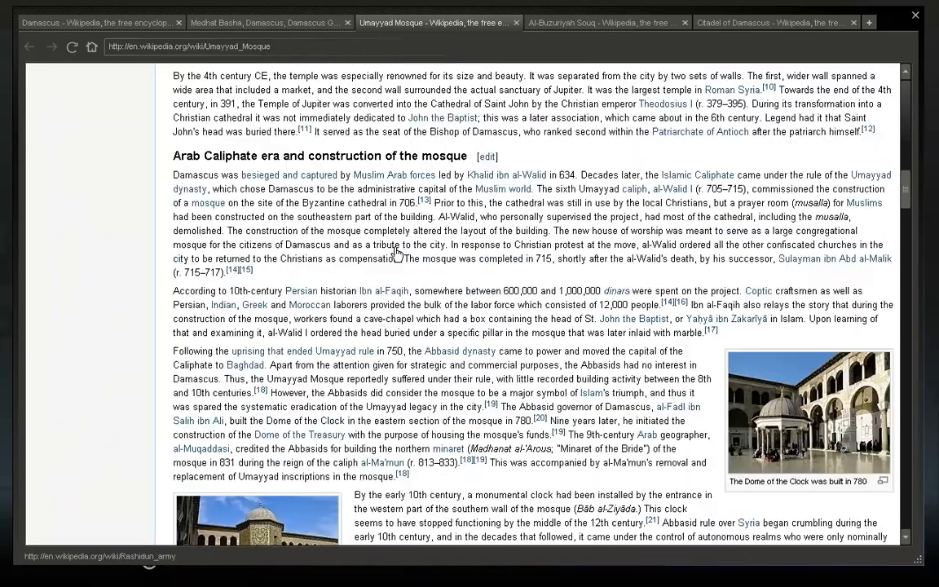
scroll(down, 3)
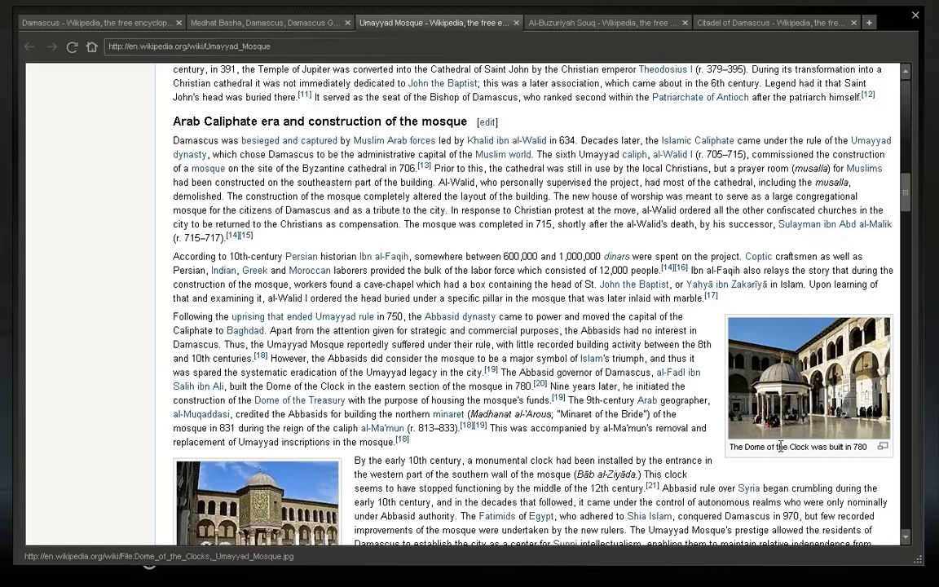
mouse_move(635, 375)
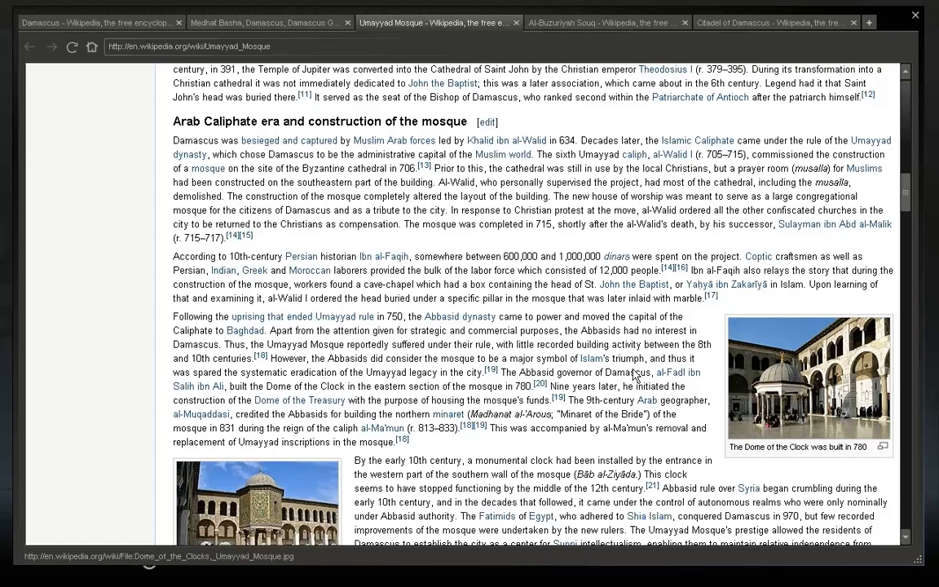
scroll(down, 3)
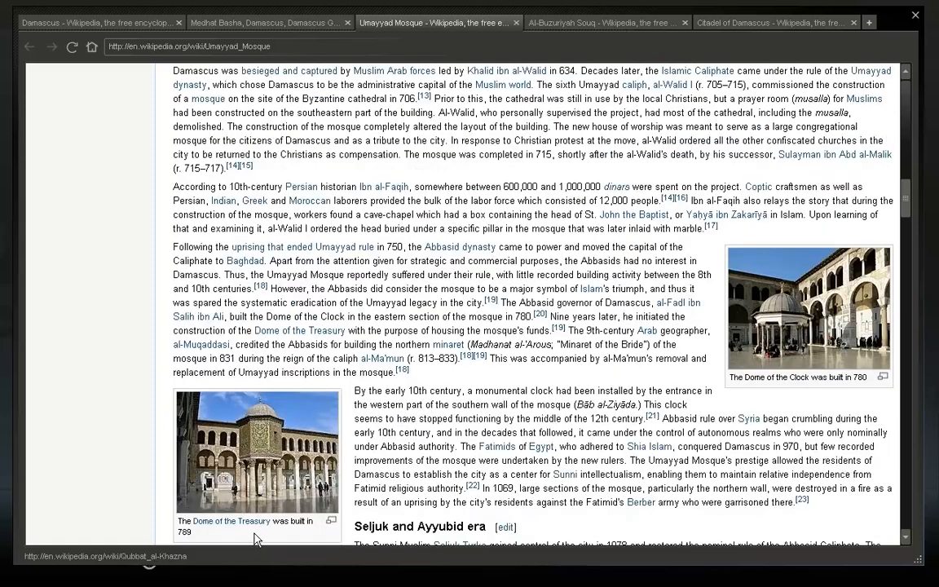
mouse_move(240, 493)
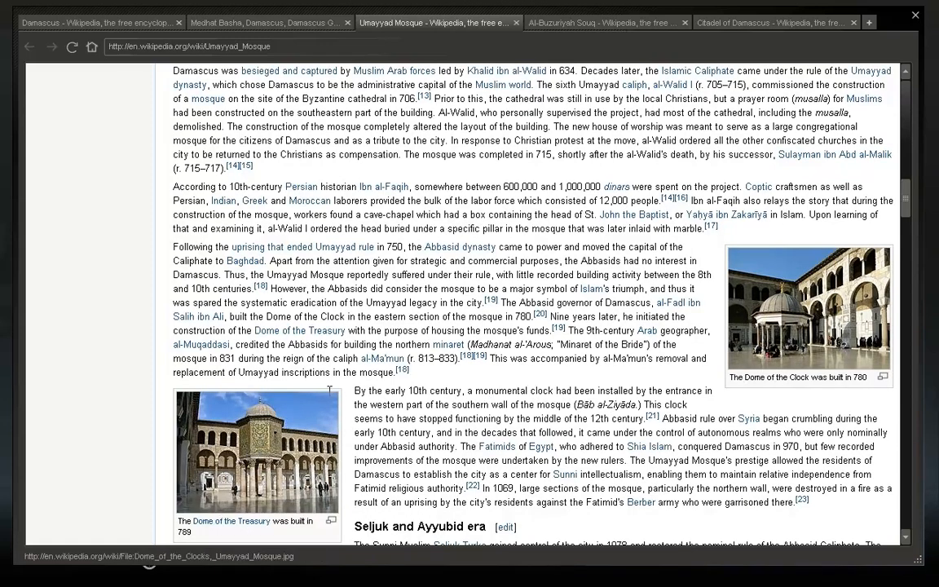
mouse_move(259, 458)
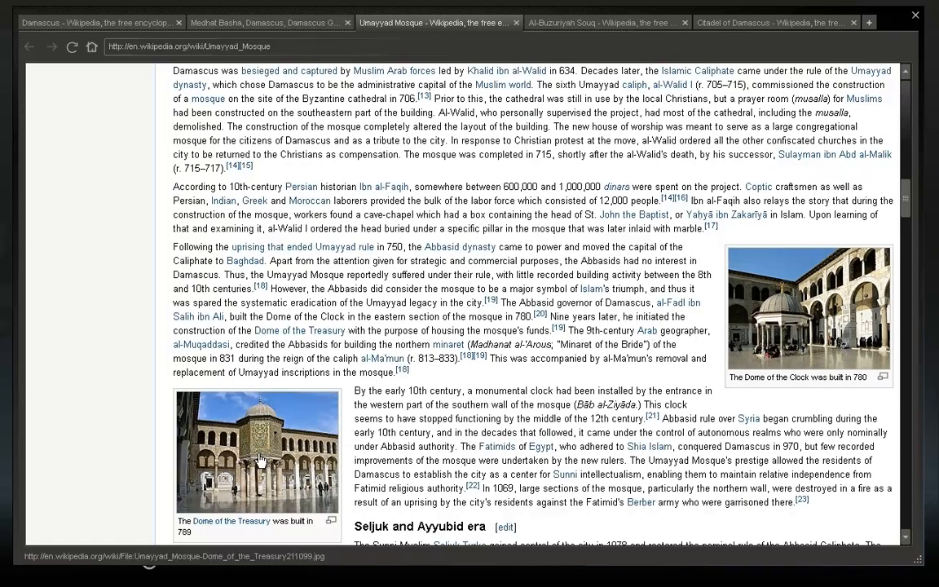
mouse_move(248, 480)
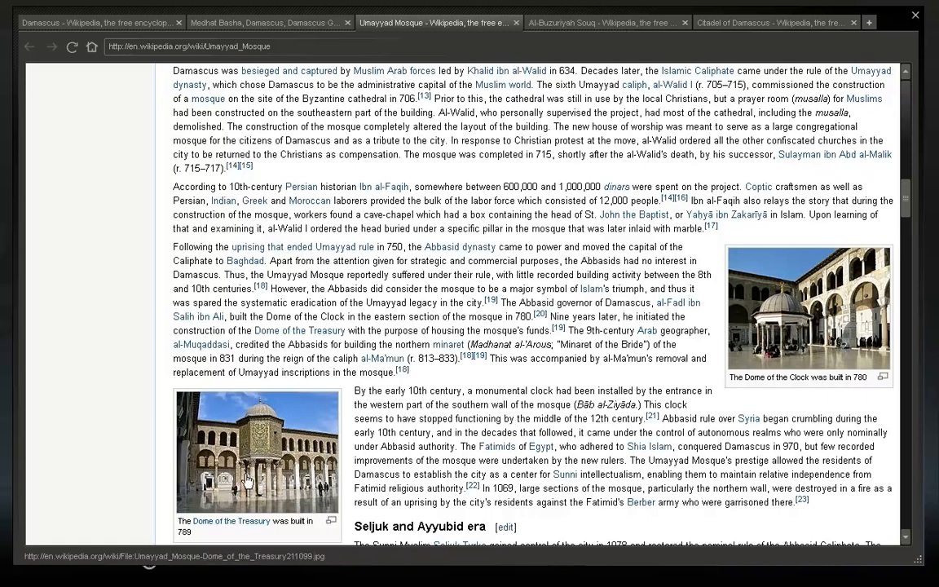
mouse_move(264, 461)
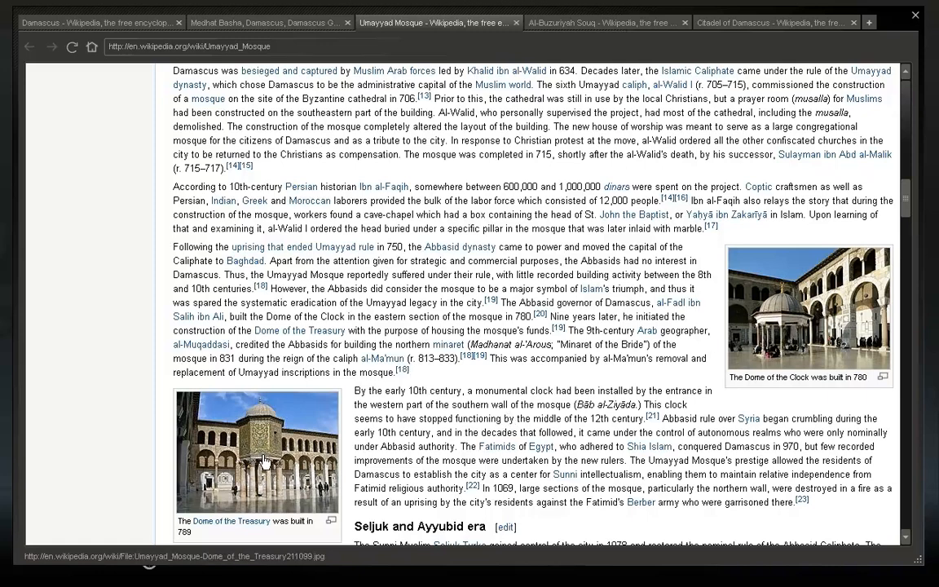
scroll(up, 3)
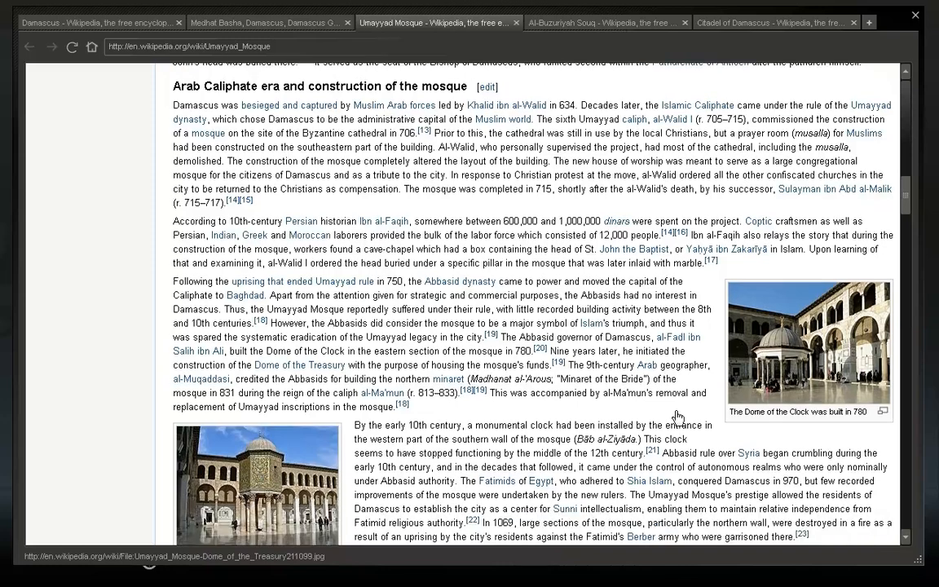
mouse_move(464, 168)
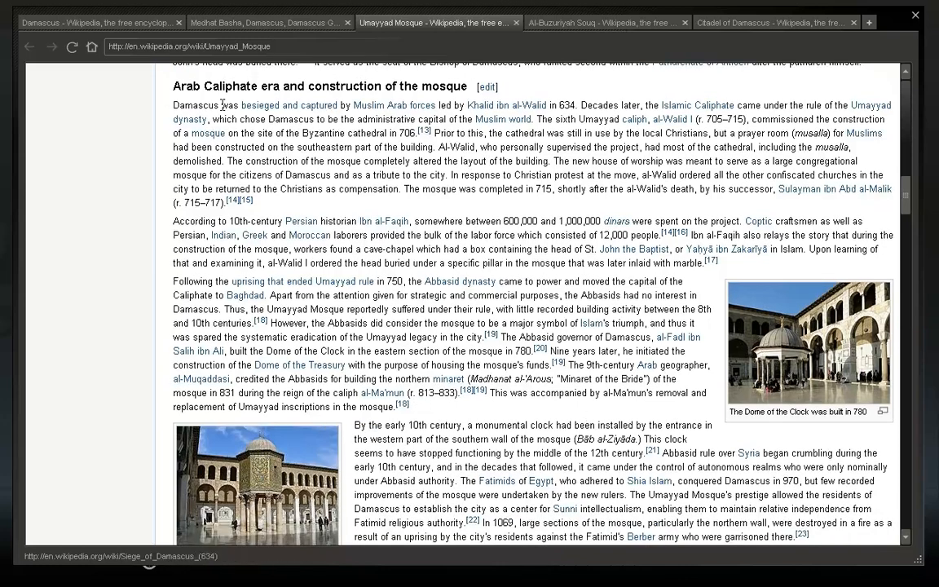
mouse_move(395, 104)
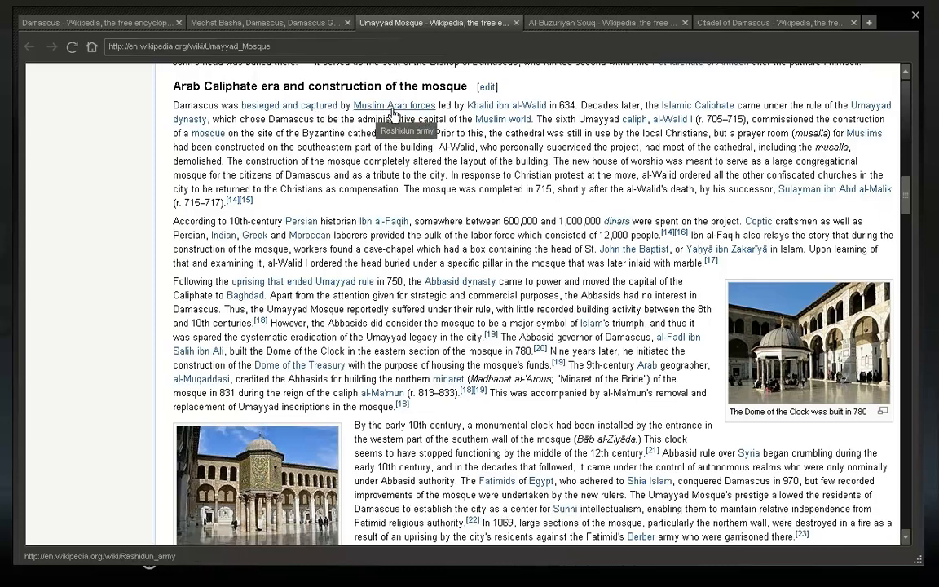
mouse_move(505, 104)
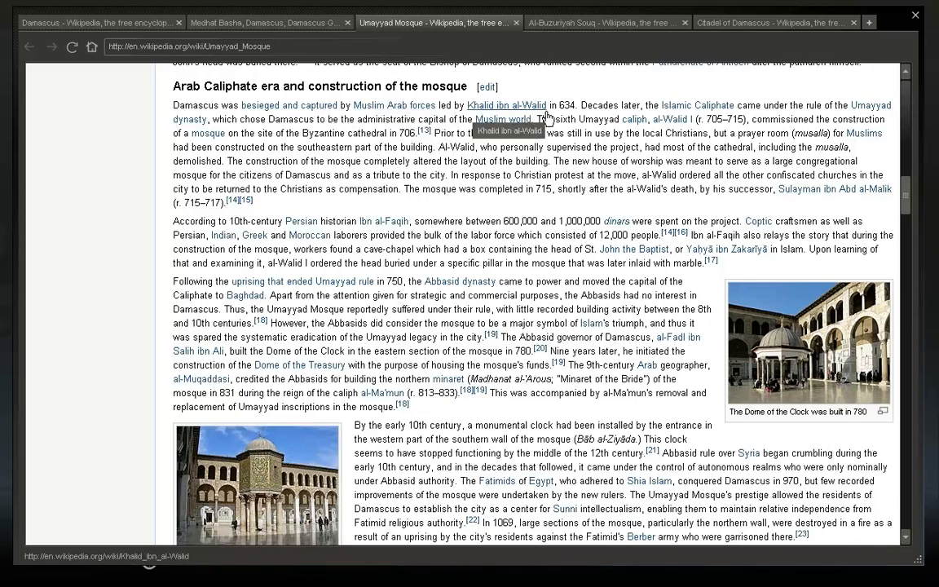
mouse_move(560, 114)
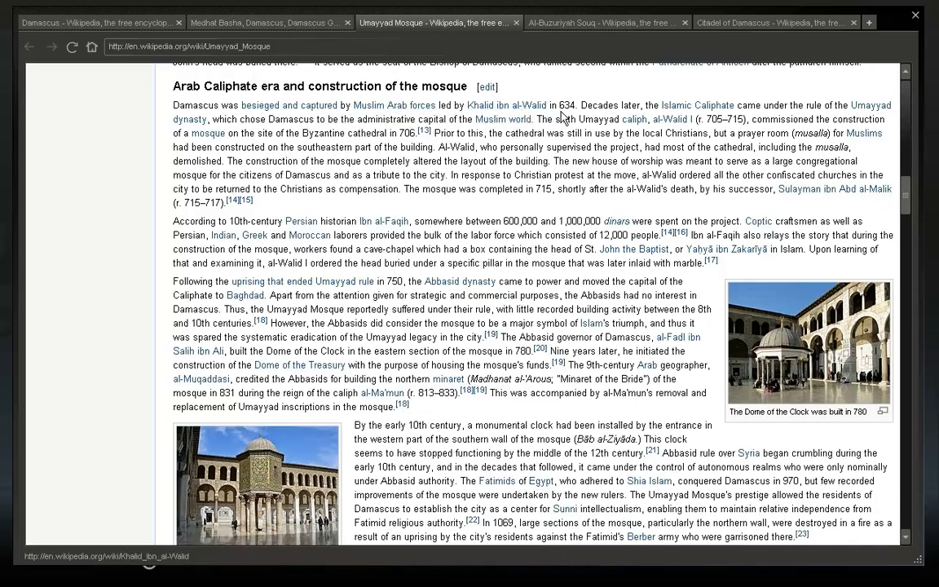
mouse_move(318, 276)
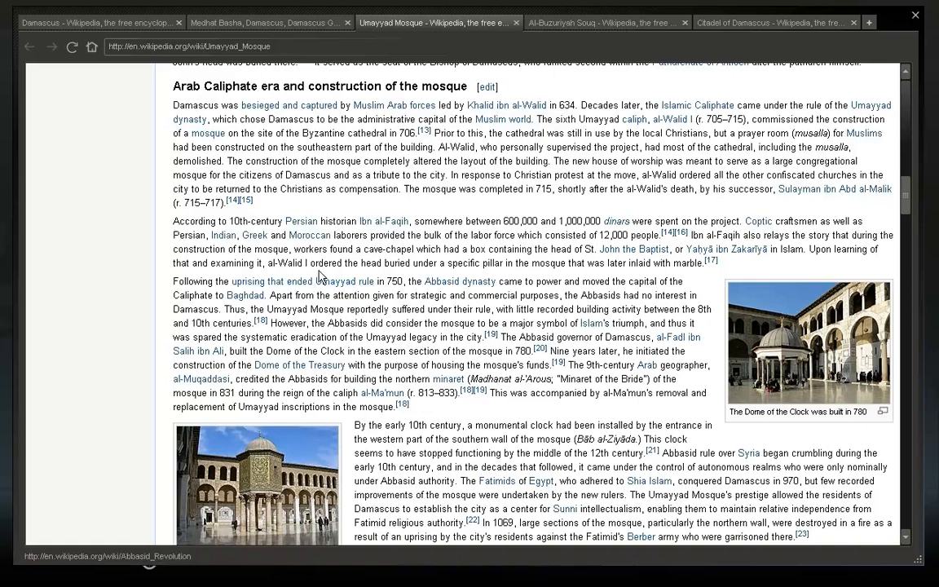
mouse_move(671, 119)
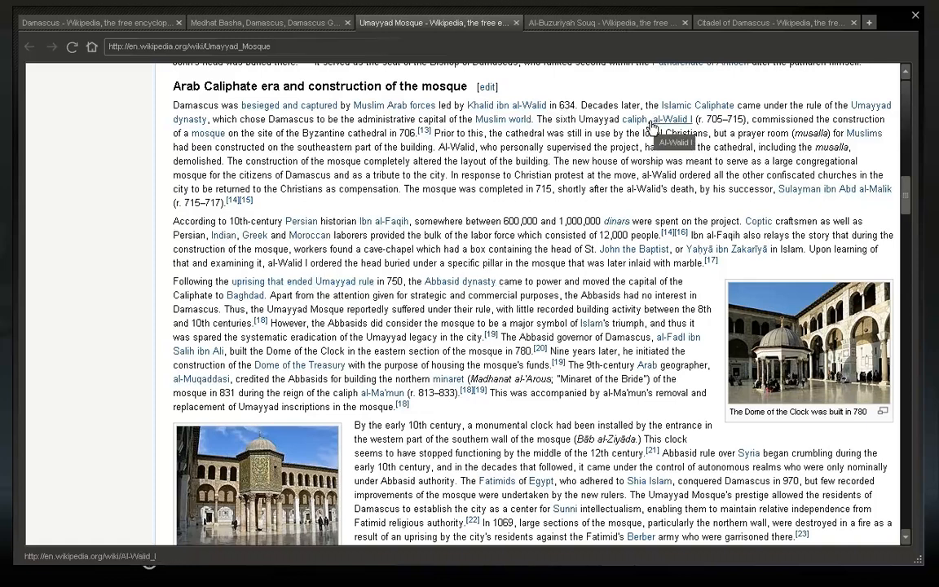
mouse_move(447, 202)
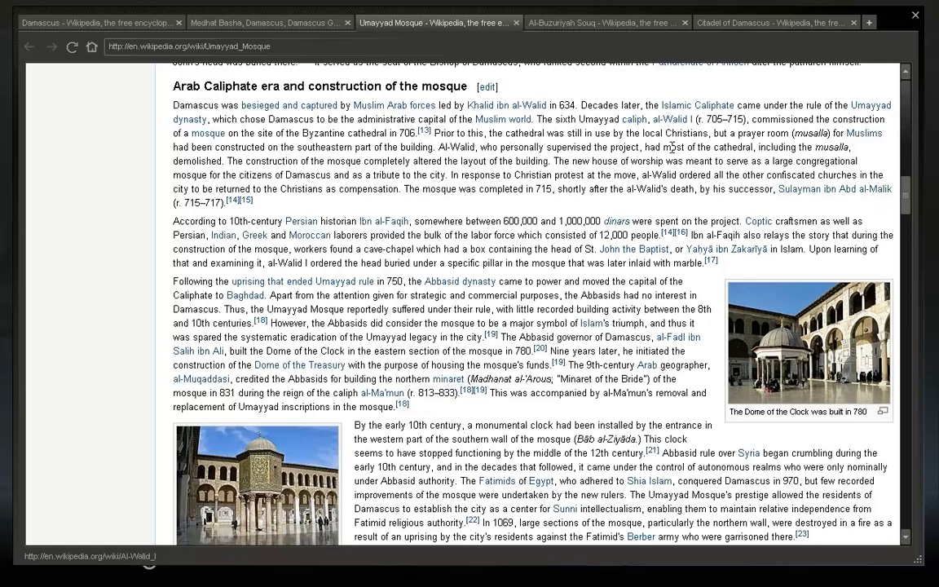
mouse_move(787, 150)
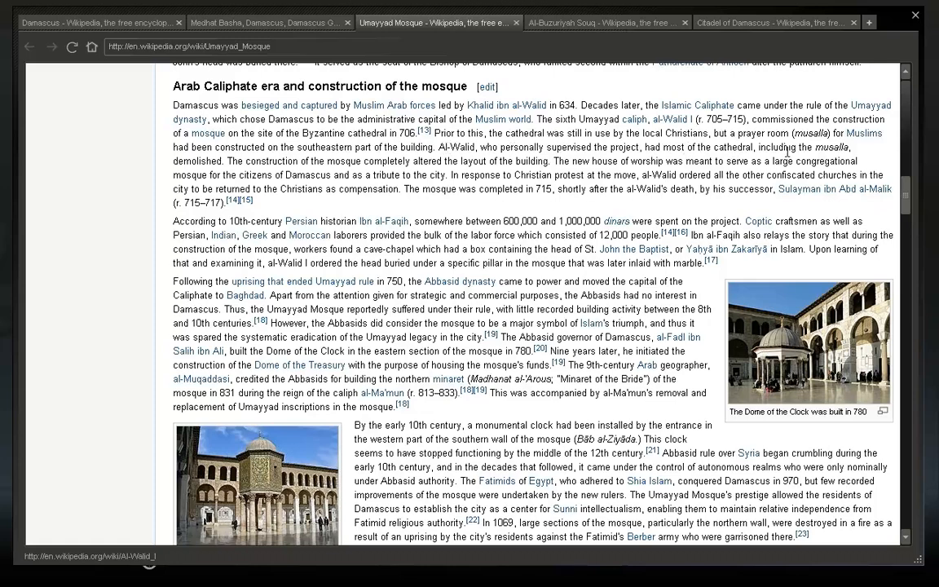
mouse_move(238, 173)
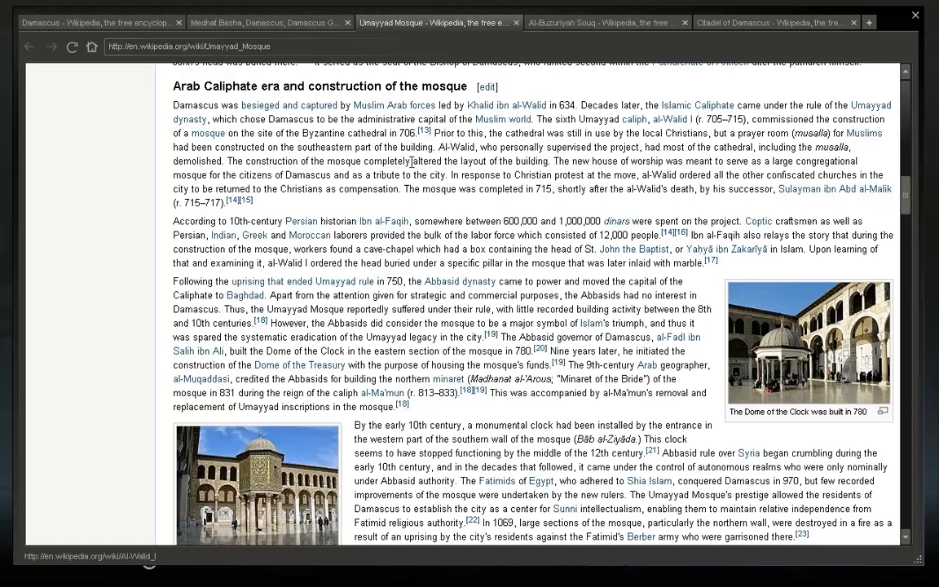
mouse_move(665, 163)
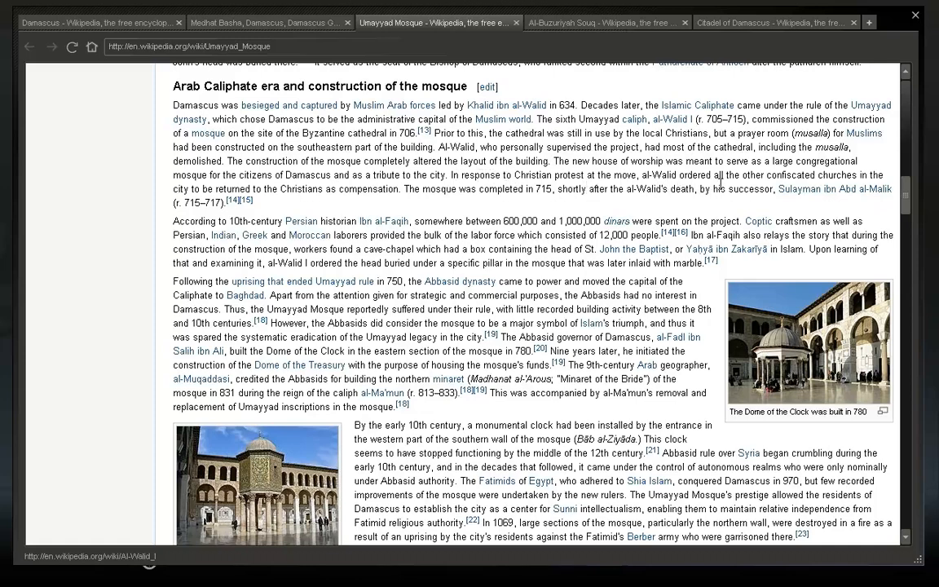
mouse_move(383, 221)
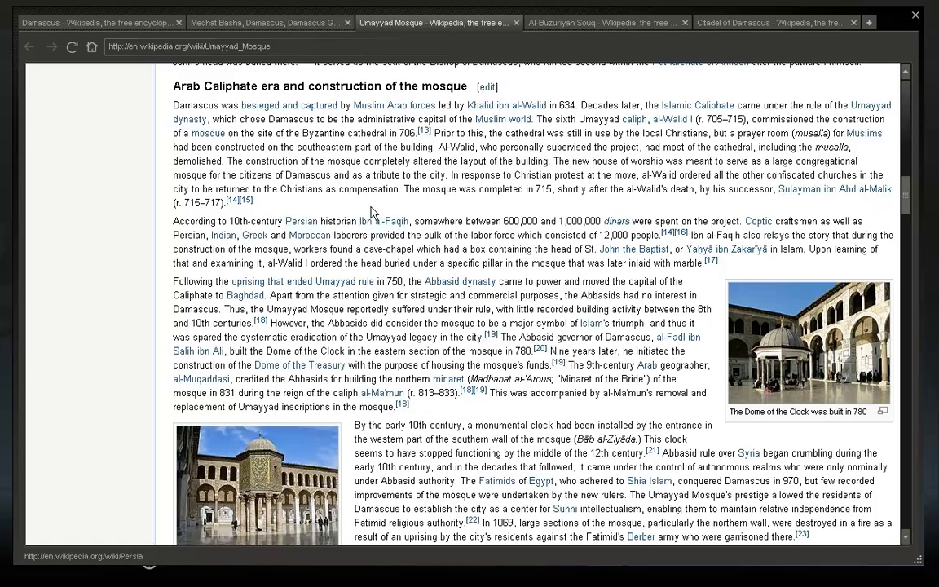
mouse_move(463, 202)
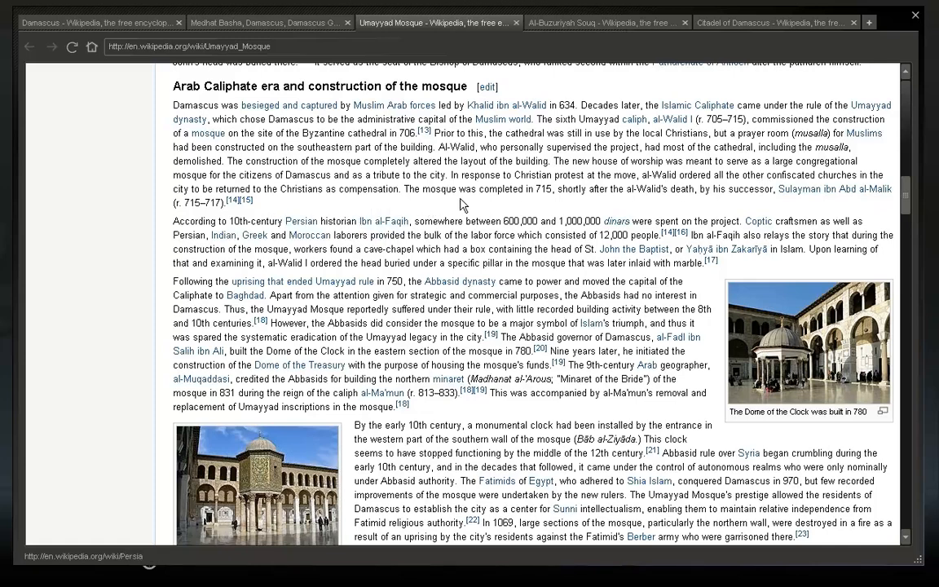
mouse_move(575, 205)
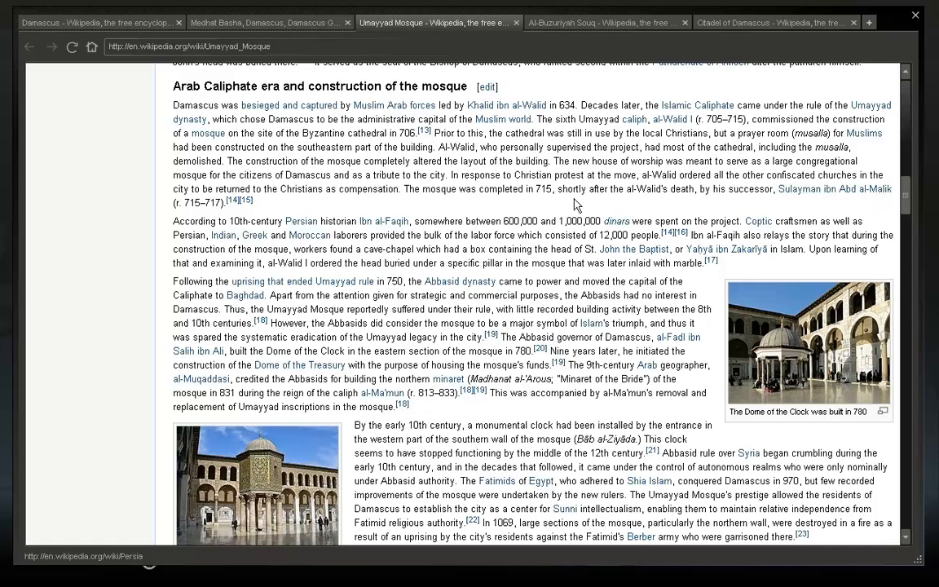
mouse_move(641, 202)
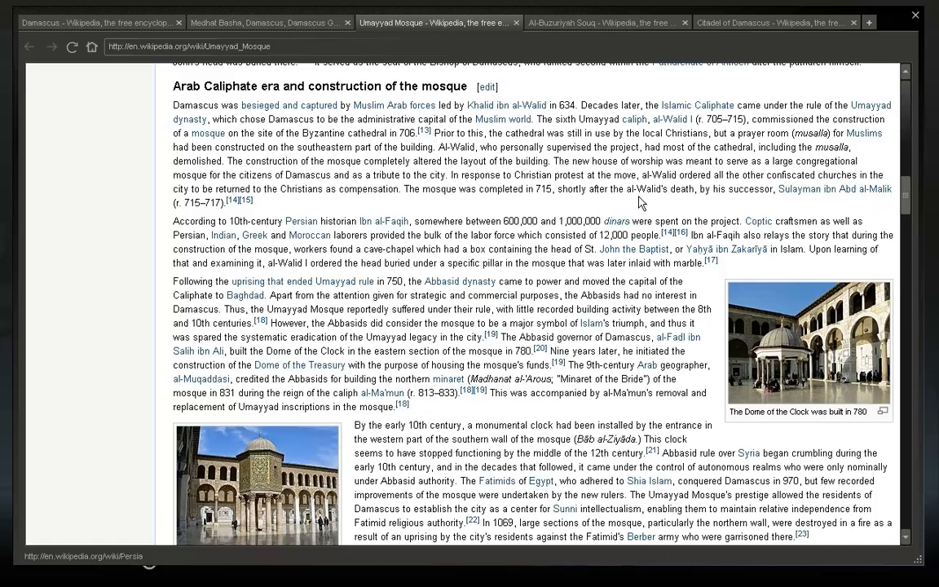
mouse_move(726, 204)
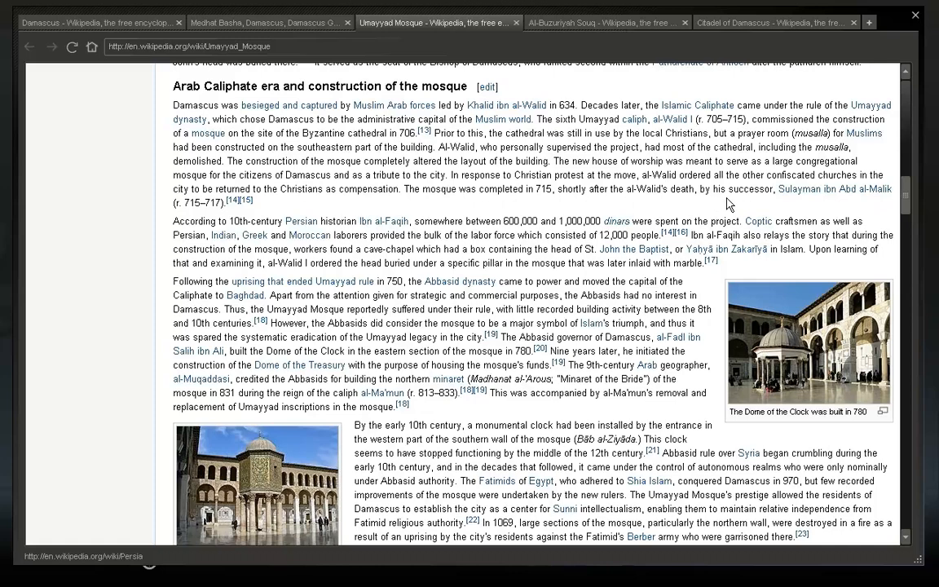
mouse_move(855, 204)
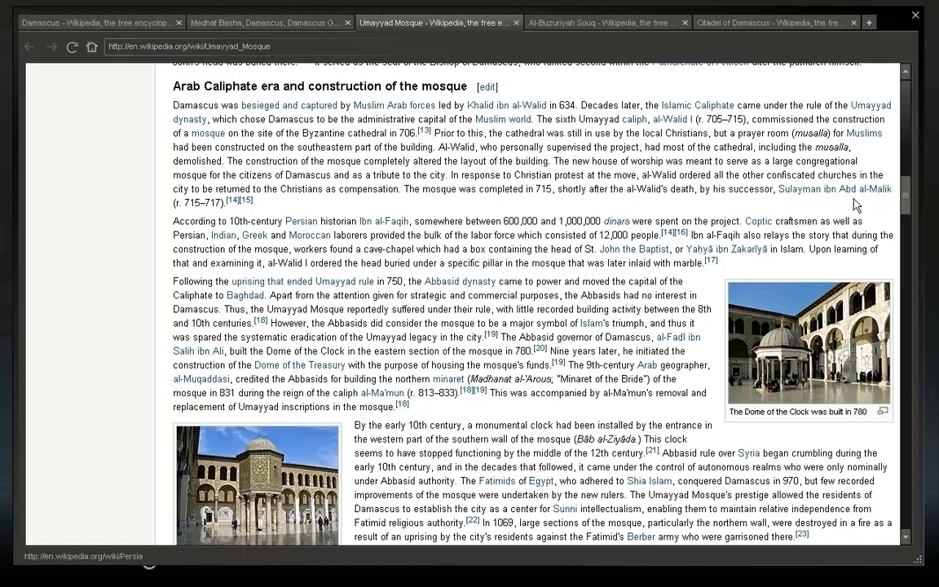
mouse_move(310, 234)
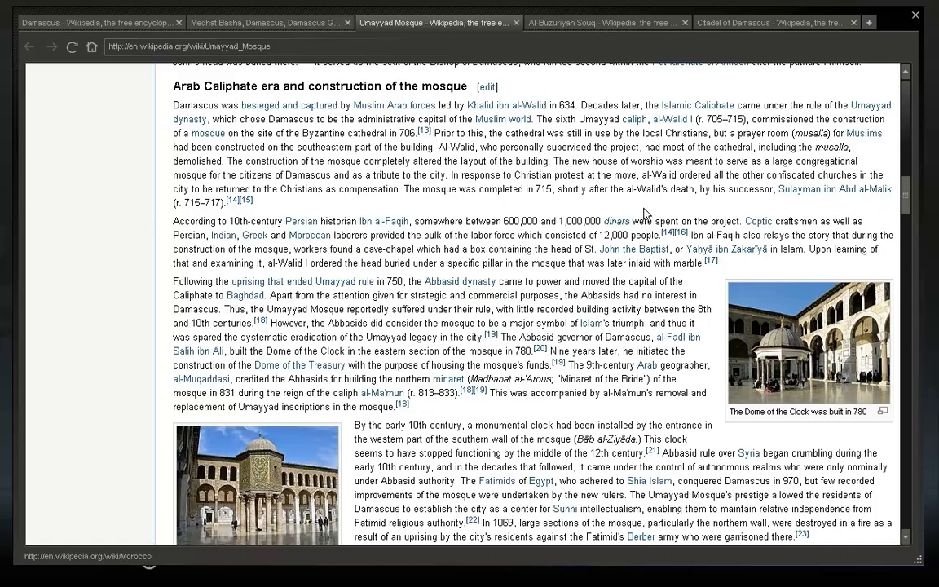
mouse_move(597, 202)
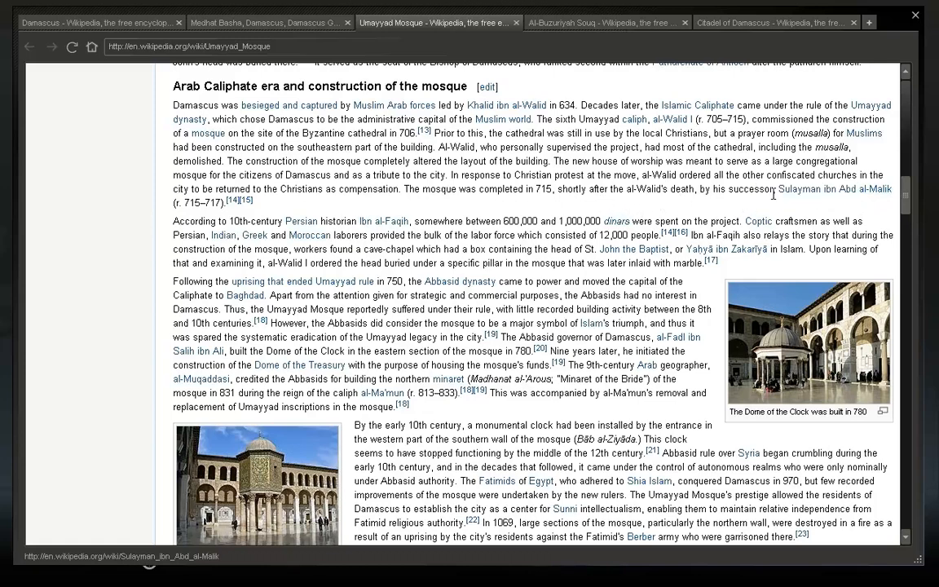
mouse_move(321, 260)
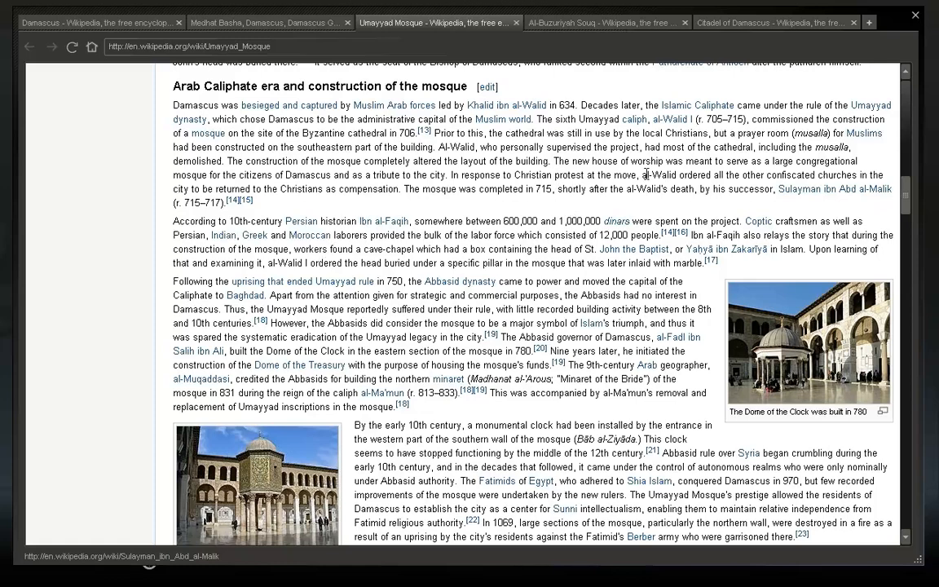
mouse_move(385, 215)
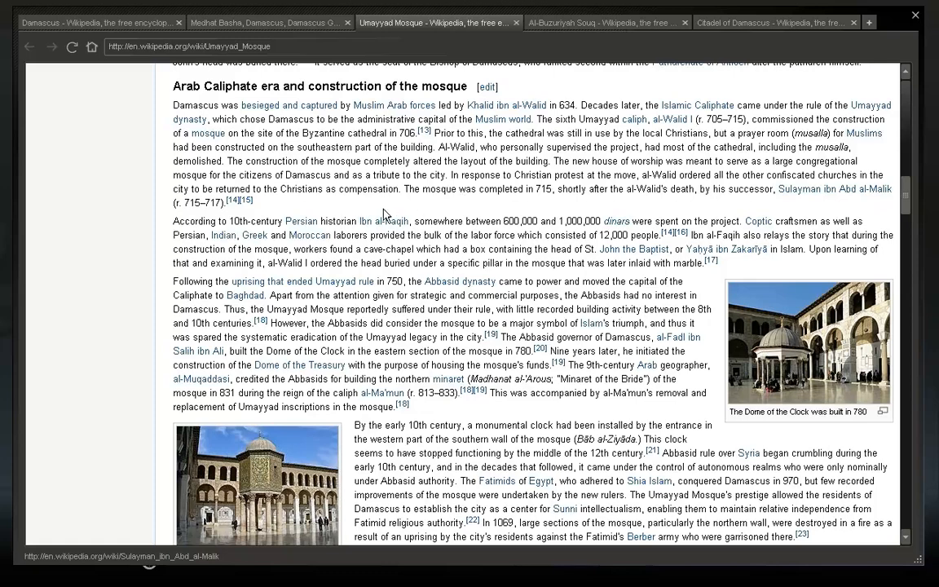
mouse_move(310, 234)
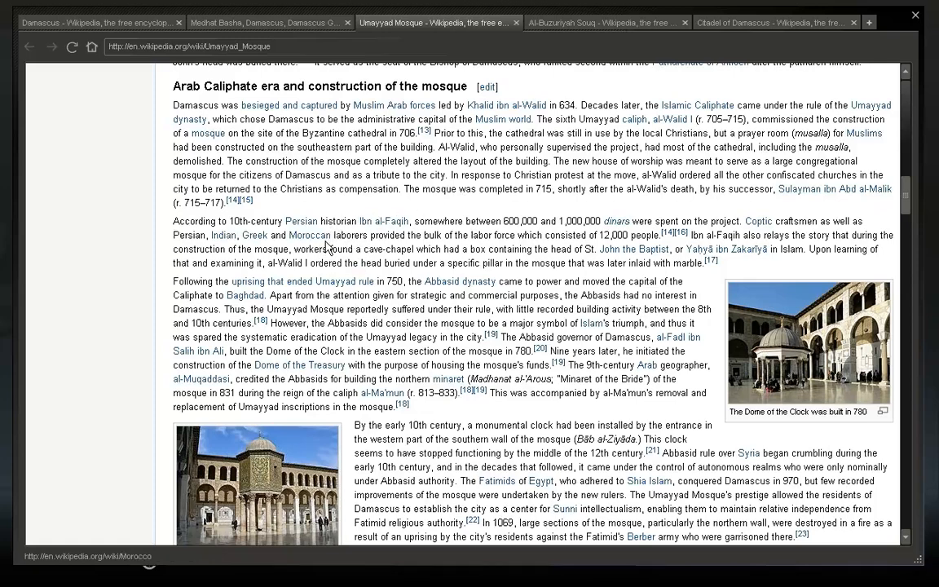
mouse_move(421, 255)
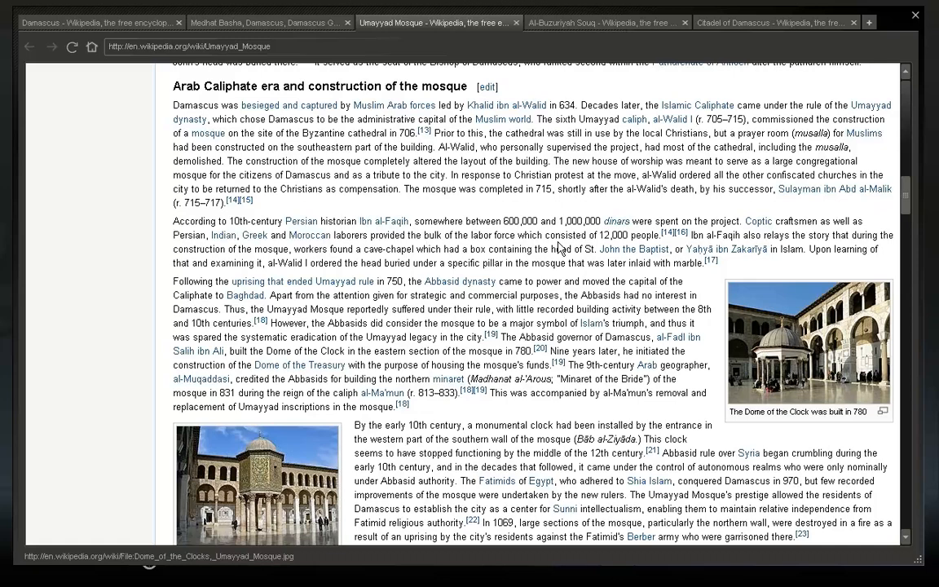
mouse_move(805, 229)
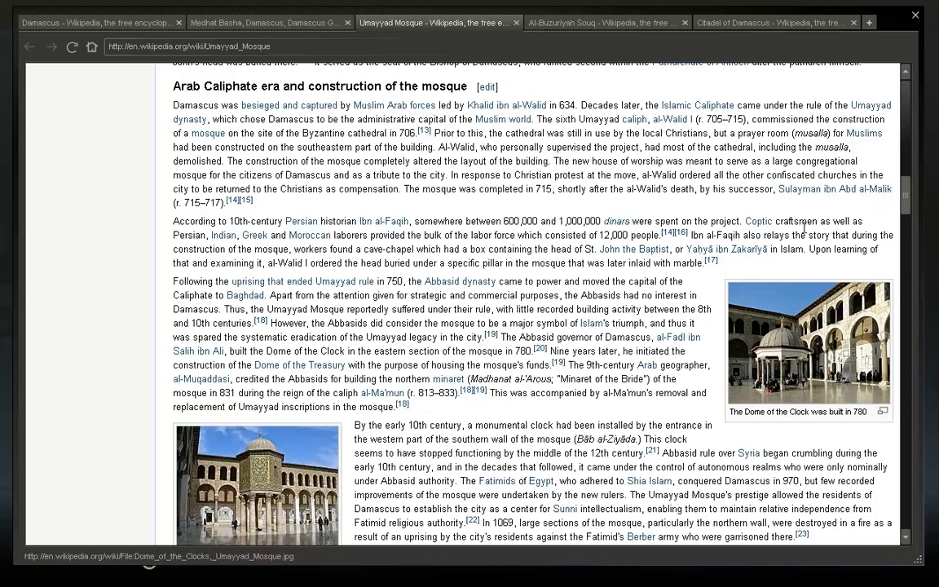
mouse_move(312, 247)
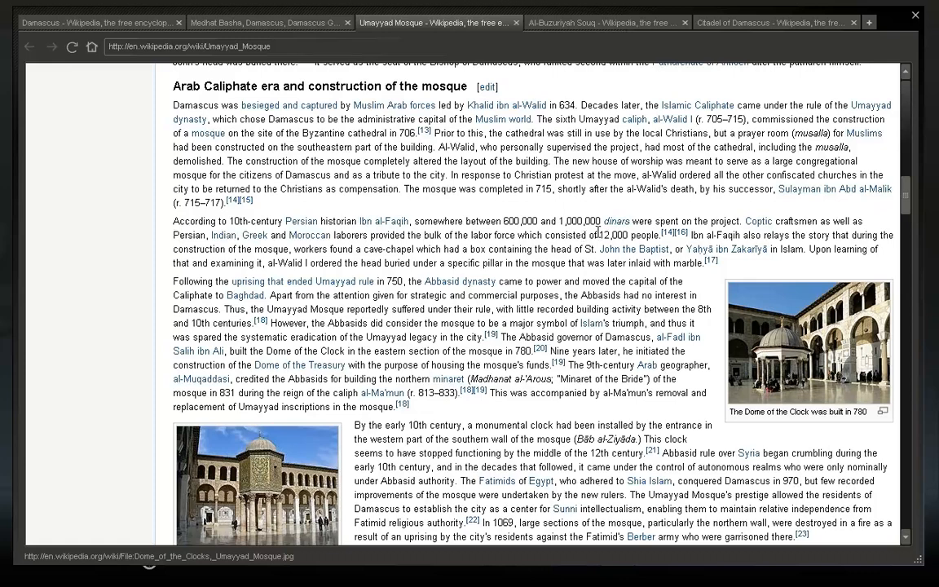
mouse_move(291, 266)
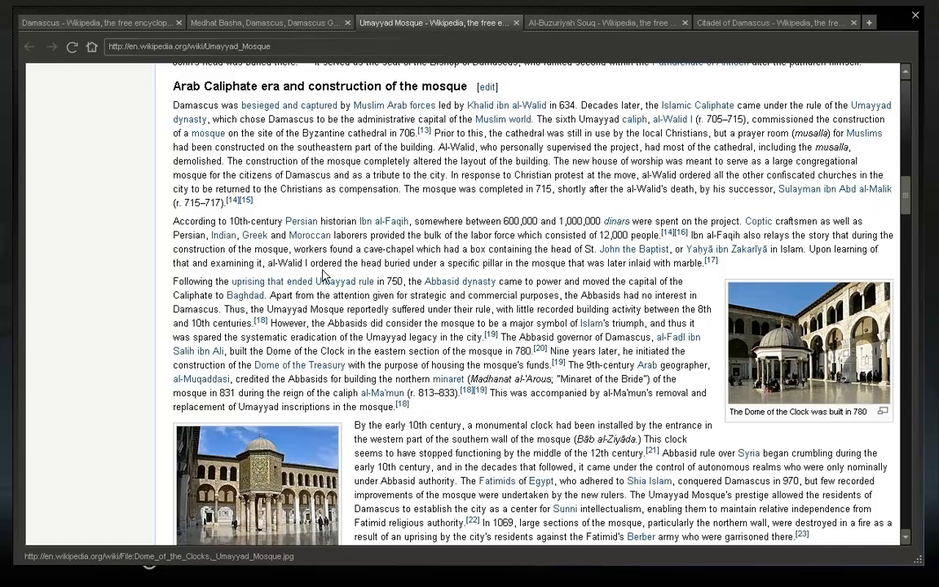
mouse_move(310, 323)
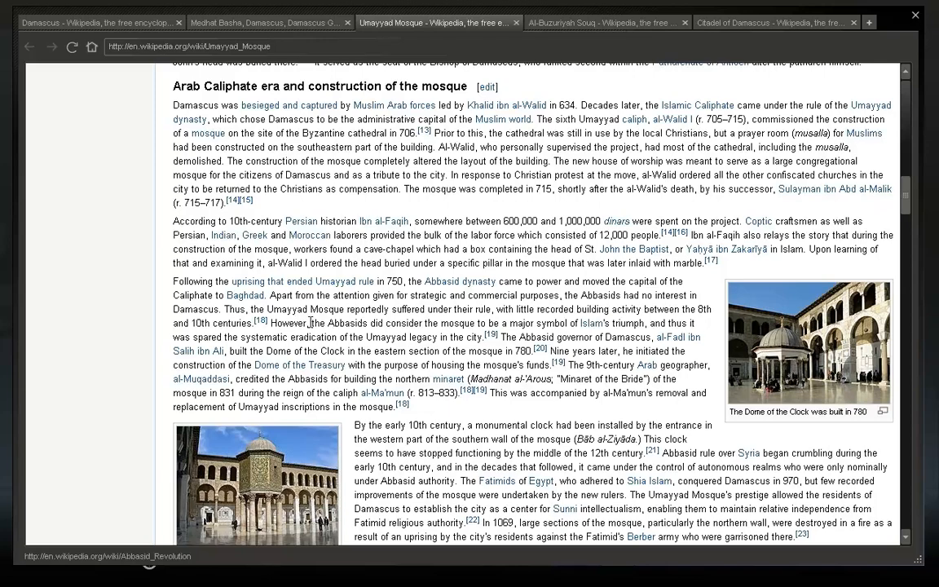
- Read down through the Seljuk and Ayyubid era section to the Mamluk rule heading
scroll(down, 3)
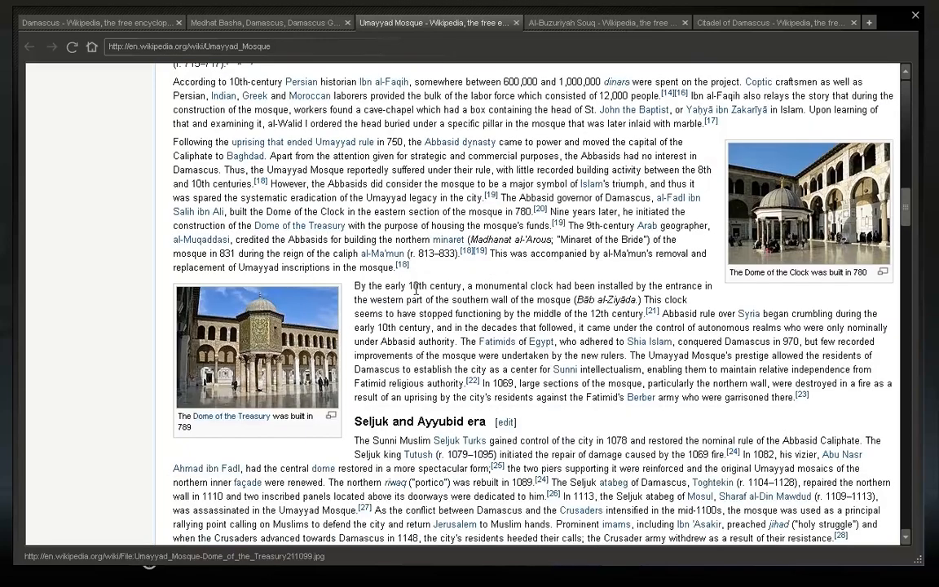
mouse_move(450, 284)
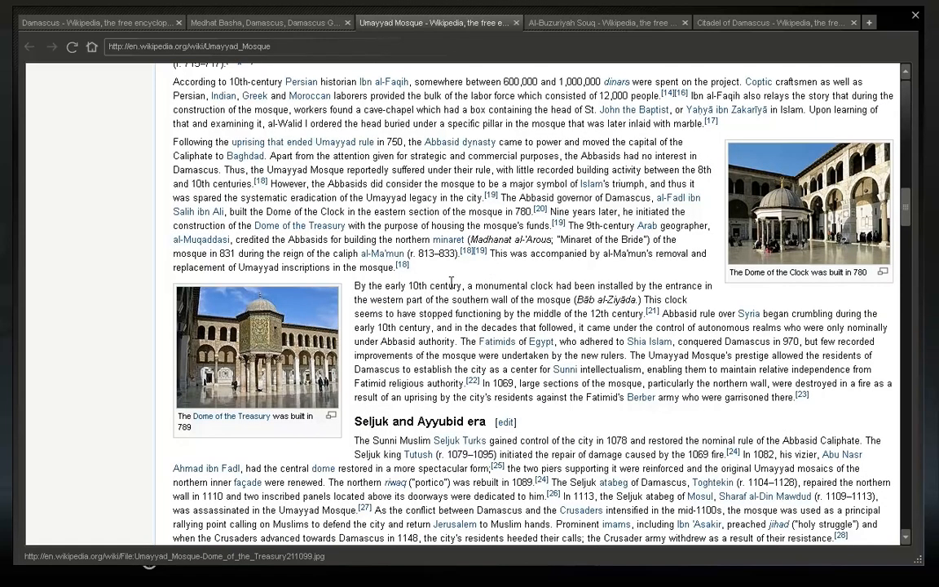
scroll(down, 3)
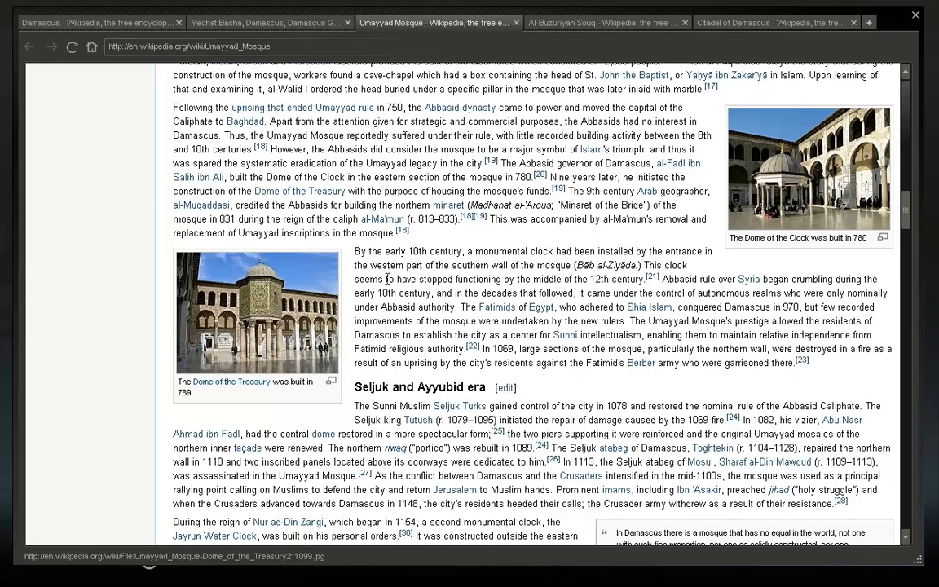
mouse_move(599, 280)
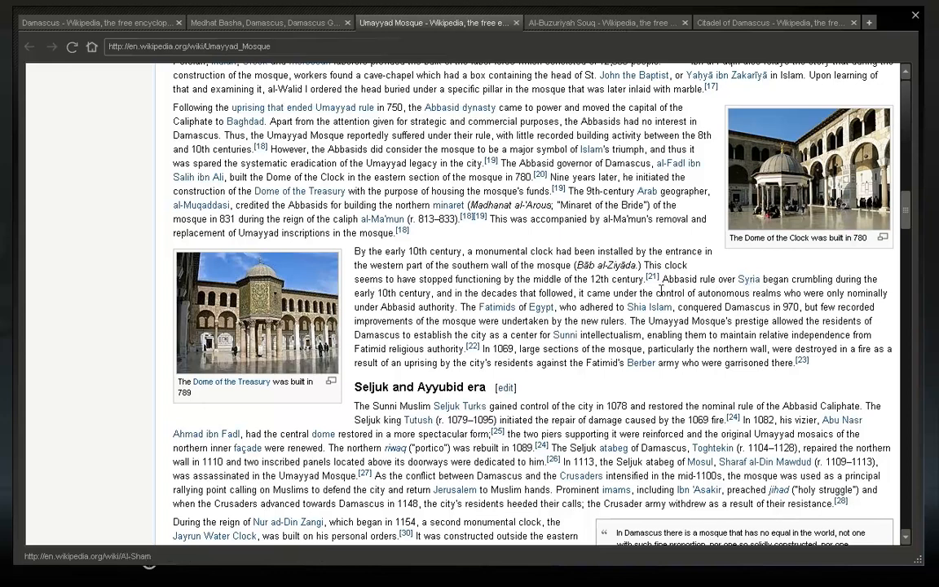
mouse_move(495, 306)
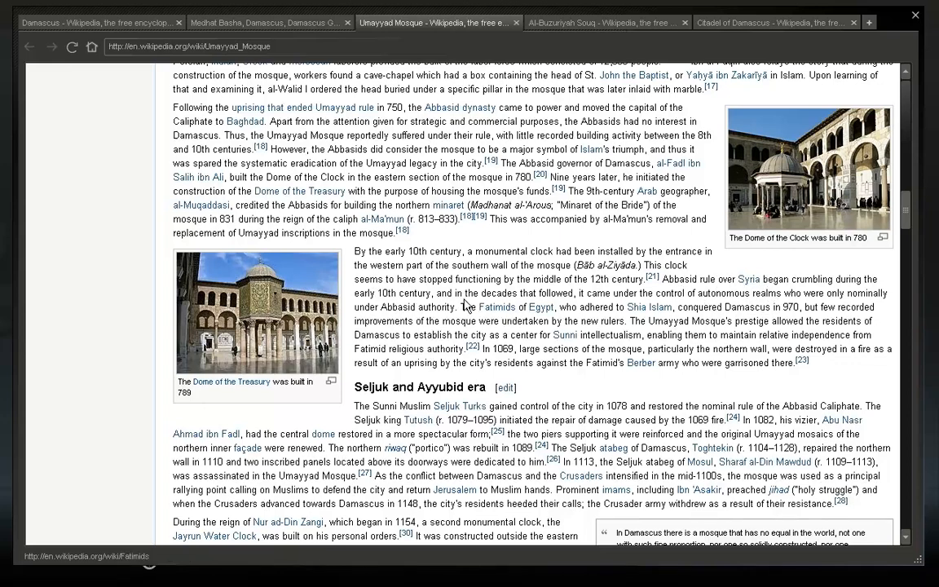
mouse_move(585, 293)
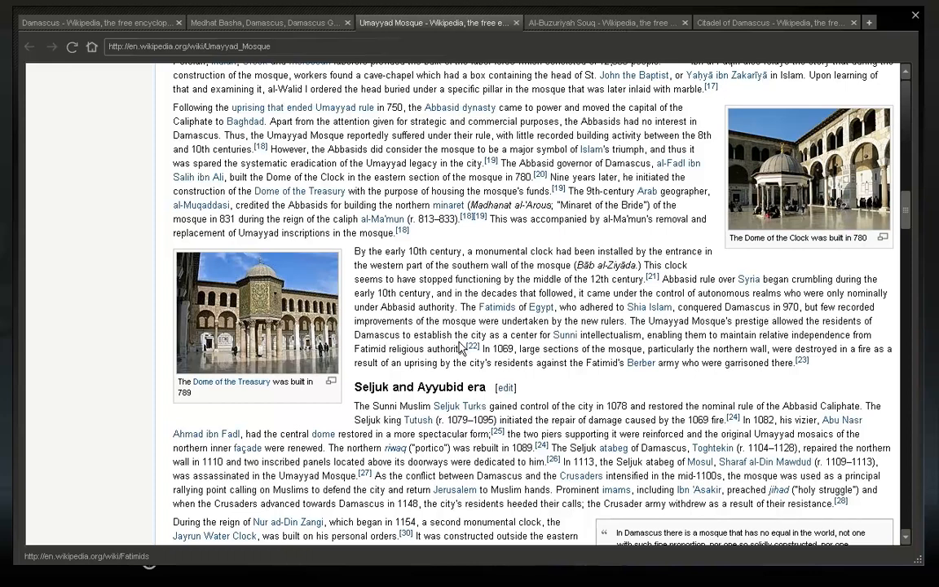
mouse_move(552, 349)
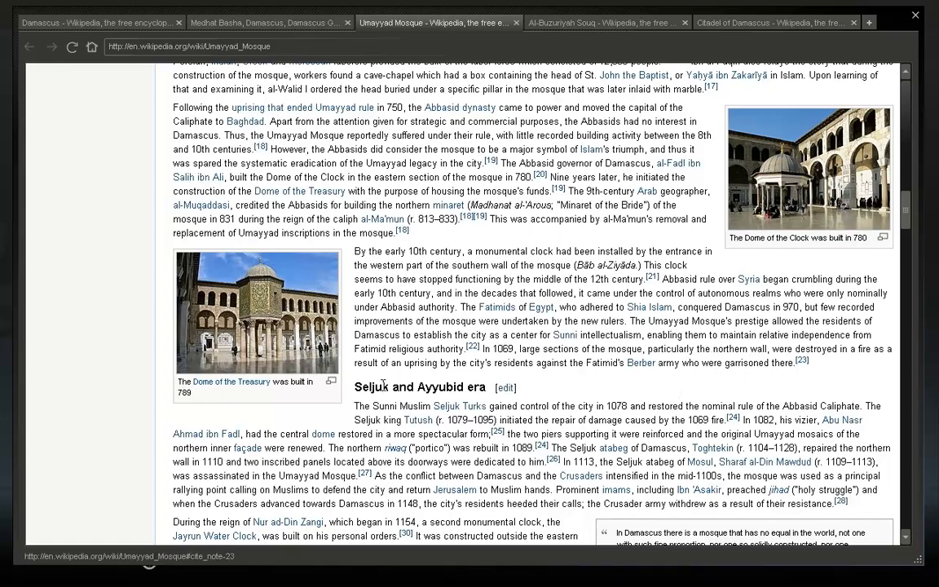
mouse_move(528, 381)
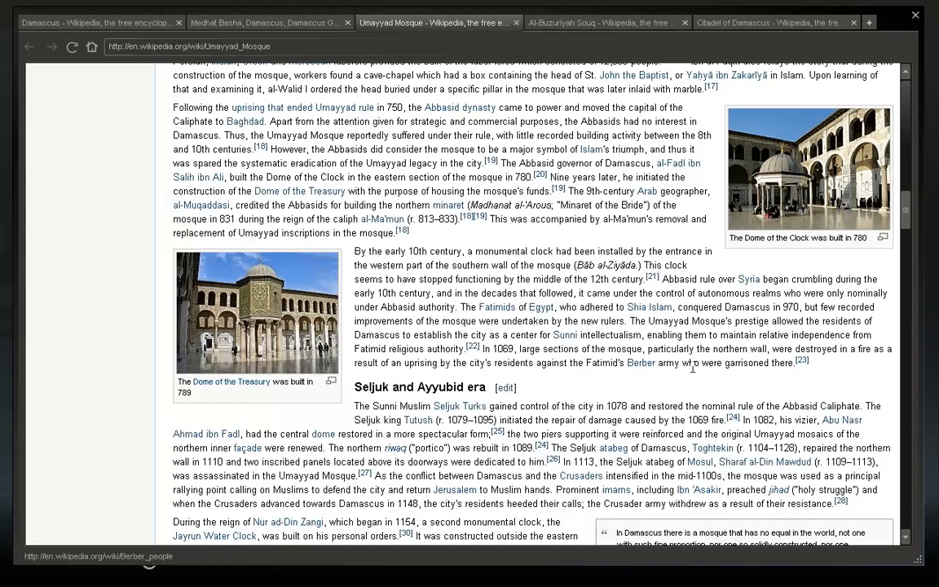
scroll(down, 3)
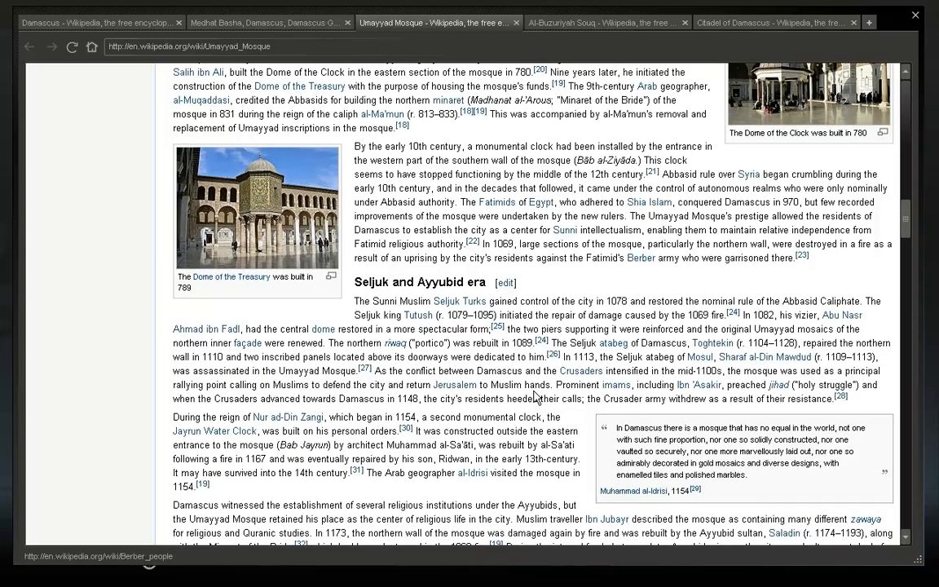
scroll(down, 3)
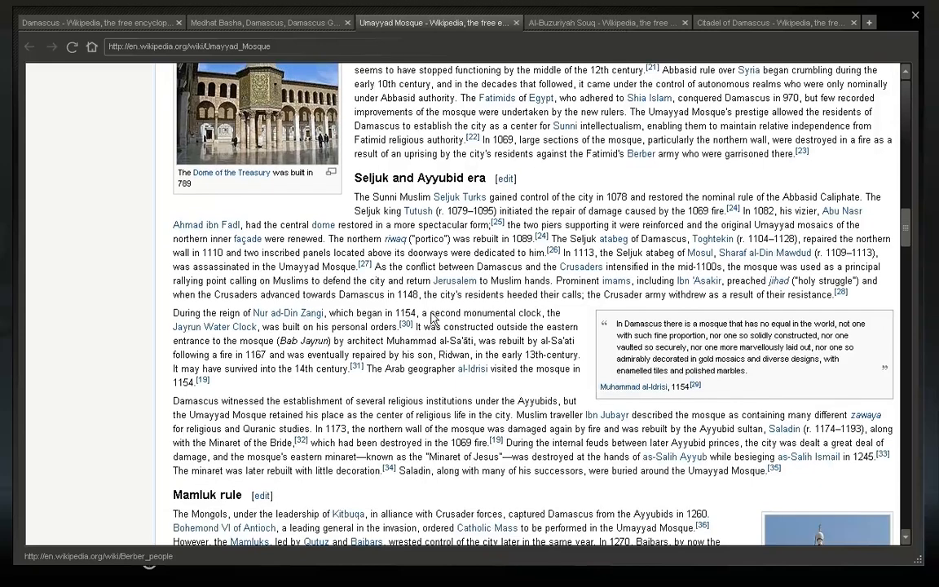
mouse_move(460, 196)
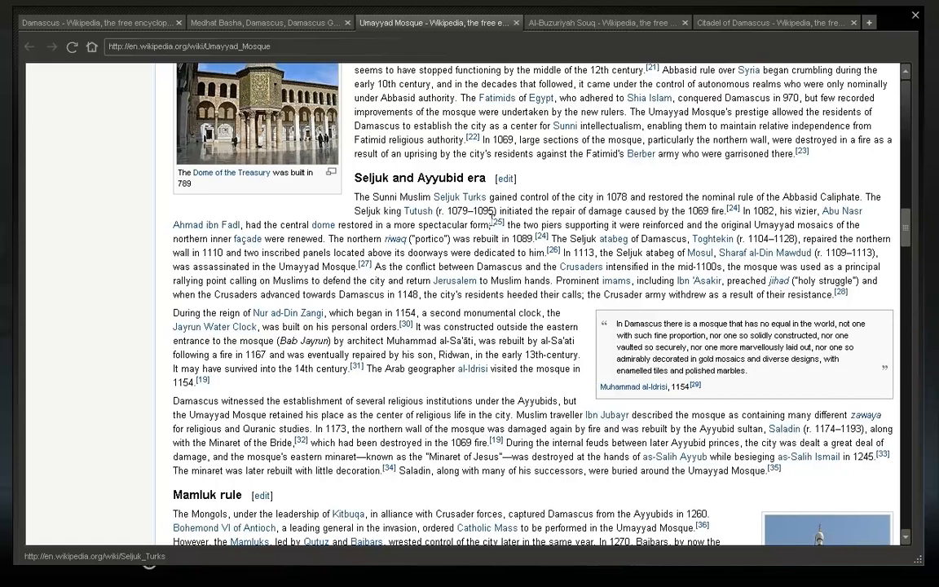
mouse_move(497, 225)
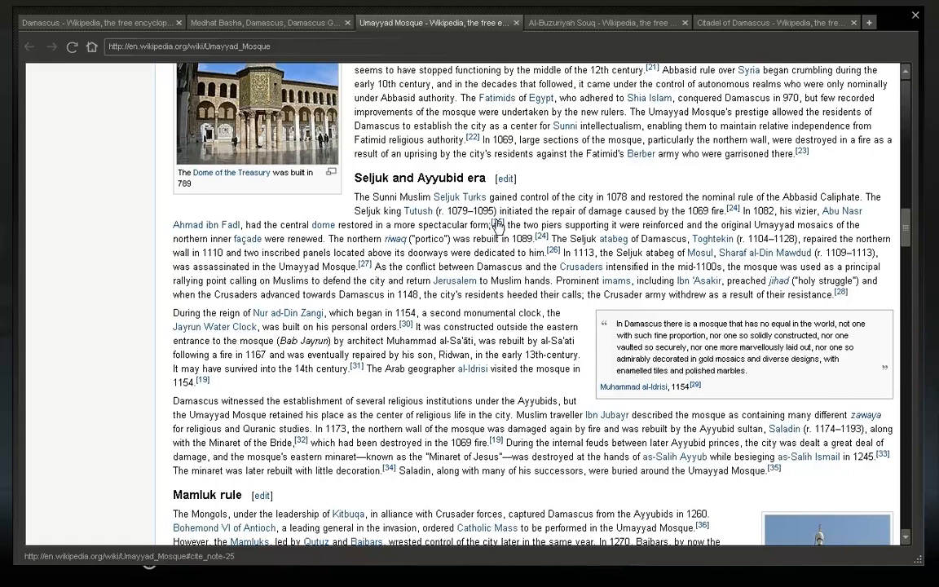
mouse_move(662, 215)
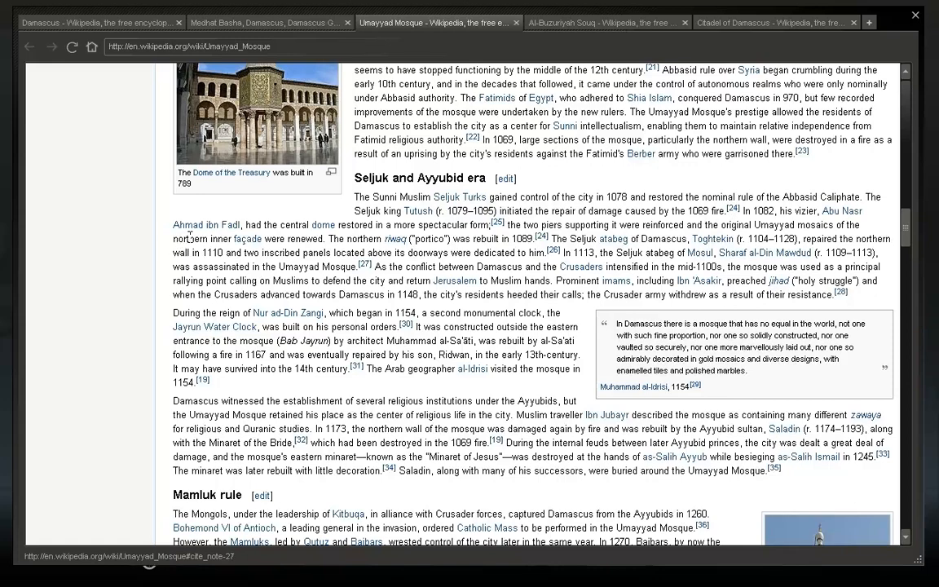
mouse_move(248, 238)
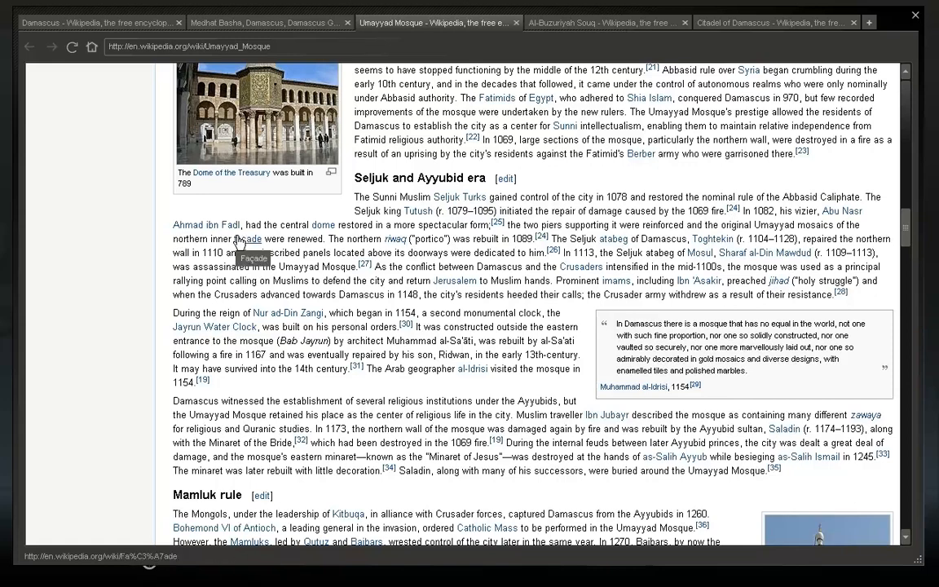
mouse_move(230, 237)
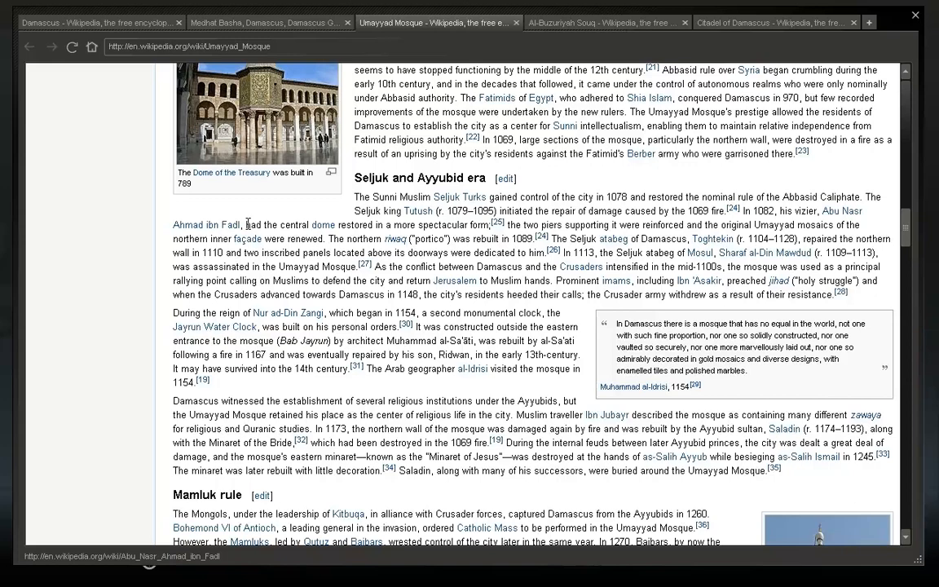
mouse_move(322, 225)
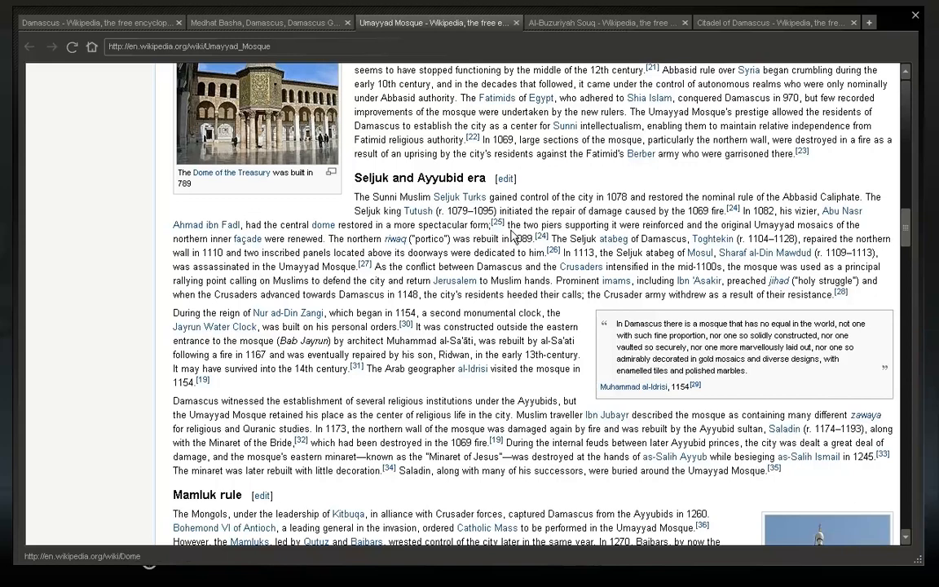
mouse_move(714, 229)
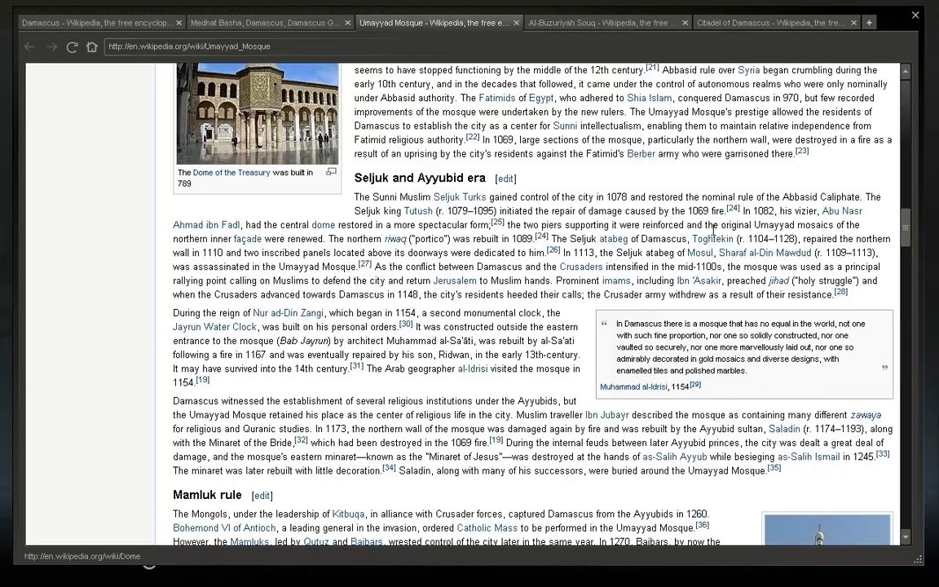
mouse_move(316, 251)
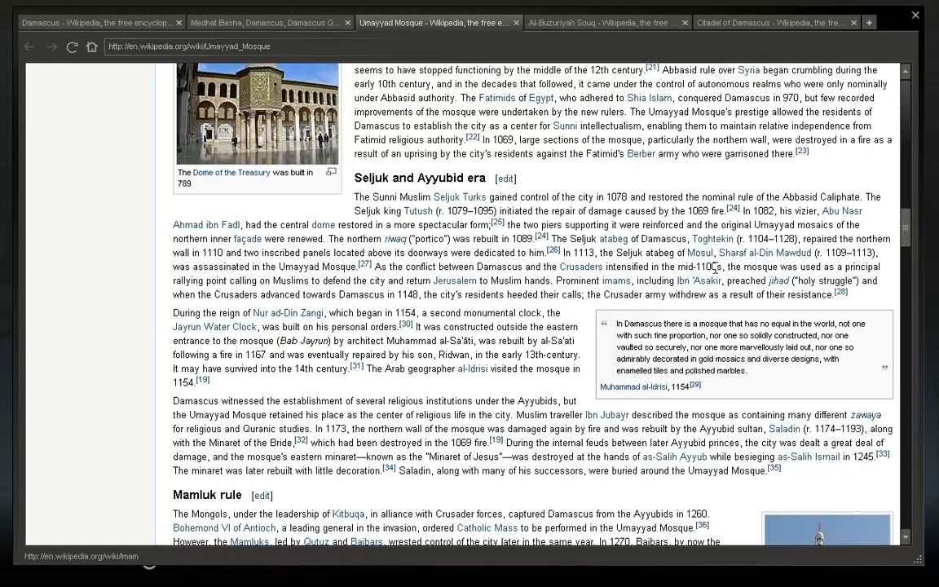
mouse_move(398, 275)
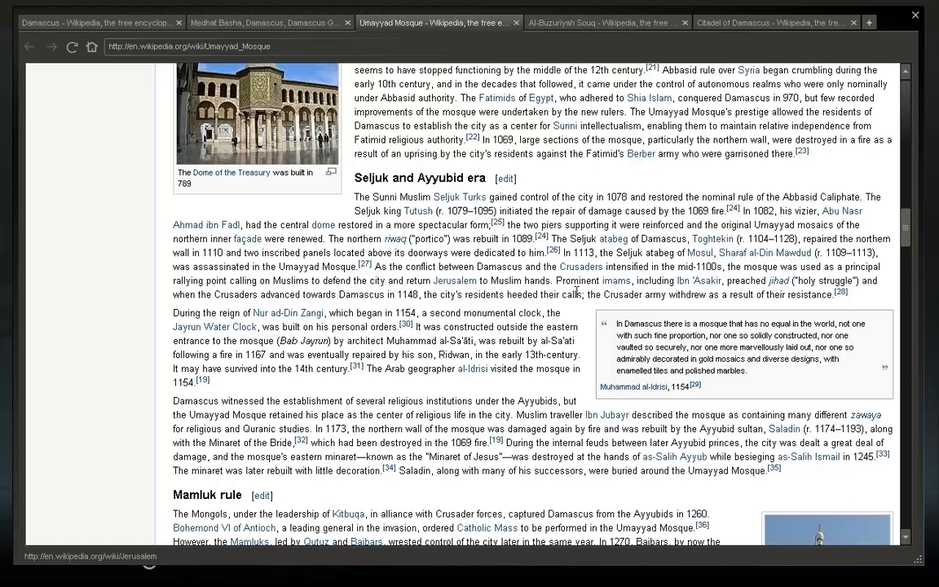
mouse_move(675, 292)
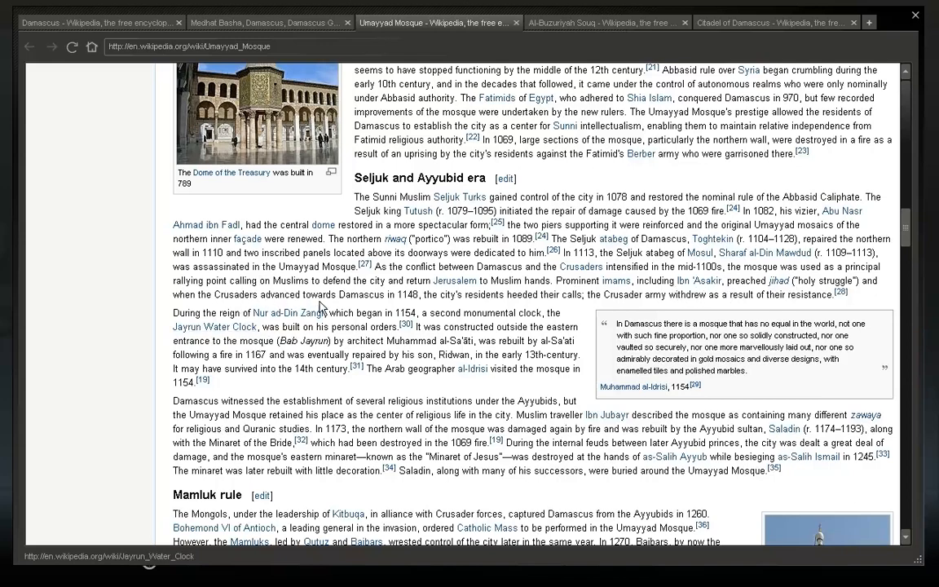
mouse_move(405, 294)
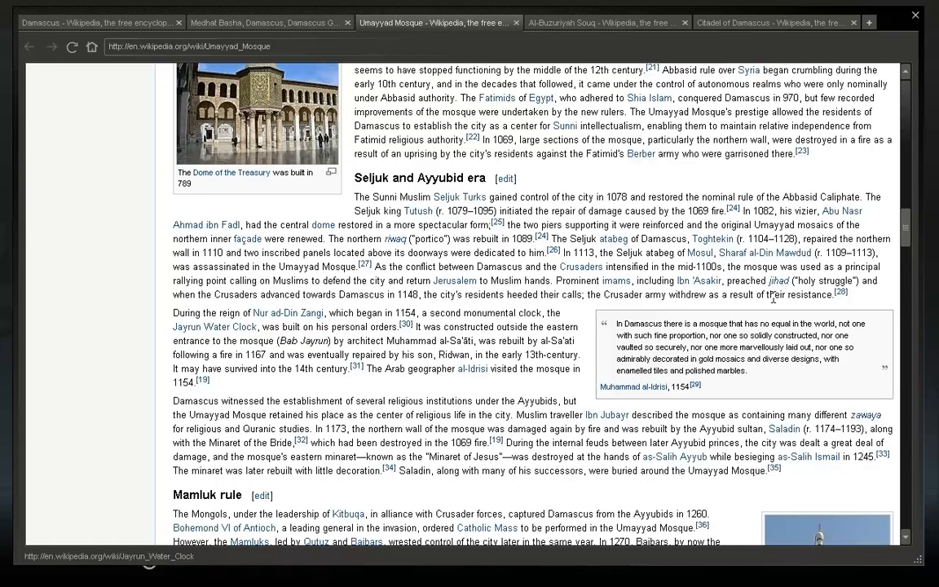
mouse_move(287, 313)
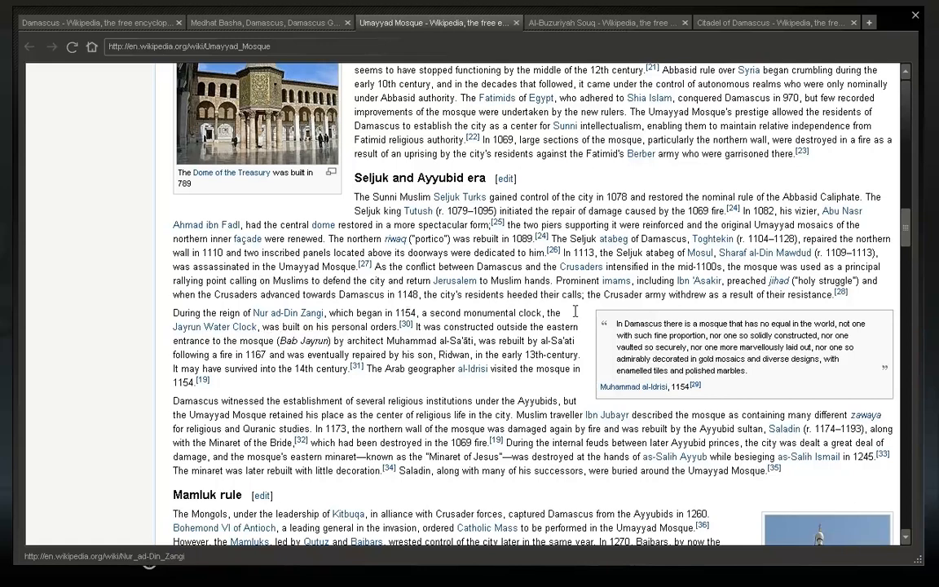
mouse_move(563, 398)
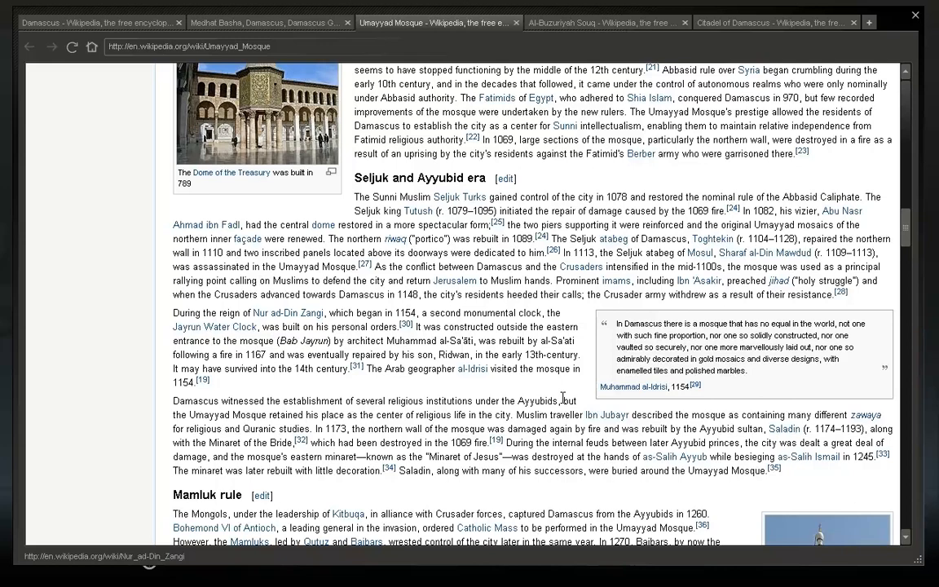
mouse_move(383, 393)
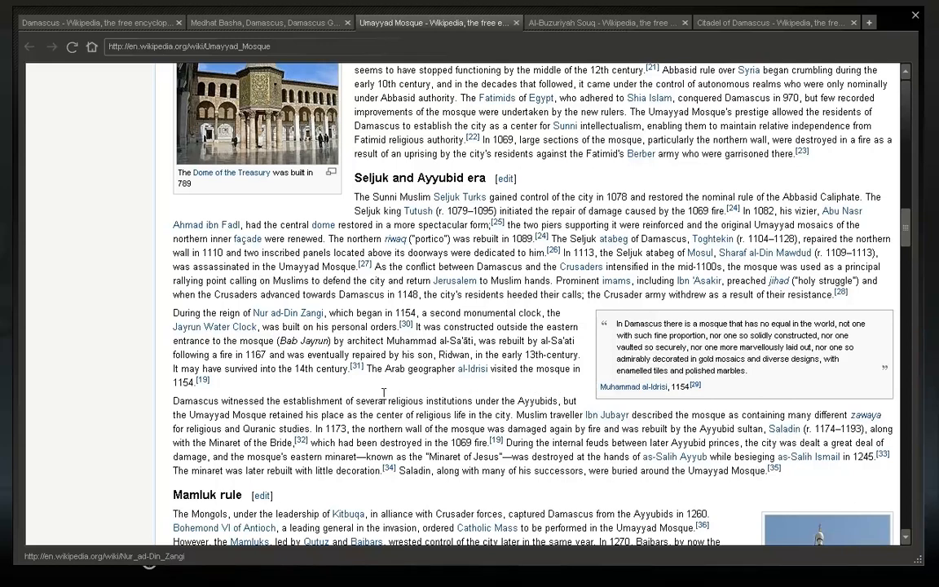
mouse_move(215, 325)
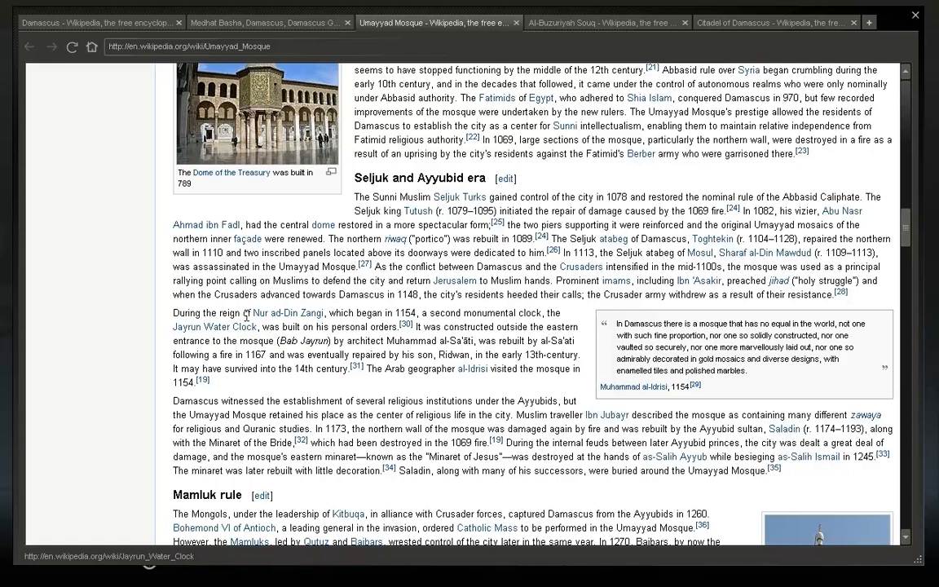
mouse_move(339, 338)
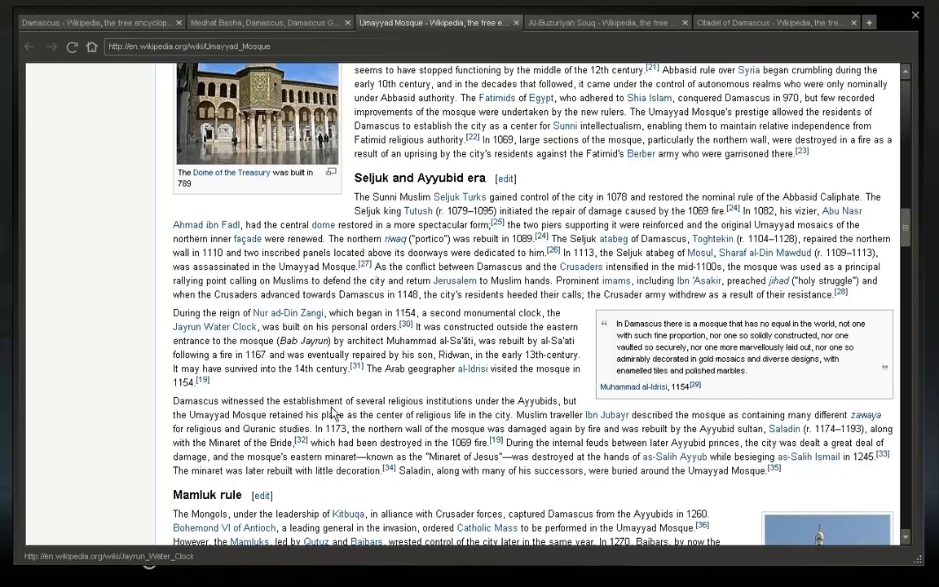
mouse_move(491, 396)
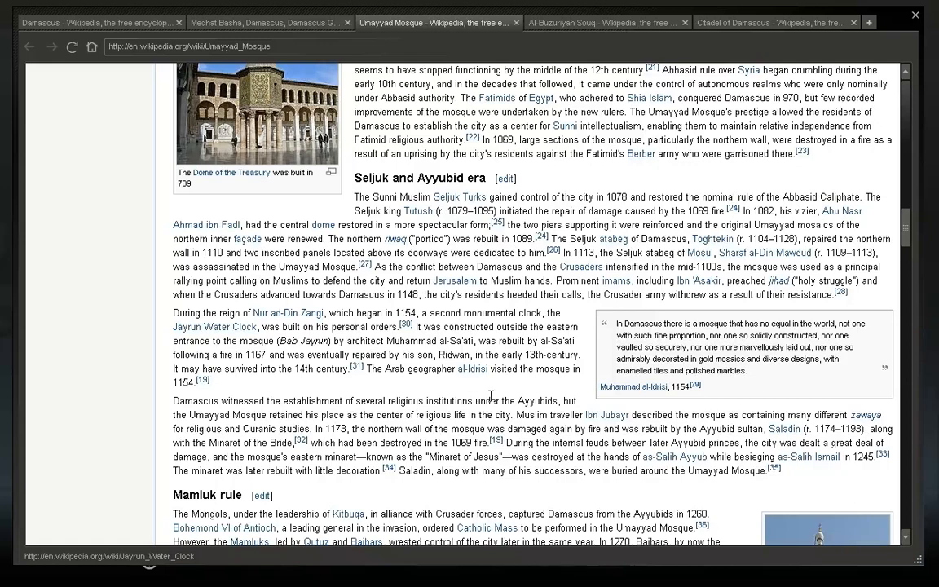
mouse_move(225, 408)
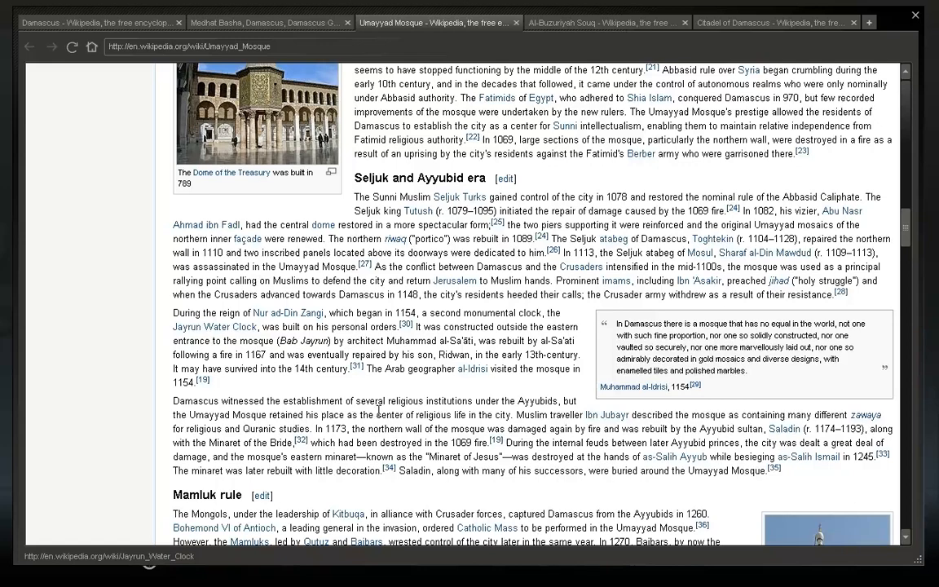
- Scroll past Mamluk and Ottoman history until the Architecture courtyard and sanctuary section tops the page
scroll(down, 3)
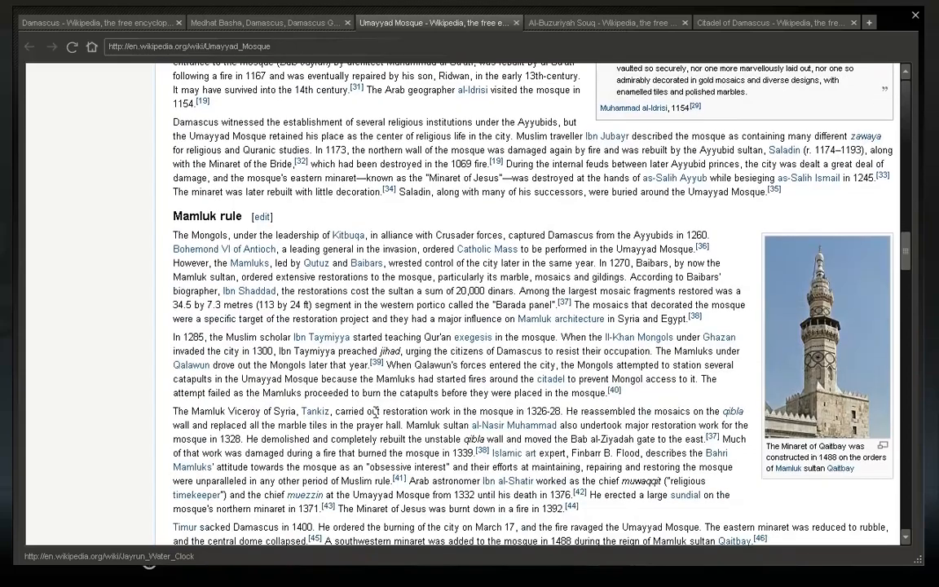
scroll(down, 3)
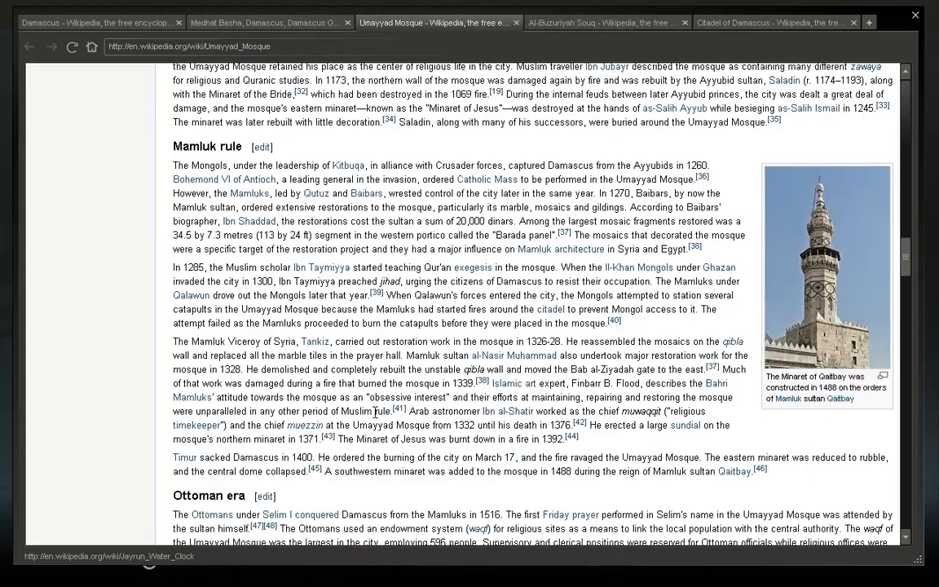
scroll(down, 3)
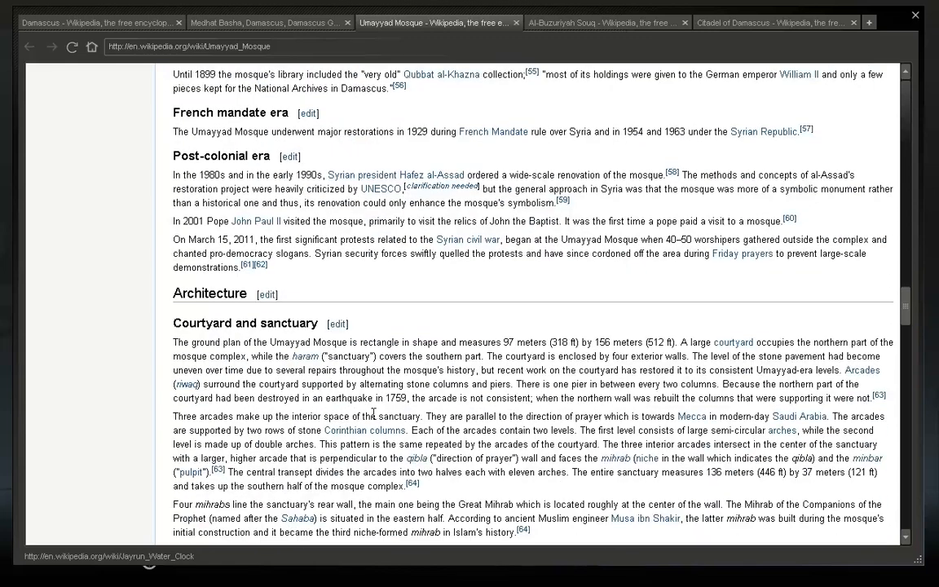
scroll(down, 3)
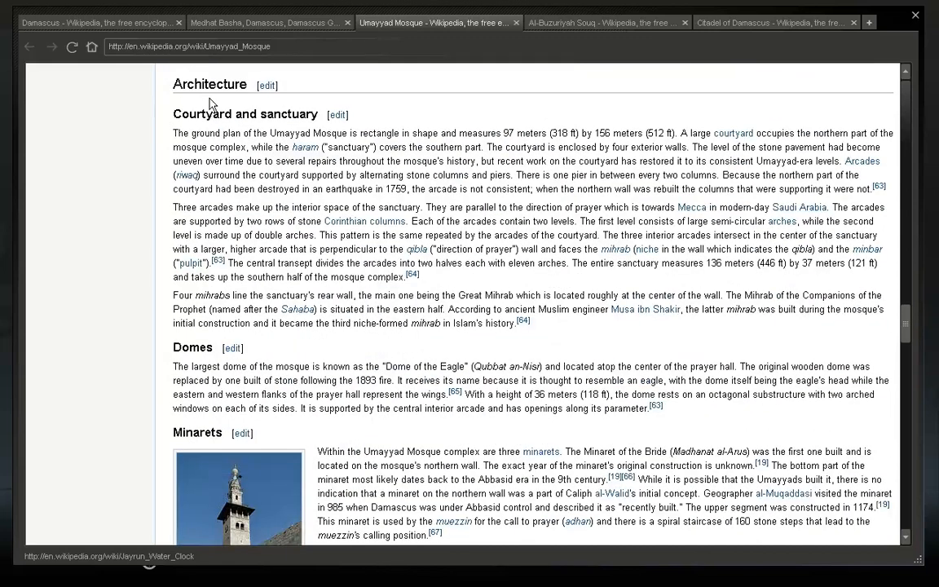
mouse_move(346, 117)
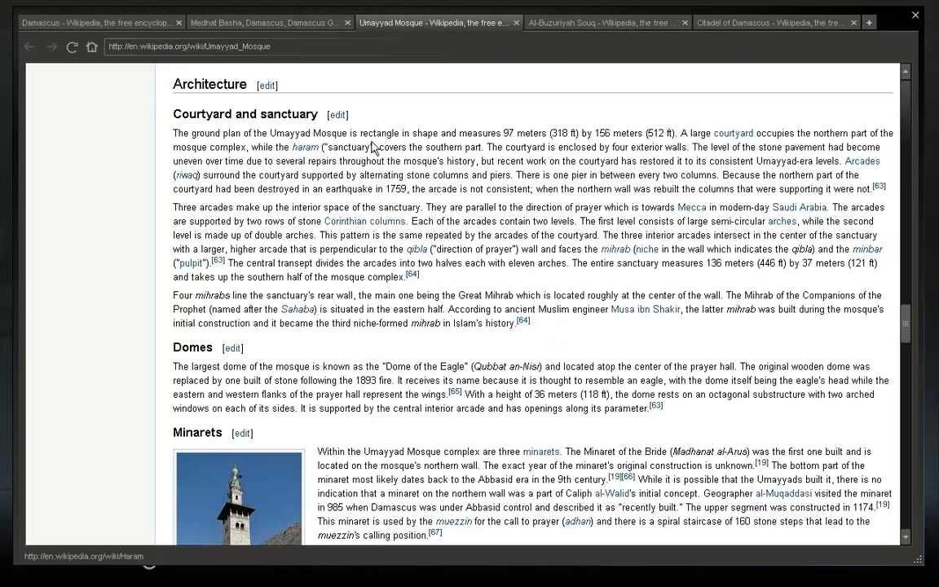
mouse_move(514, 137)
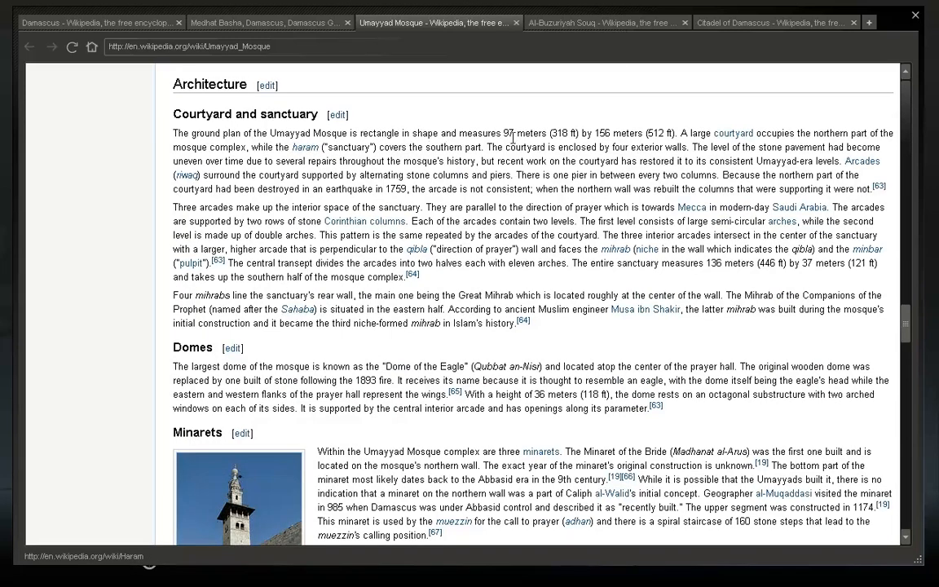
mouse_move(612, 144)
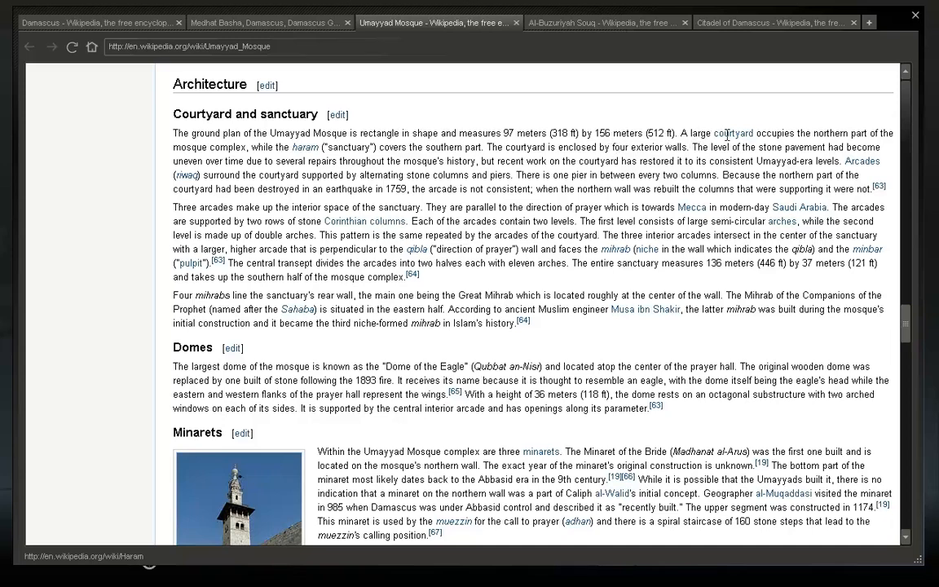
mouse_move(185, 145)
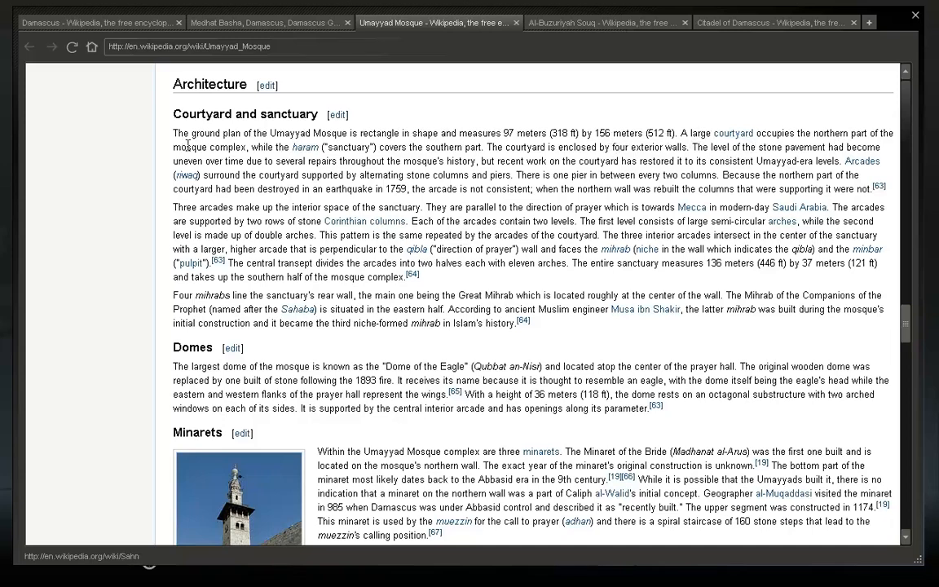
mouse_move(320, 159)
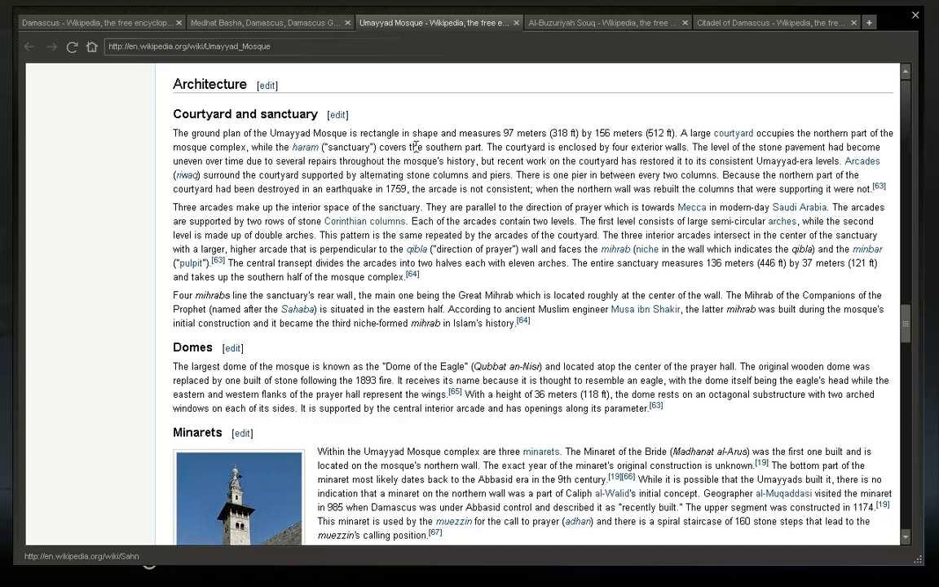
scroll(down, 3)
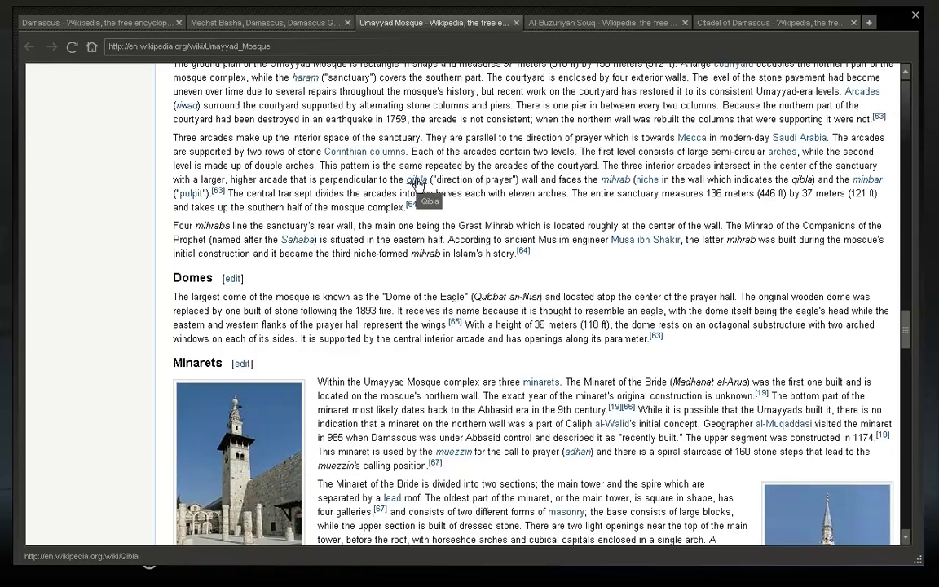
scroll(up, 3)
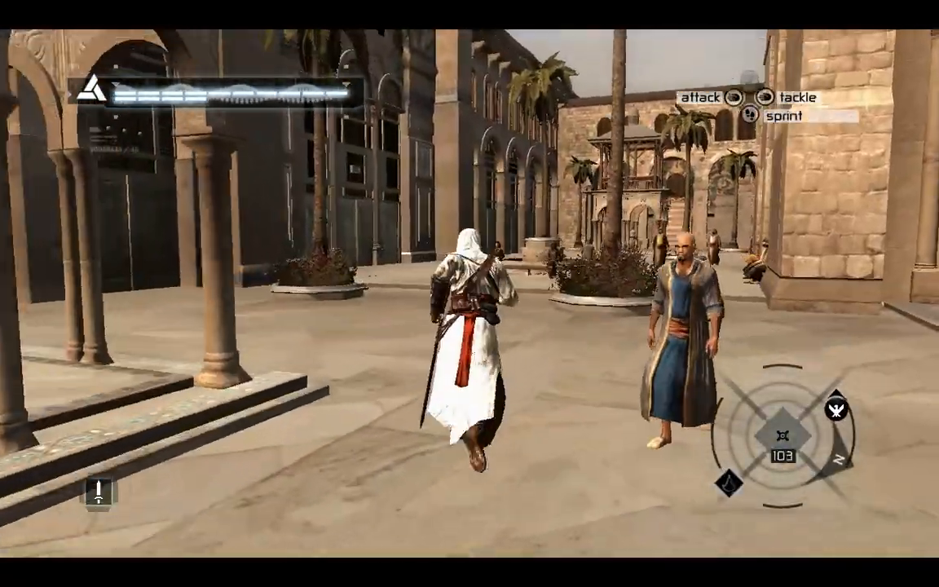
- Run Altaïr across the in-game mosque courtyard and sprint along the arcade beside the ornate doors
key(w)
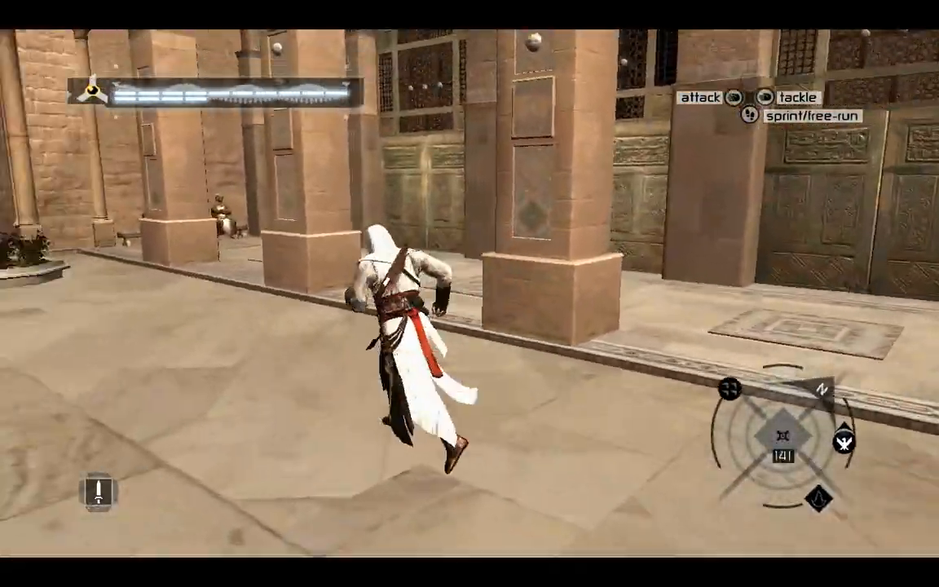
key(w)
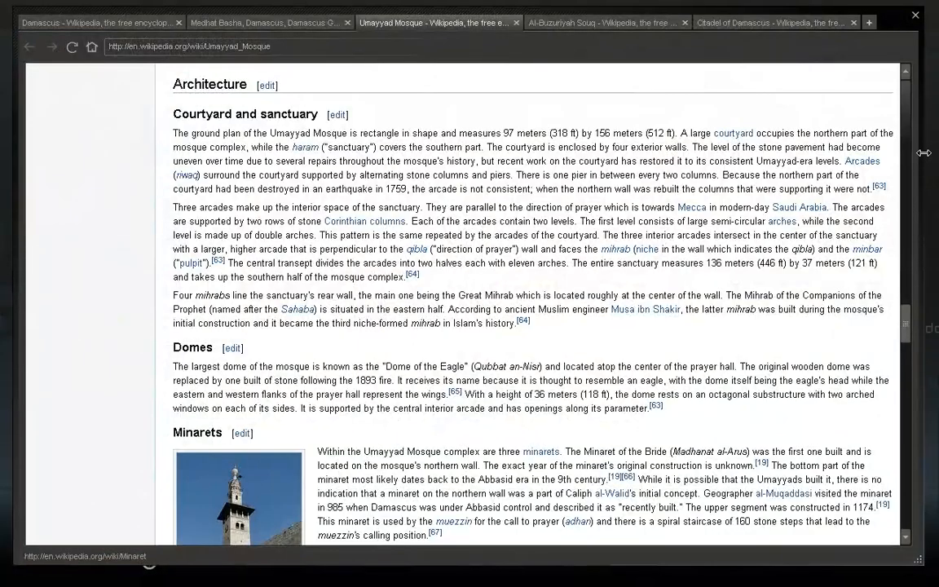
mouse_move(860, 161)
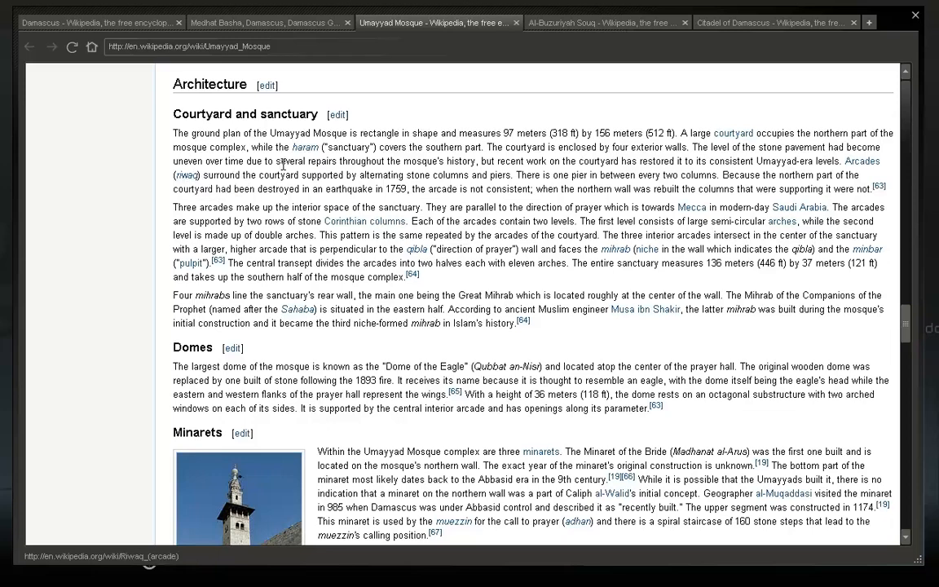
mouse_move(346, 163)
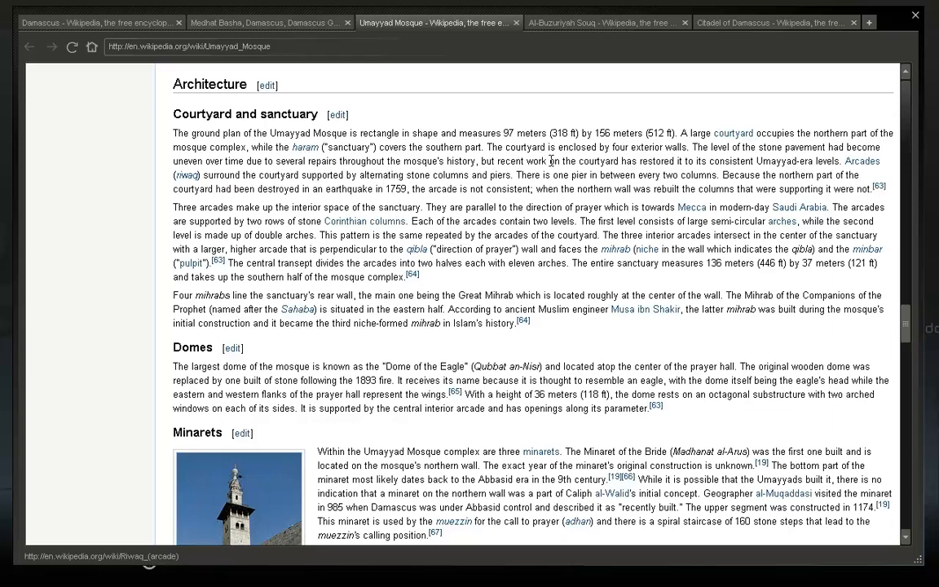
mouse_move(720, 159)
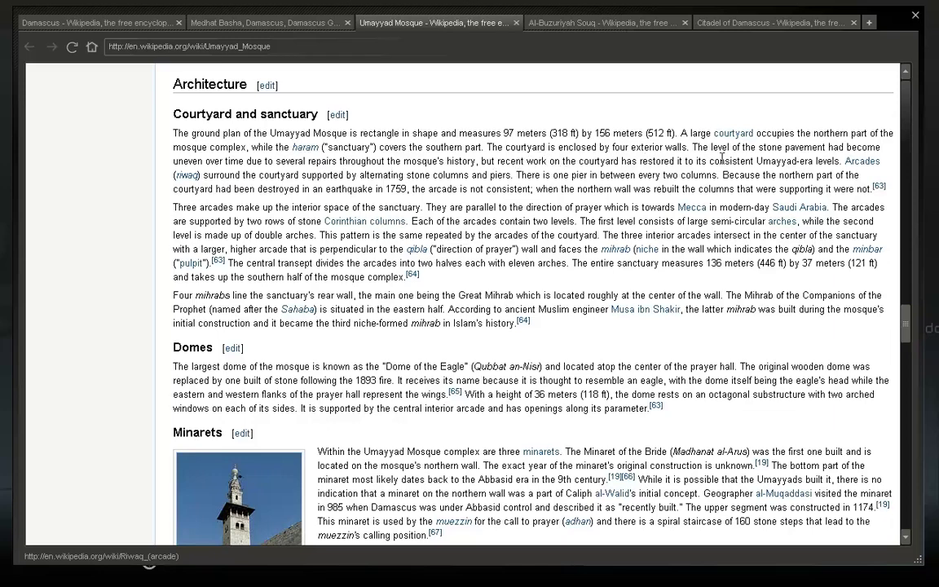
mouse_move(229, 150)
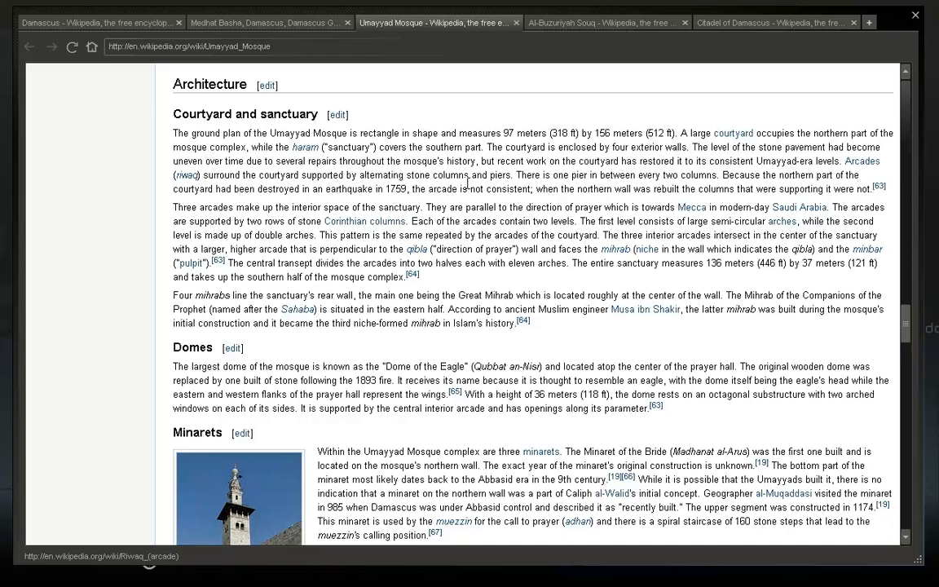
mouse_move(616, 181)
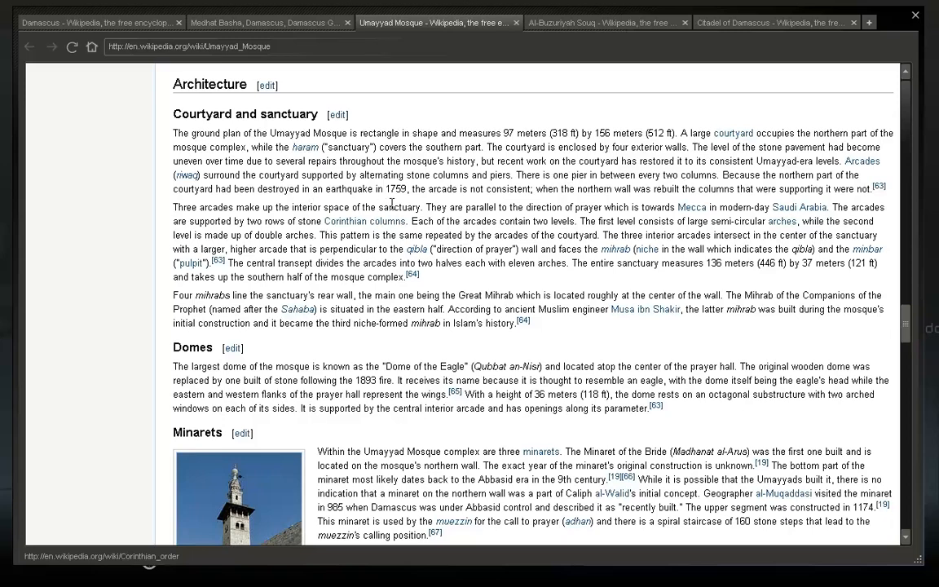
mouse_move(580, 202)
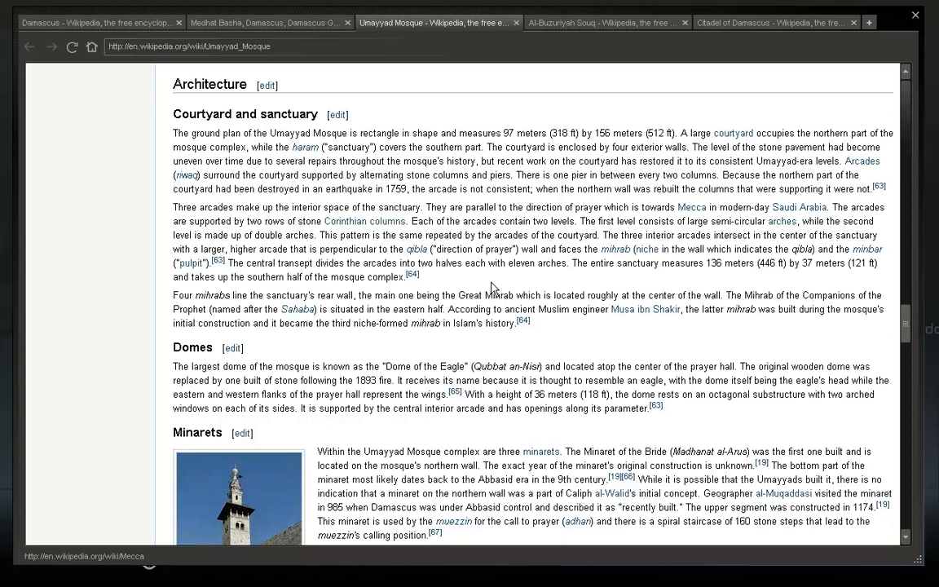
mouse_move(88, 245)
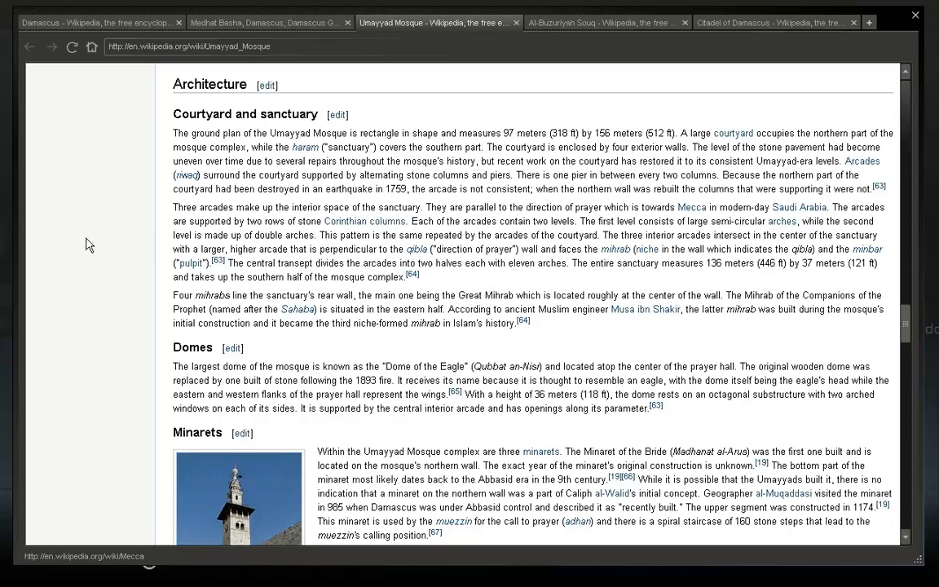
mouse_move(307, 247)
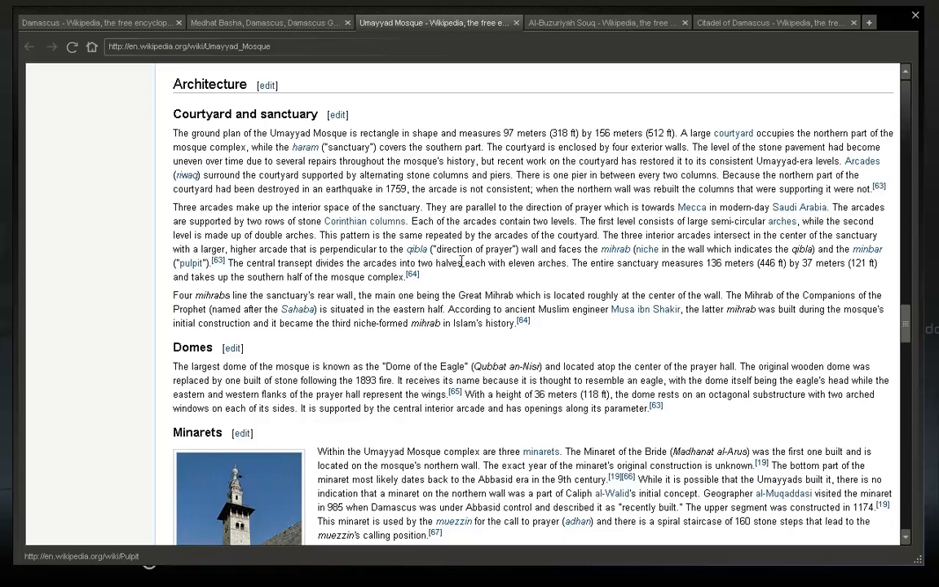
mouse_move(590, 273)
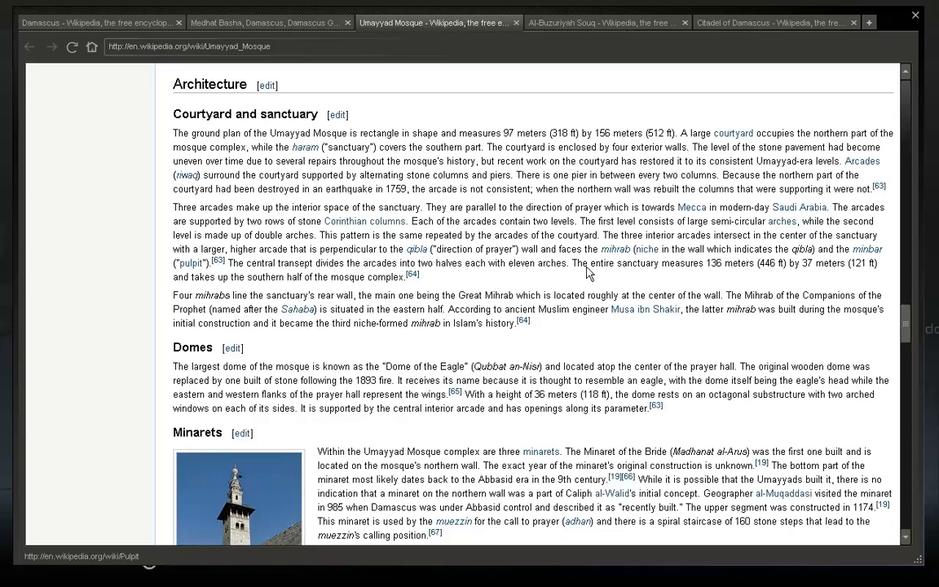
mouse_move(709, 277)
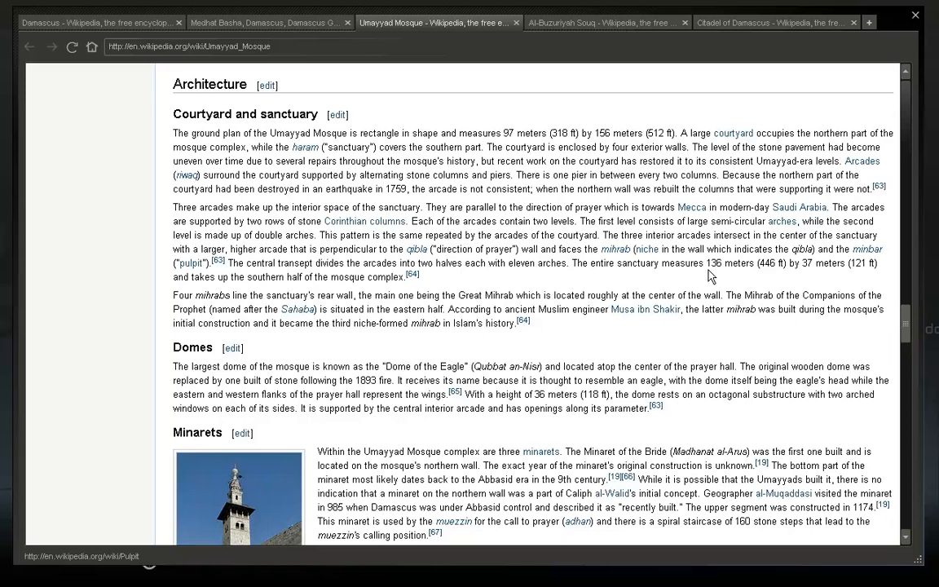
mouse_move(335, 281)
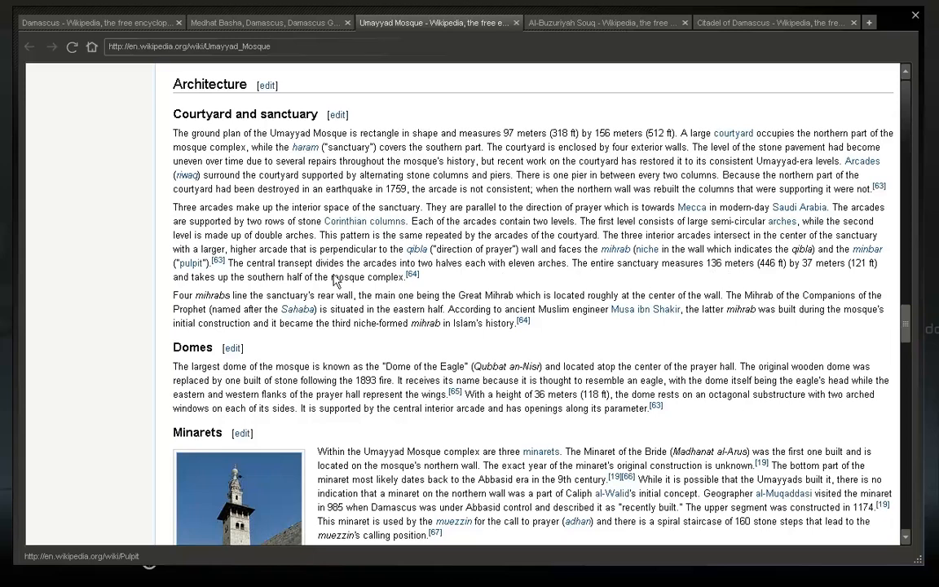
mouse_move(404, 305)
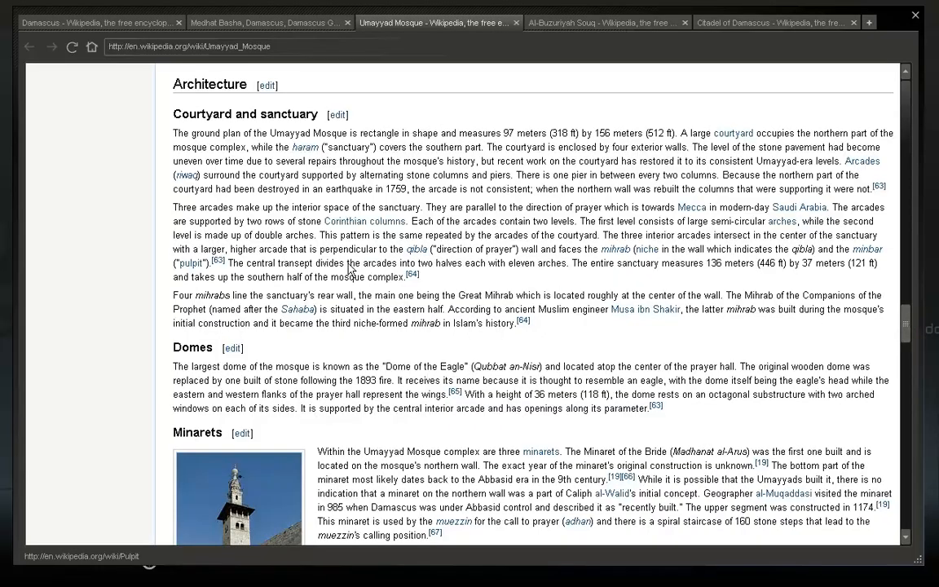
- Scroll back up the article, then down past Religious significance to the courtyard panorama above See also
scroll(up, 3)
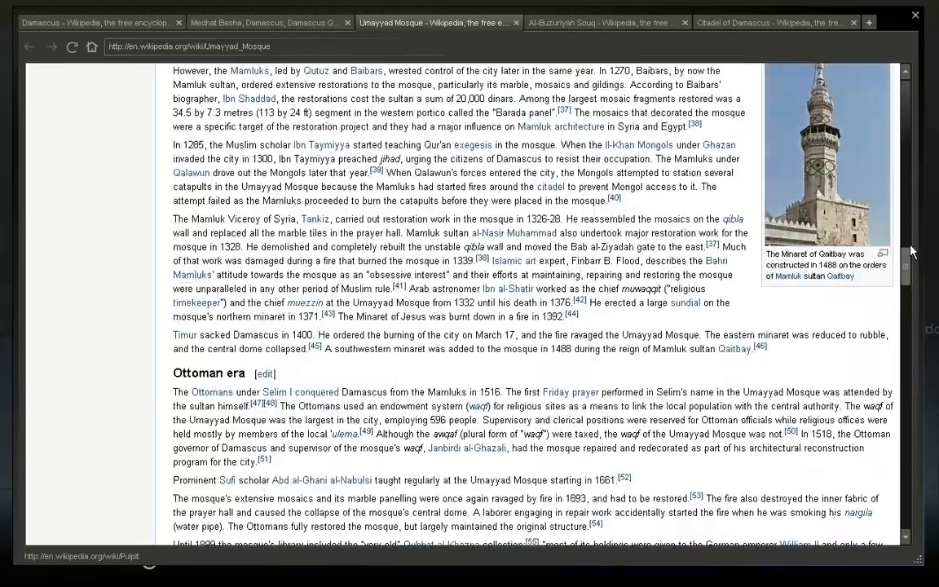
scroll(up, 3)
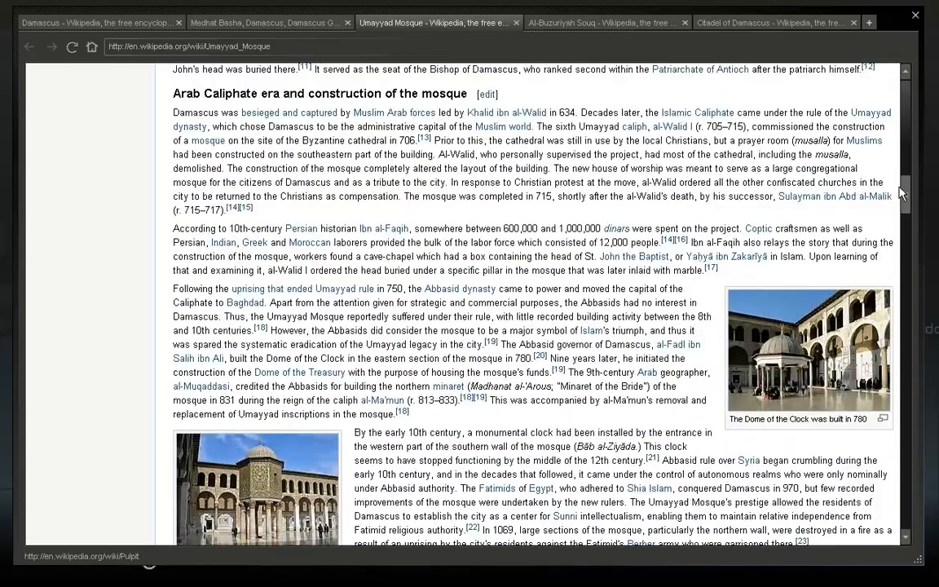
scroll(up, 3)
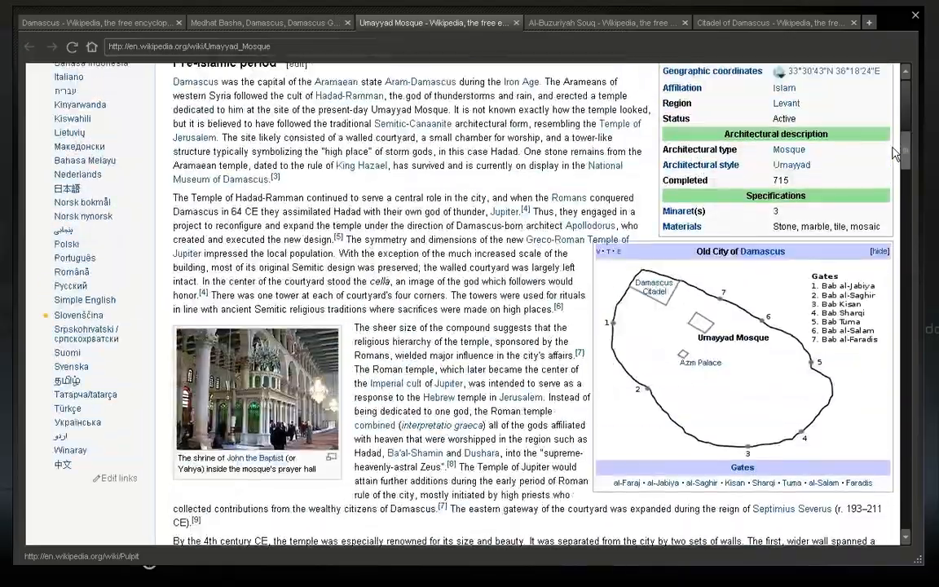
scroll(up, 3)
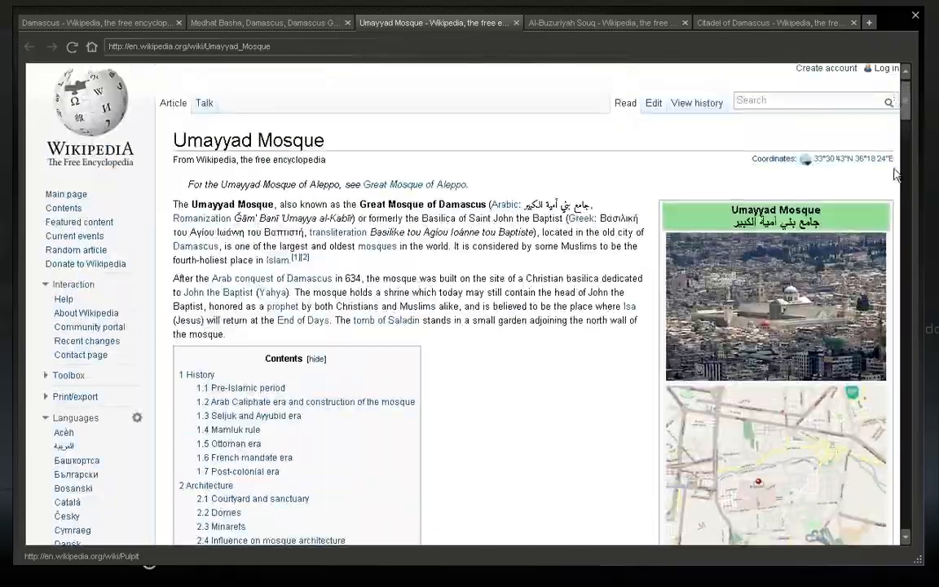
scroll(down, 3)
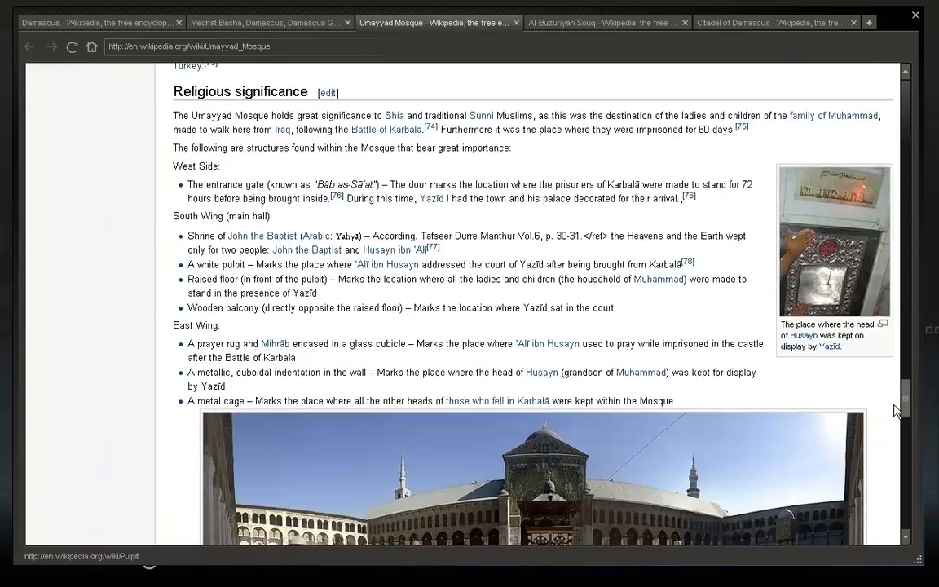
scroll(down, 3)
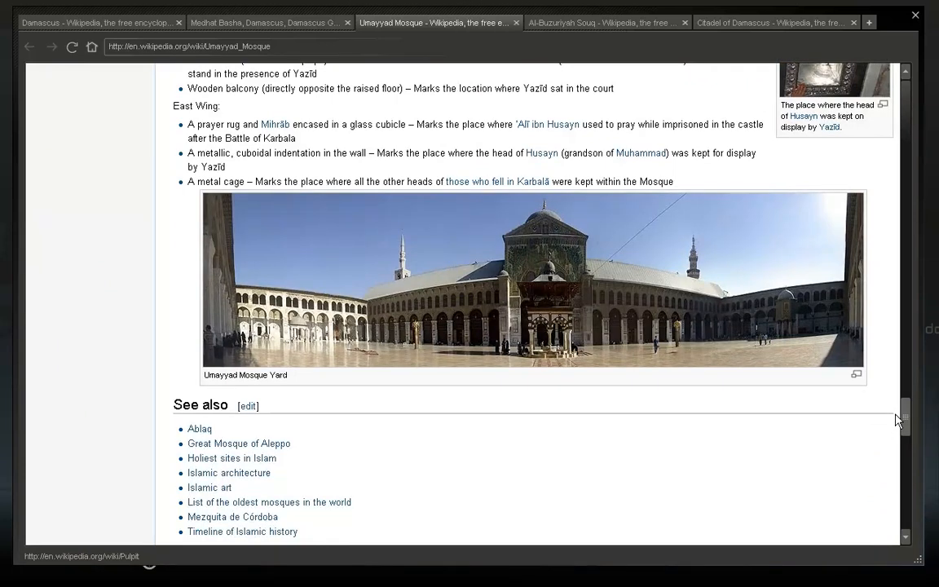
mouse_move(894, 420)
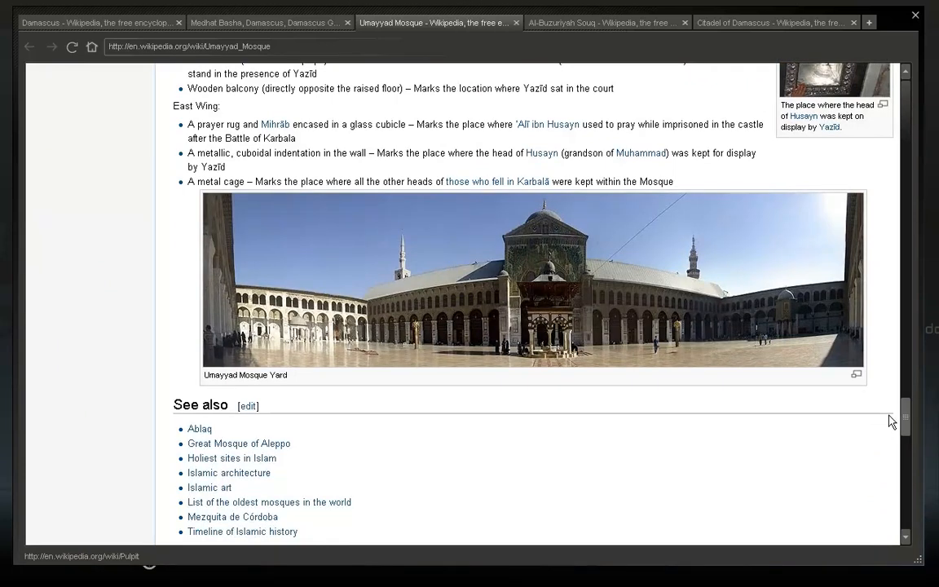
mouse_move(394, 343)
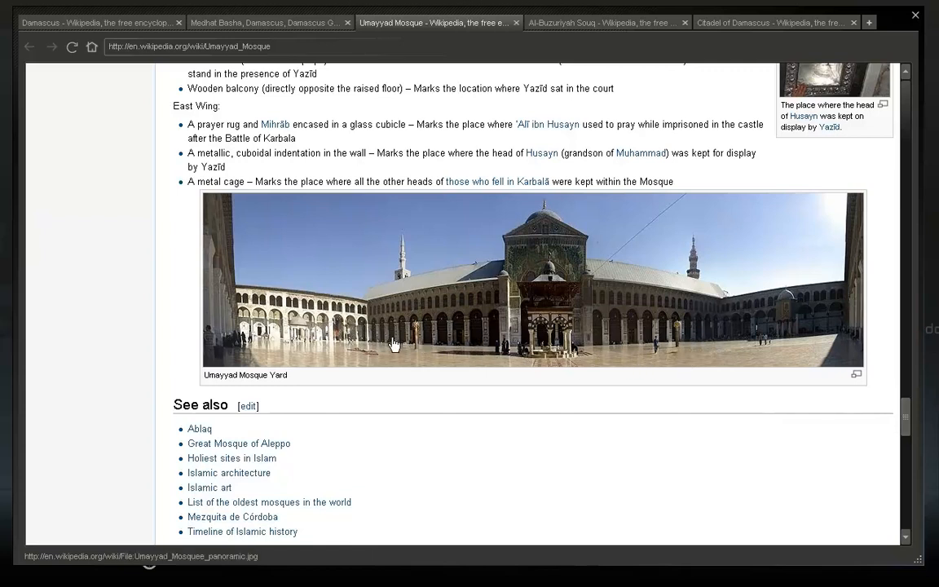
mouse_move(286, 318)
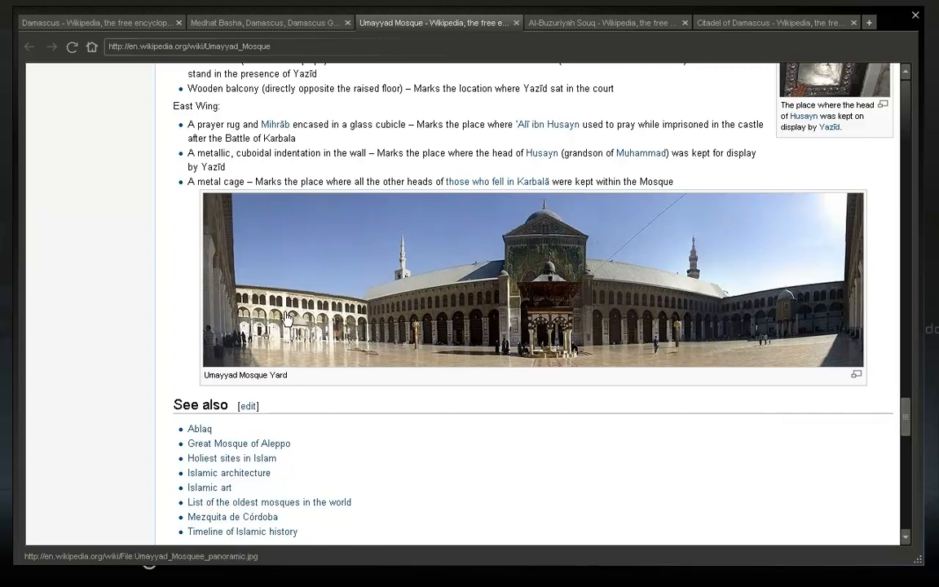
mouse_move(286, 340)
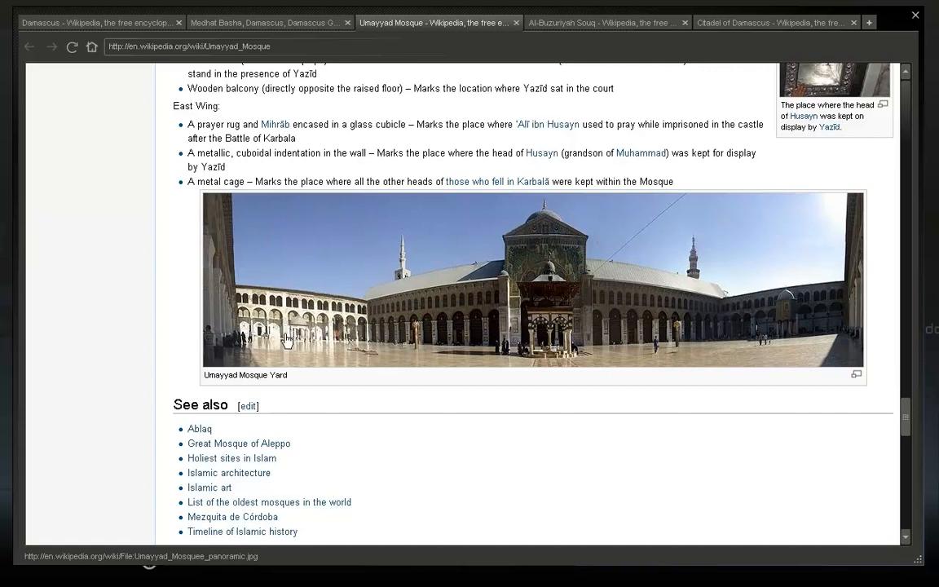
mouse_move(253, 325)
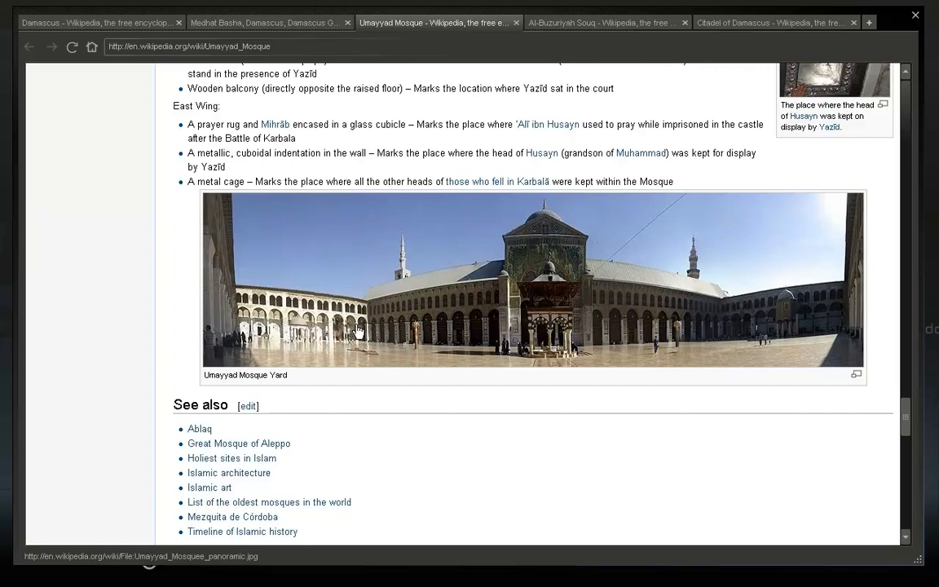
mouse_move(773, 336)
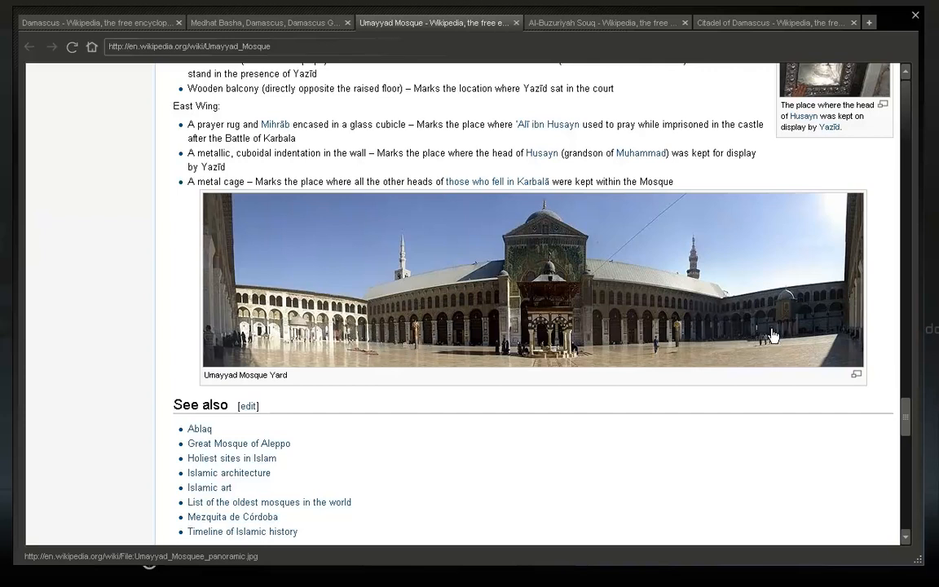
mouse_move(269, 335)
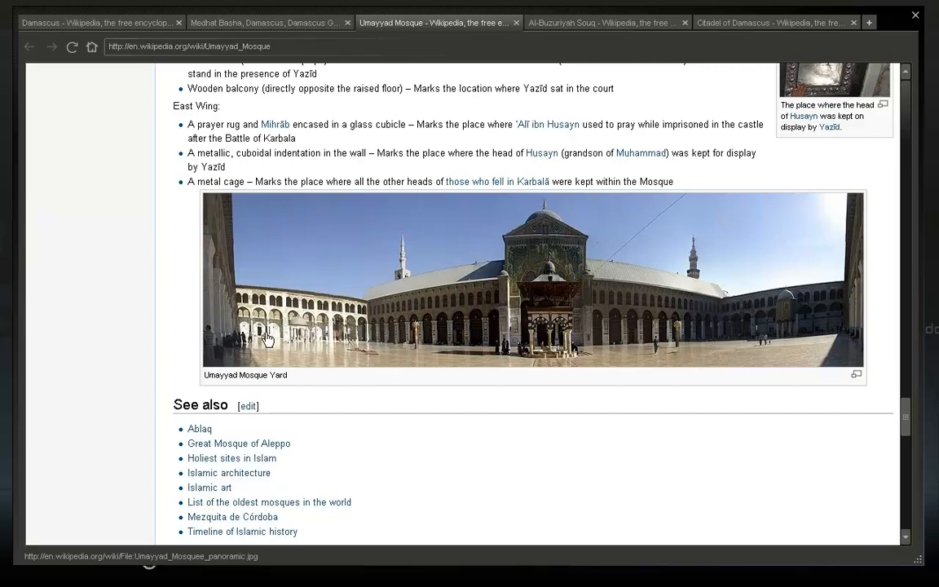
mouse_move(300, 332)
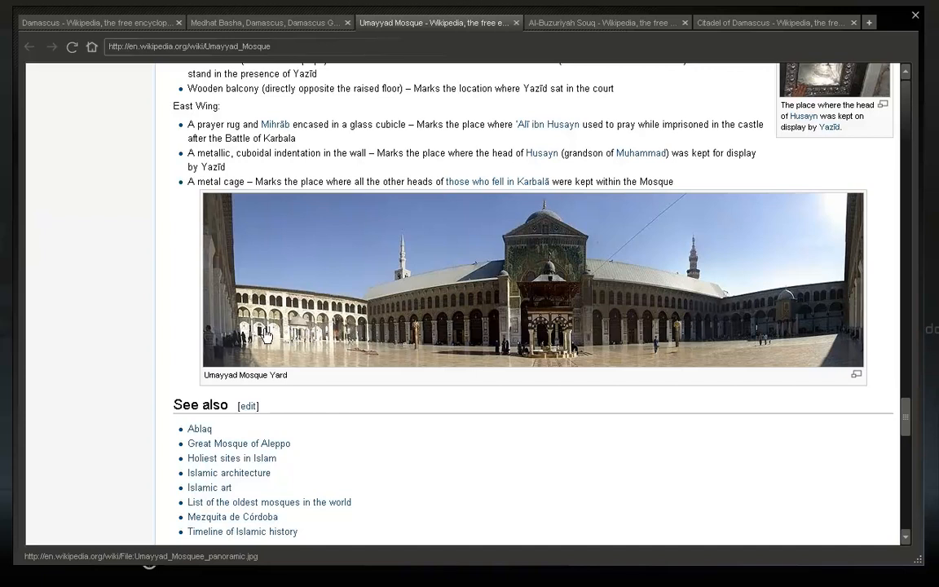
mouse_move(274, 340)
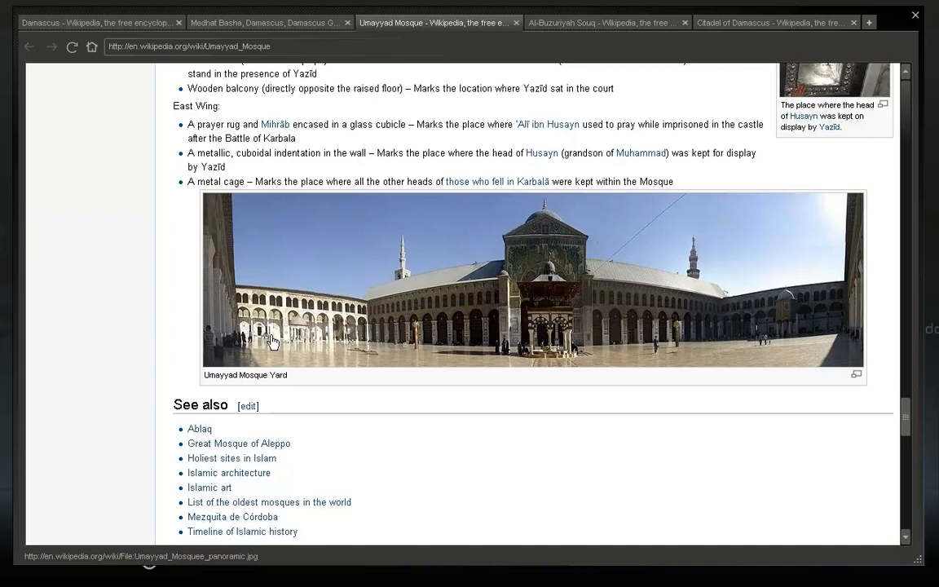
mouse_move(220, 302)
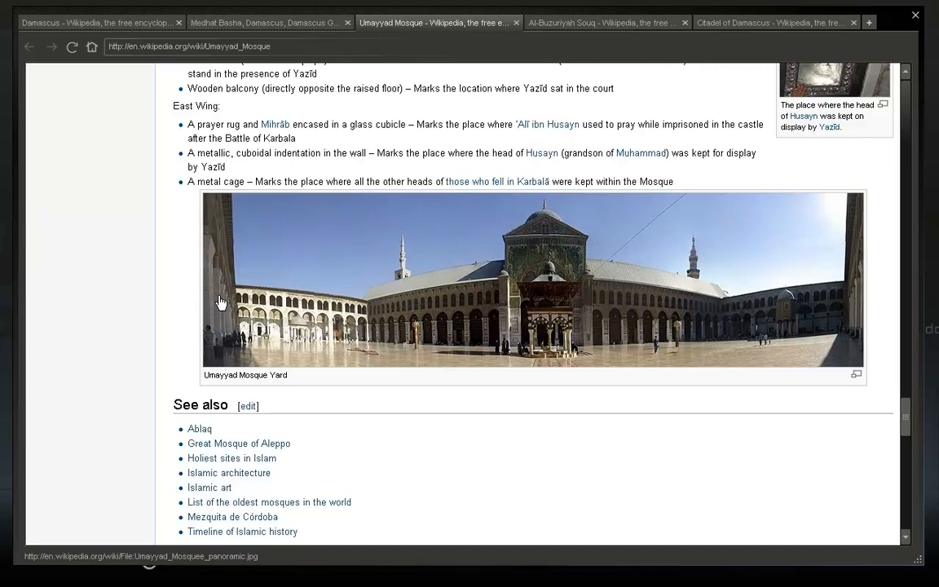
mouse_move(513, 290)
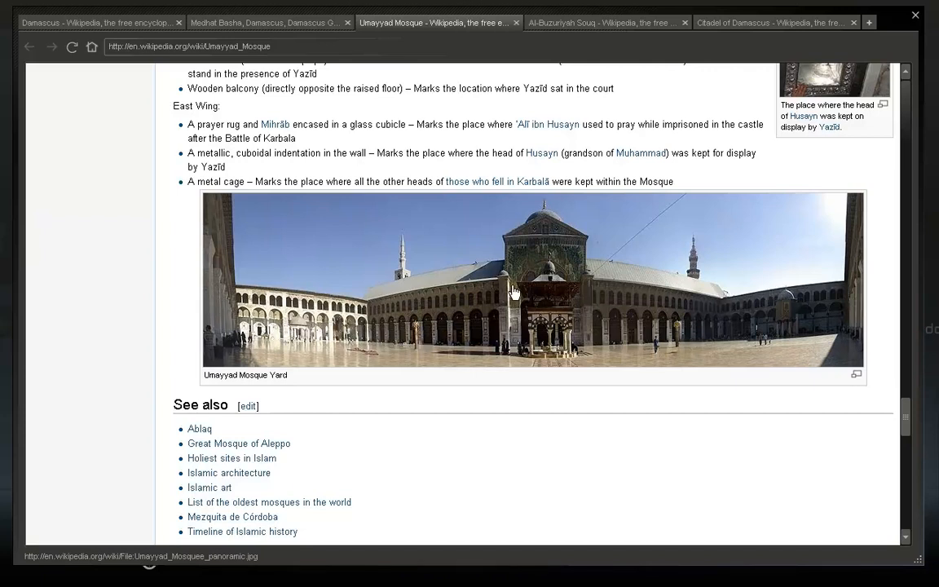
mouse_move(657, 319)
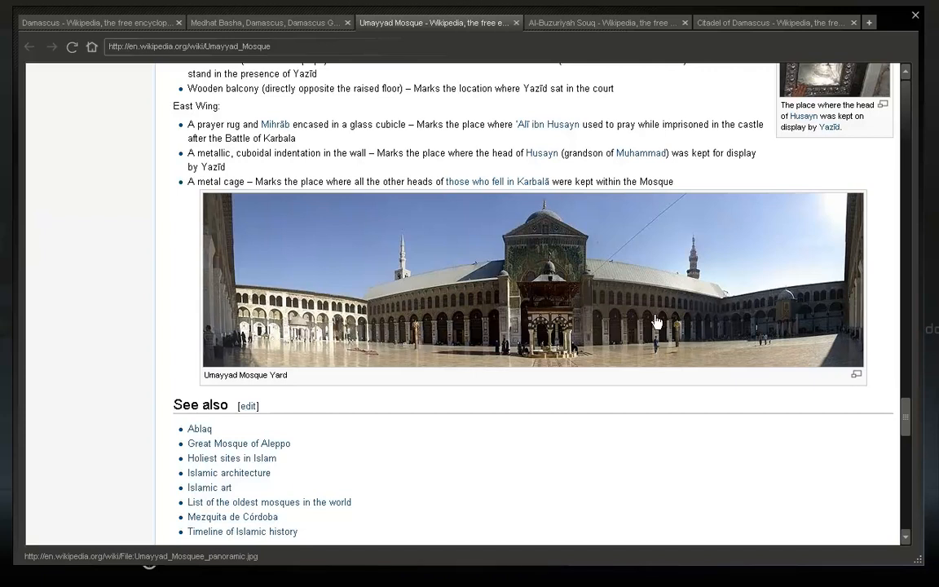
mouse_move(269, 319)
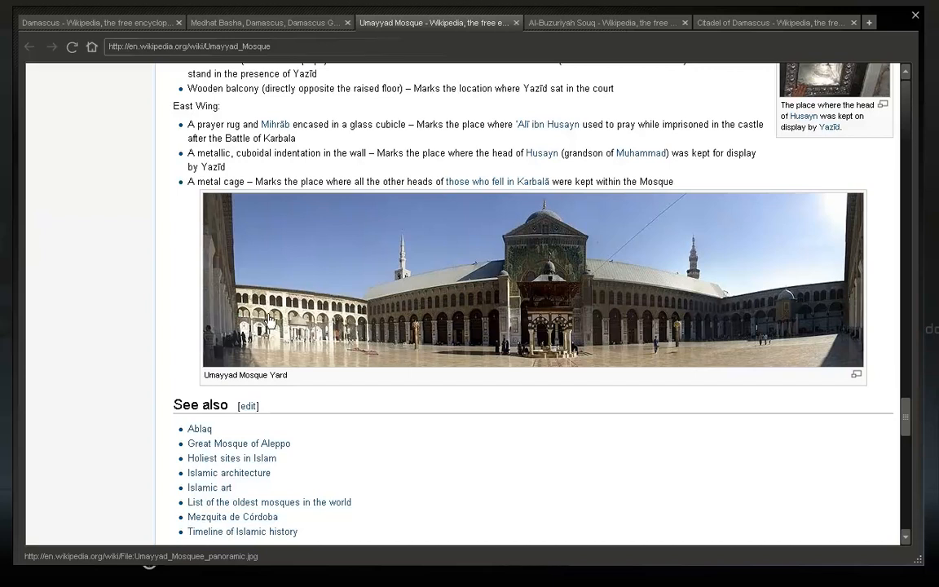
mouse_move(231, 311)
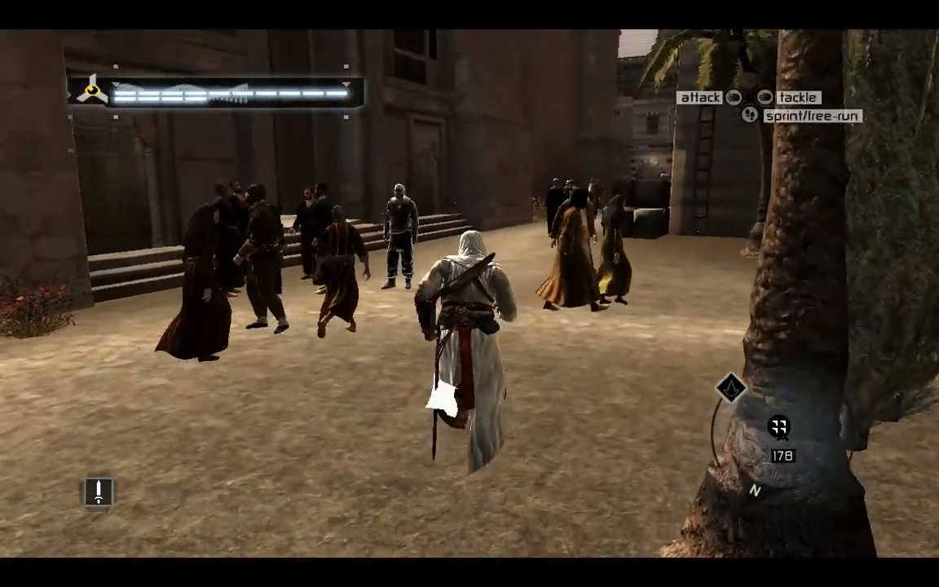
- Step forward in the in-game mosque courtyard before returning to the Religious significance section
key(w)
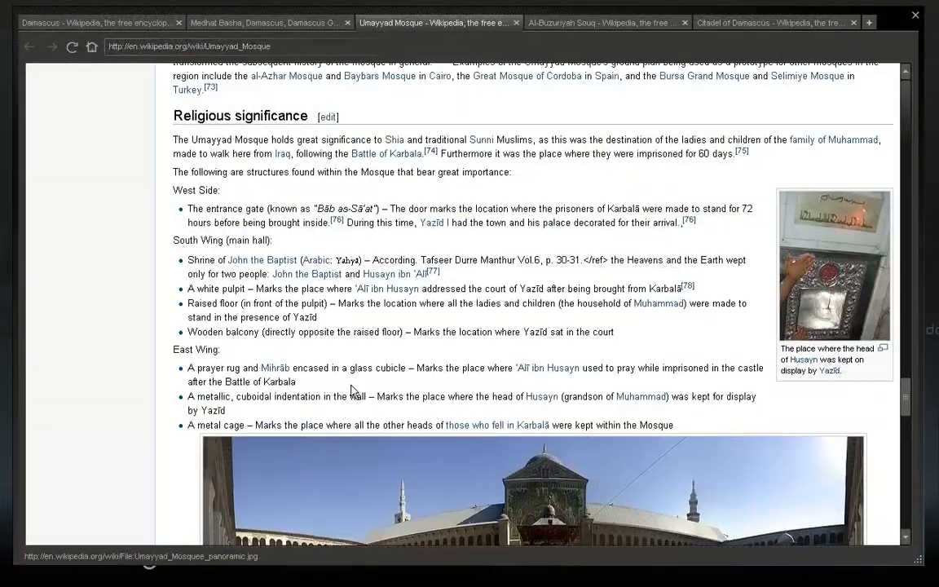
- Move through the Domes section until the Minarets heading and Minaret of the Bride photo show
scroll(up, 3)
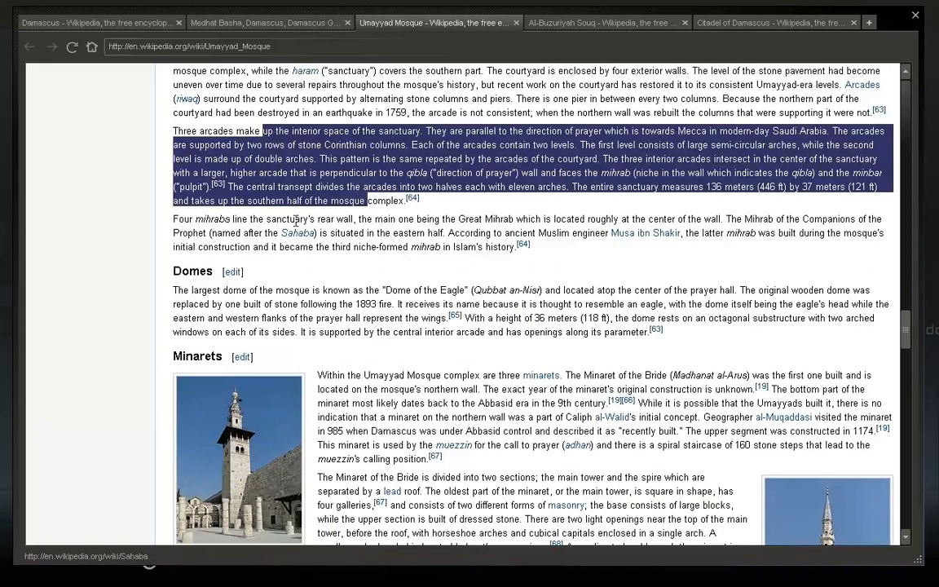
scroll(up, 3)
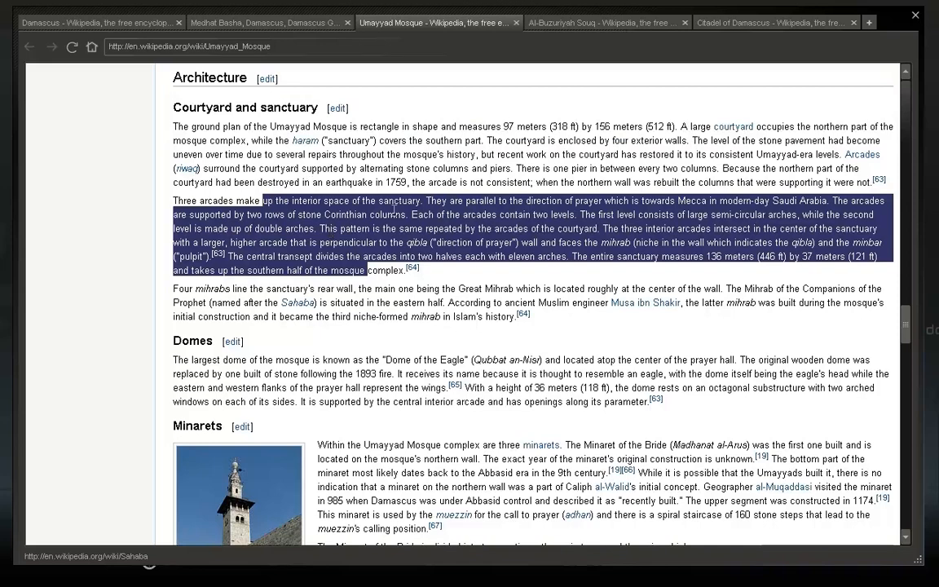
mouse_move(329, 288)
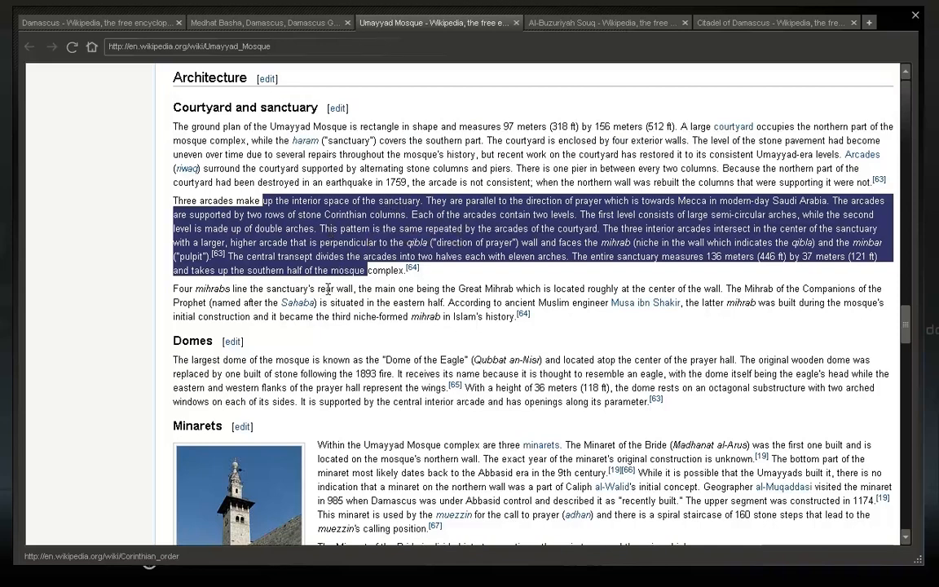
mouse_move(422, 306)
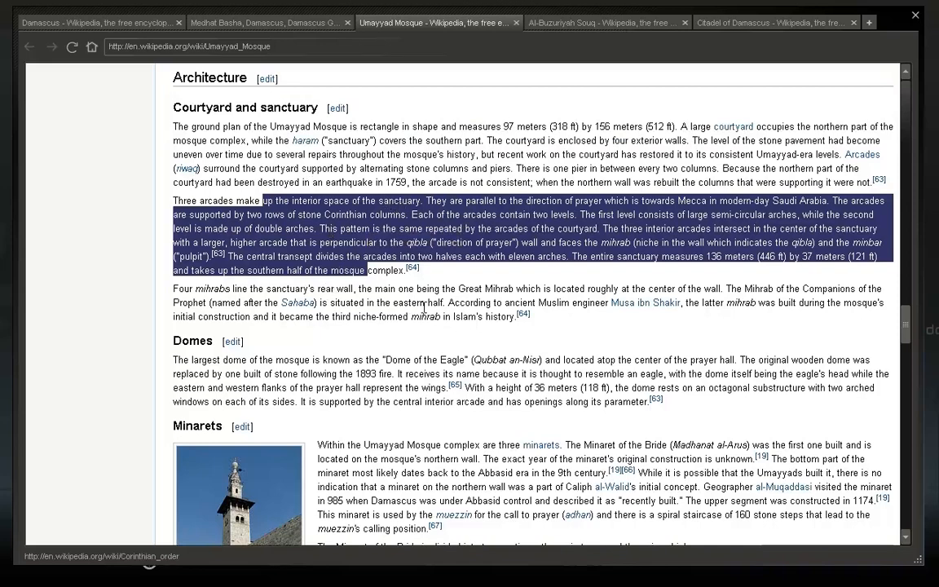
mouse_move(541, 290)
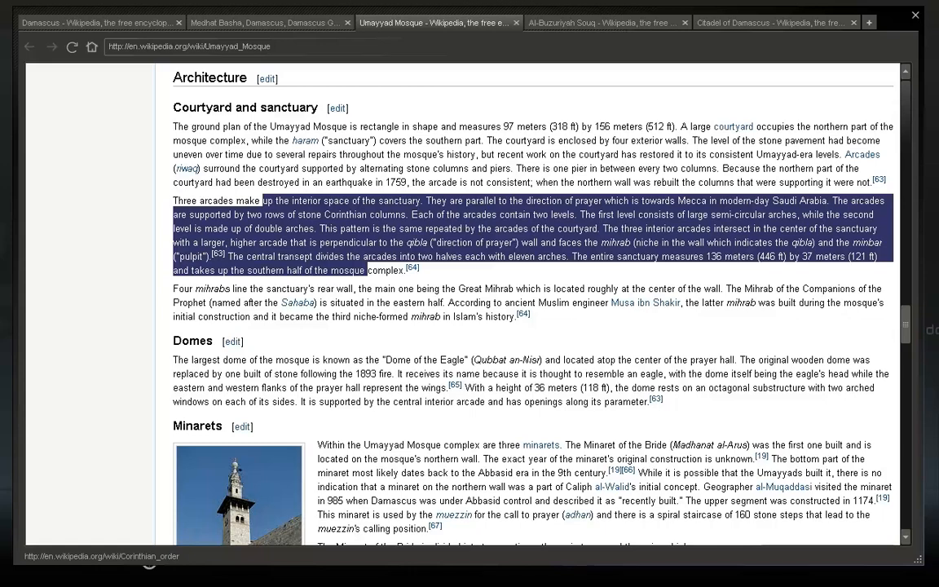
scroll(down, 3)
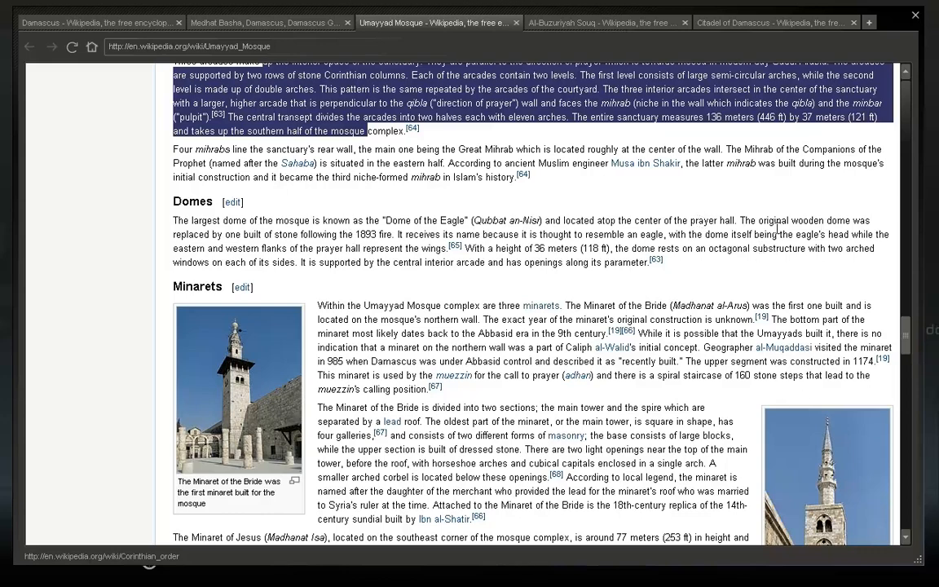
mouse_move(326, 231)
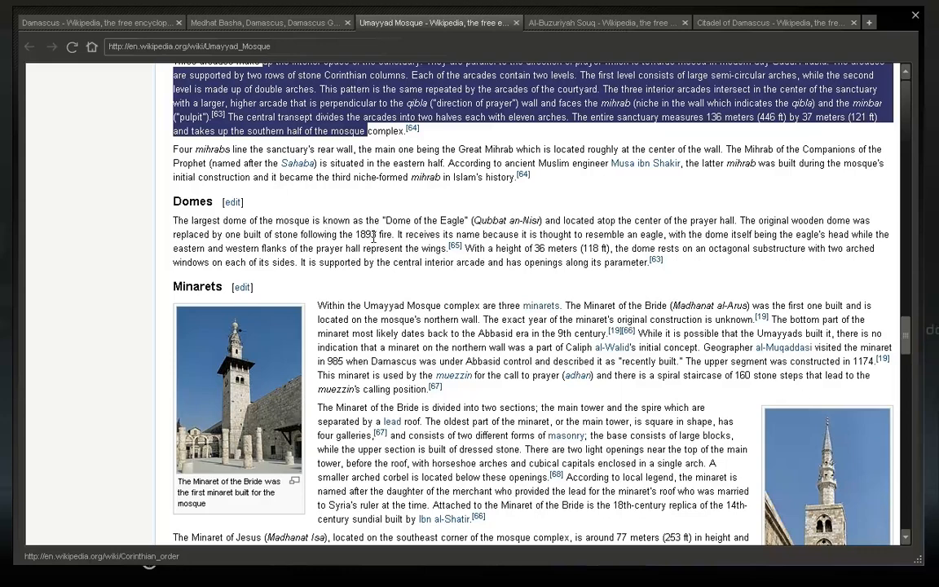
mouse_move(415, 235)
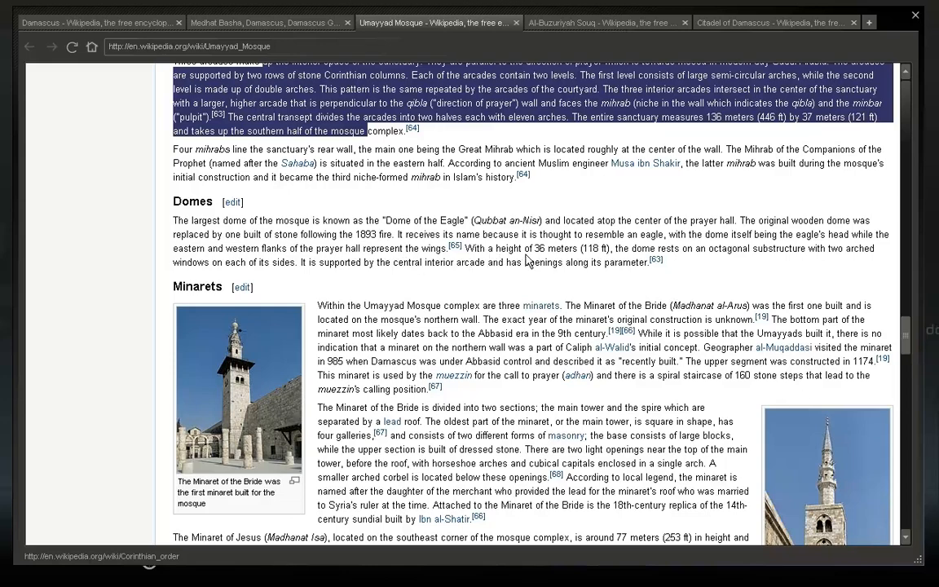
mouse_move(733, 254)
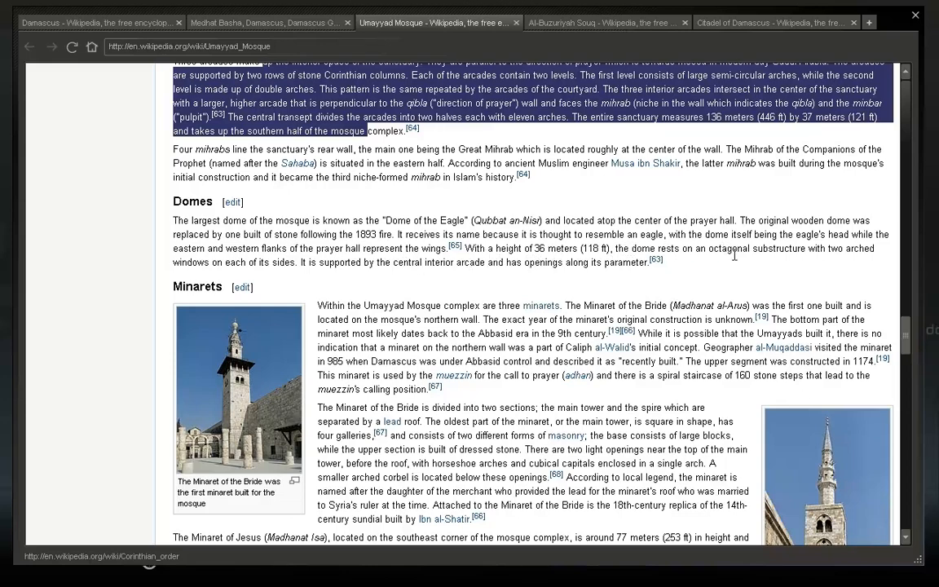
mouse_move(225, 284)
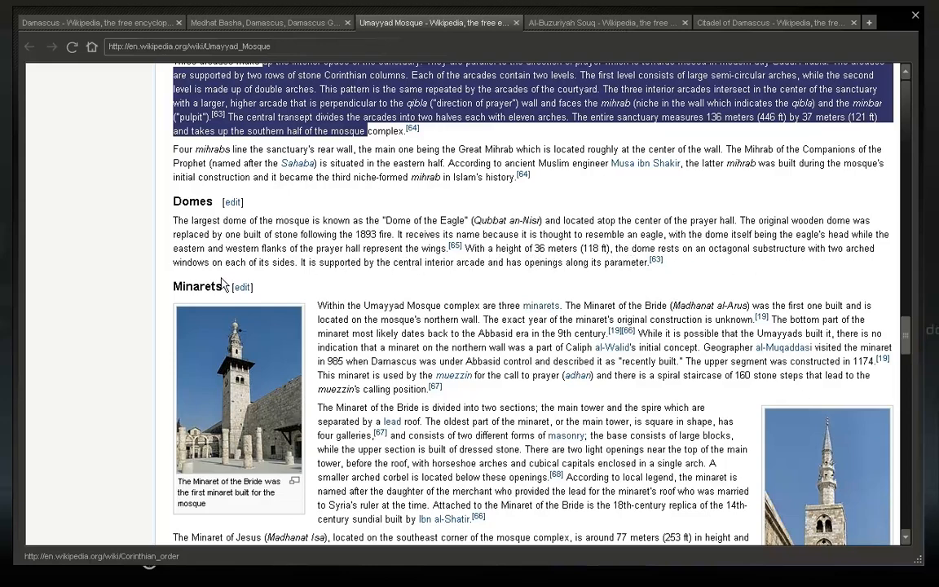
mouse_move(355, 272)
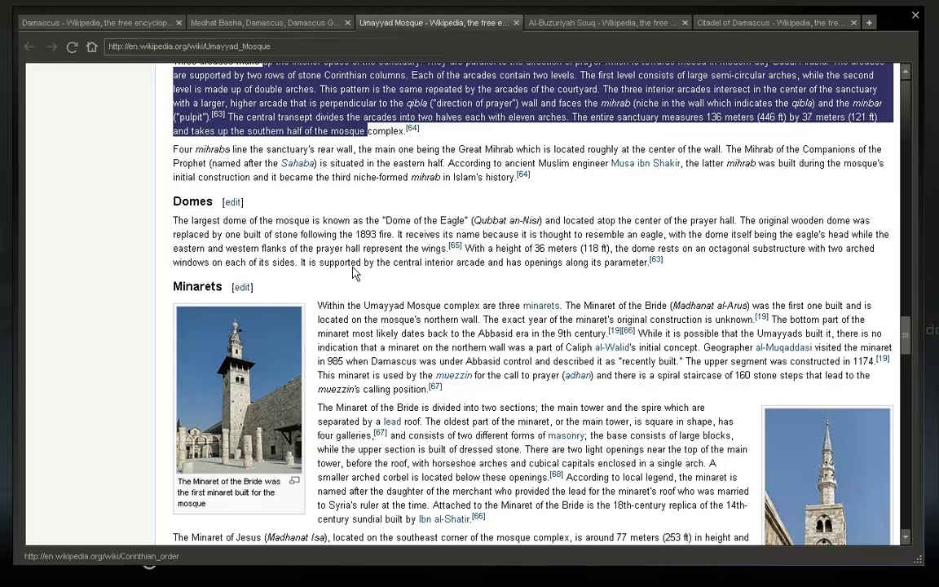
mouse_move(455, 264)
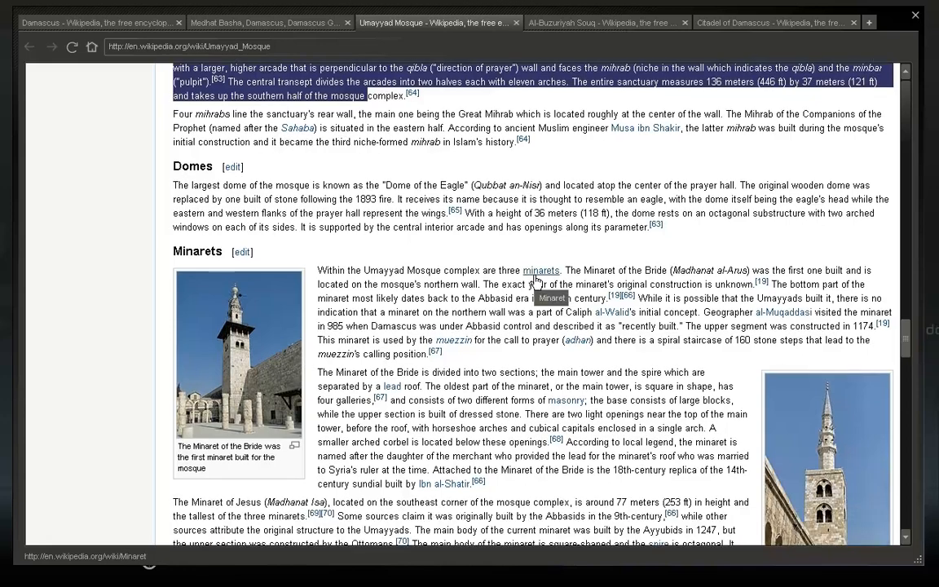
- Nudge down so the Minarets section with the Minaret of Jesus paragraph and photo fills the page
scroll(down, 3)
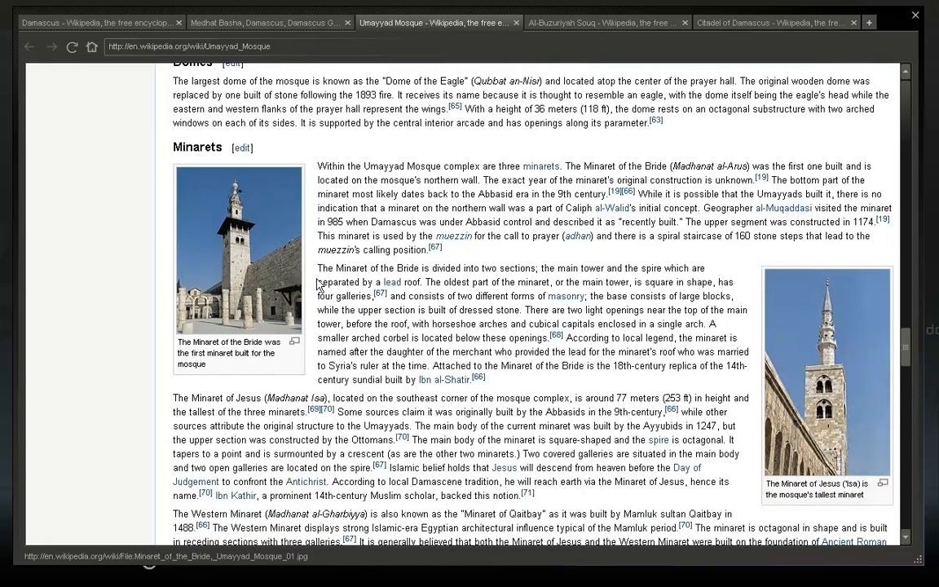
mouse_move(529, 178)
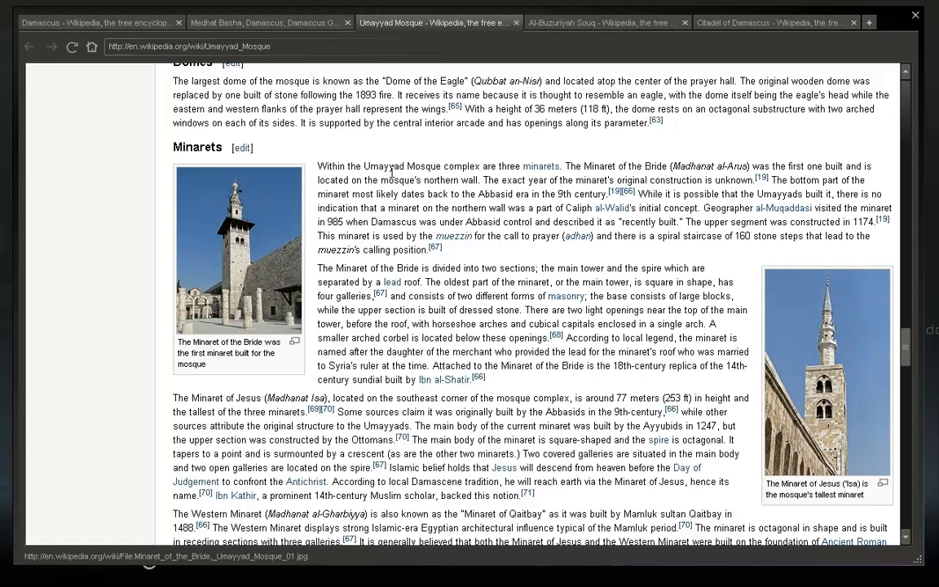
mouse_move(619, 176)
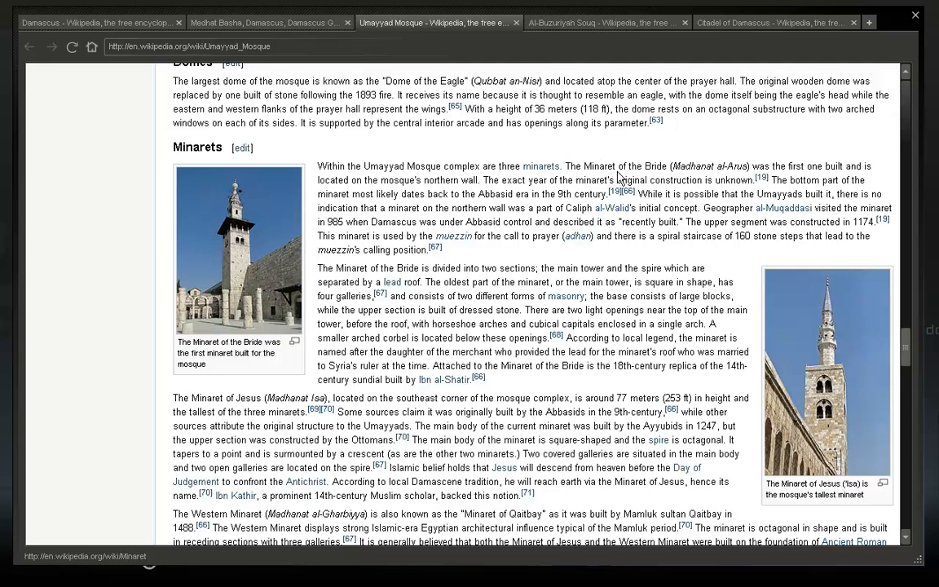
mouse_move(411, 194)
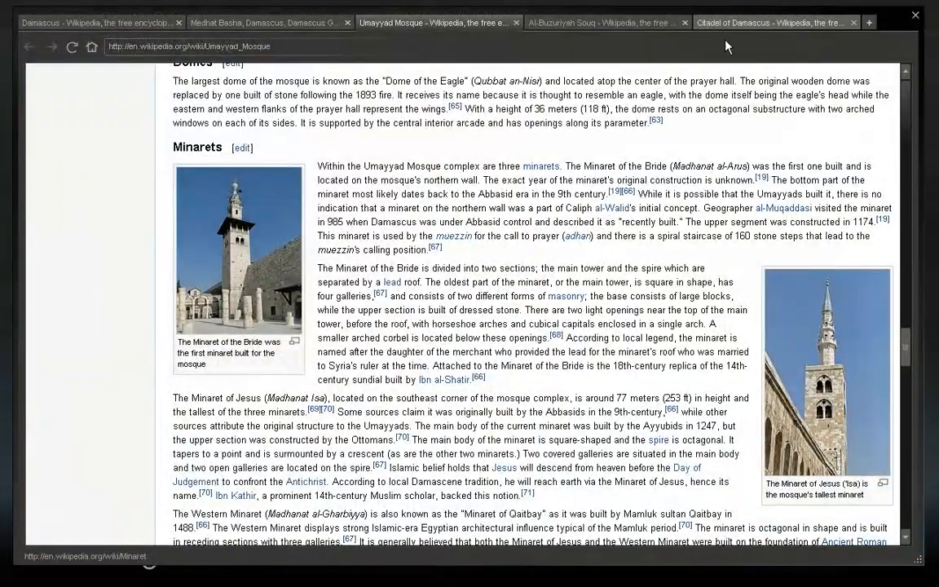
mouse_move(253, 264)
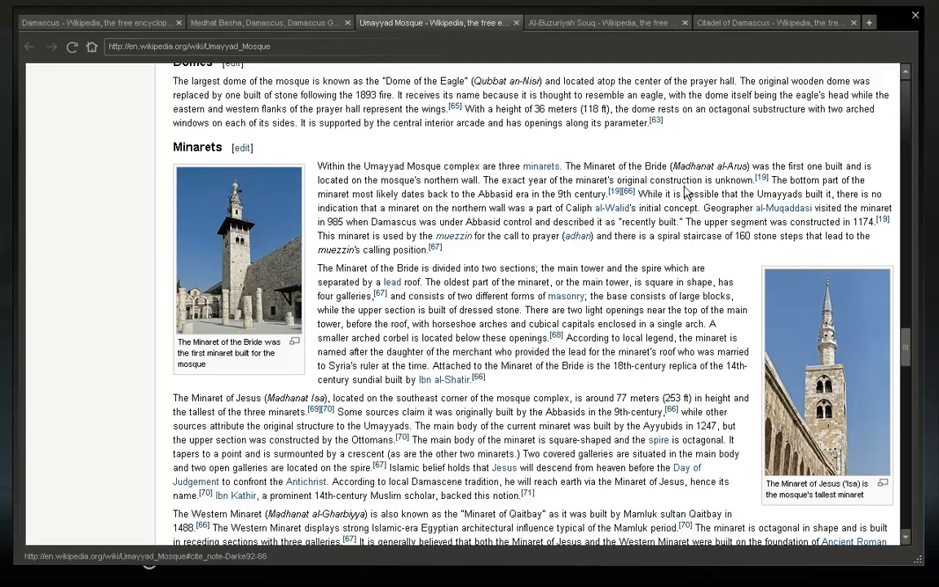
mouse_move(476, 209)
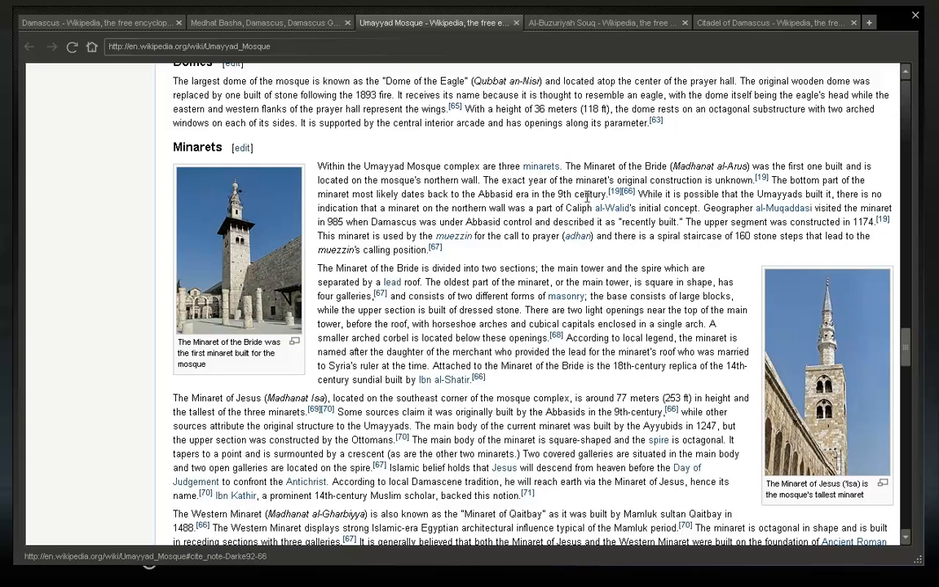
mouse_move(782, 208)
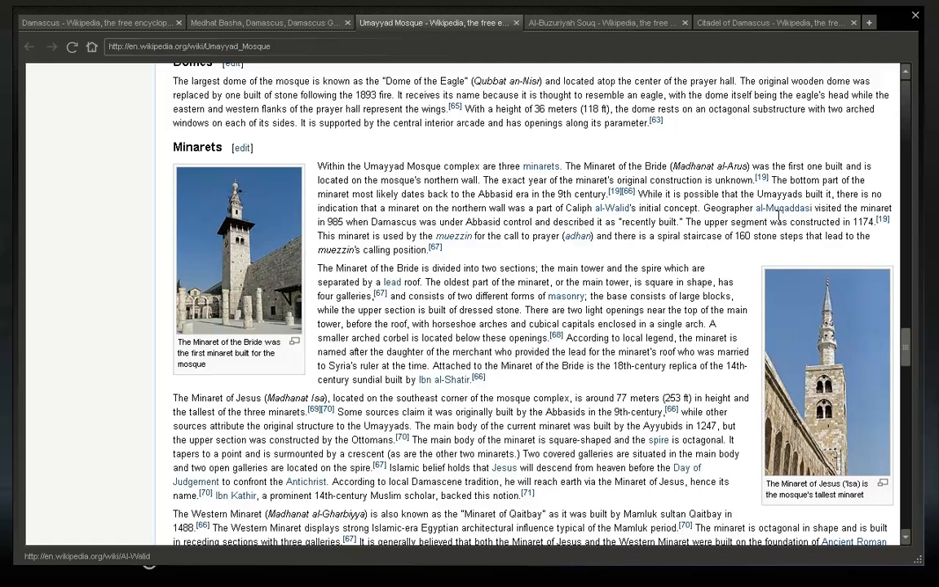
mouse_move(781, 209)
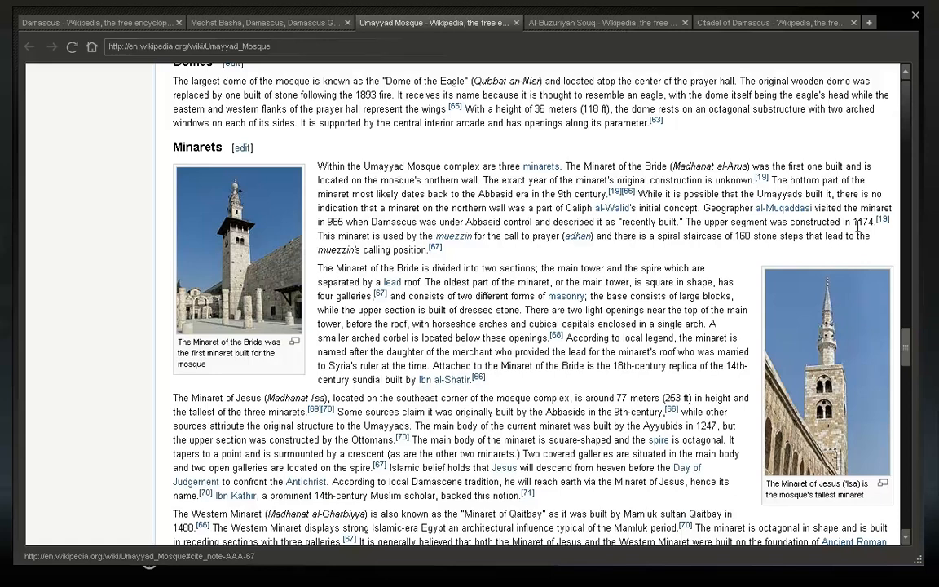
mouse_move(508, 258)
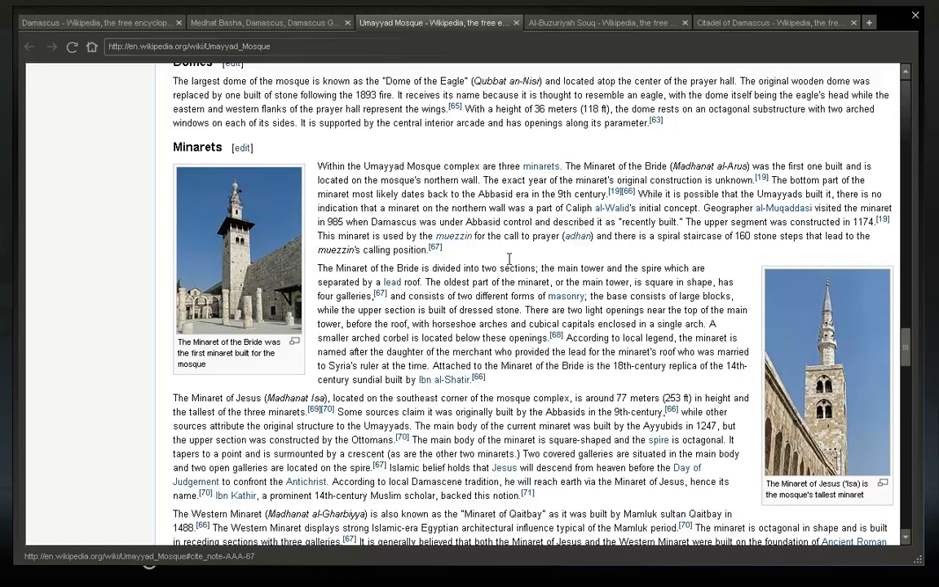
mouse_move(242, 193)
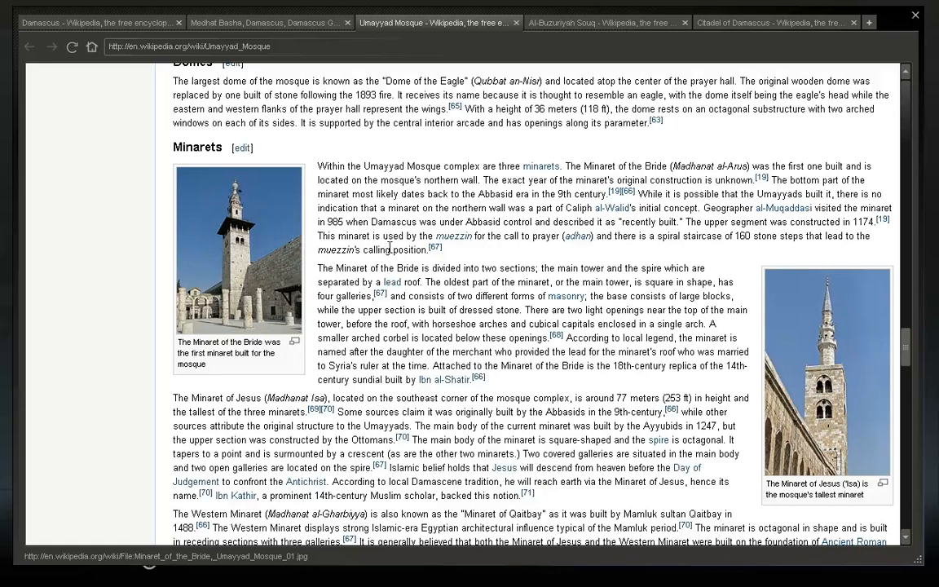
mouse_move(460, 248)
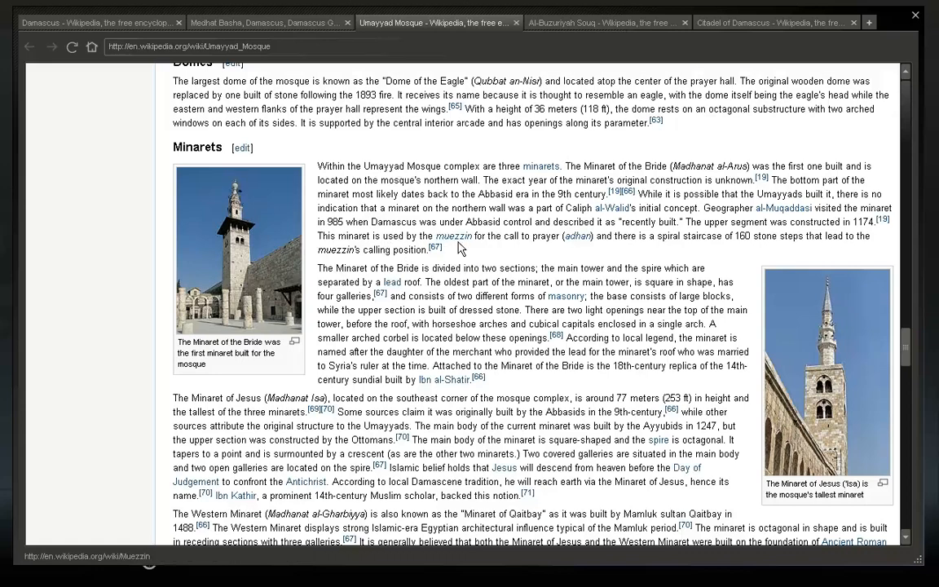
mouse_move(486, 248)
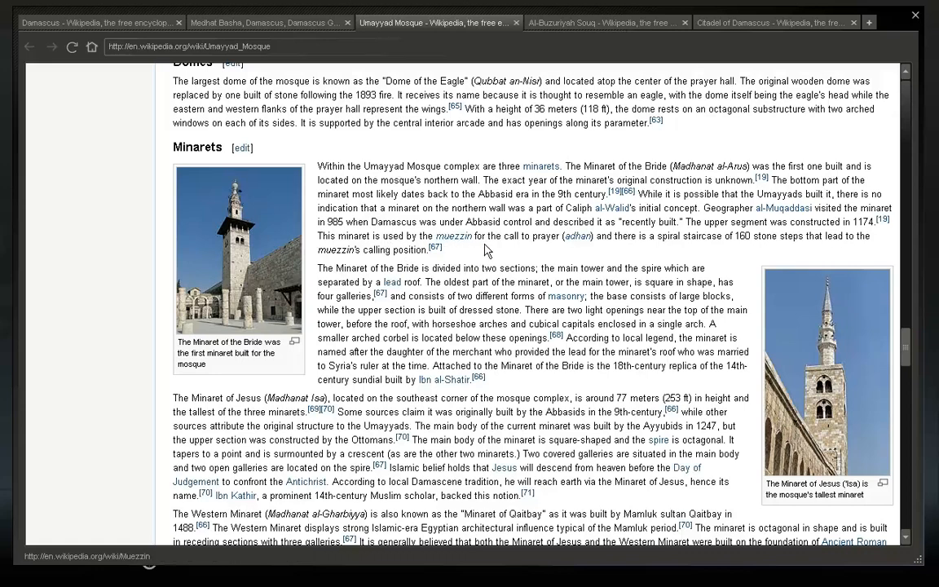
mouse_move(630, 248)
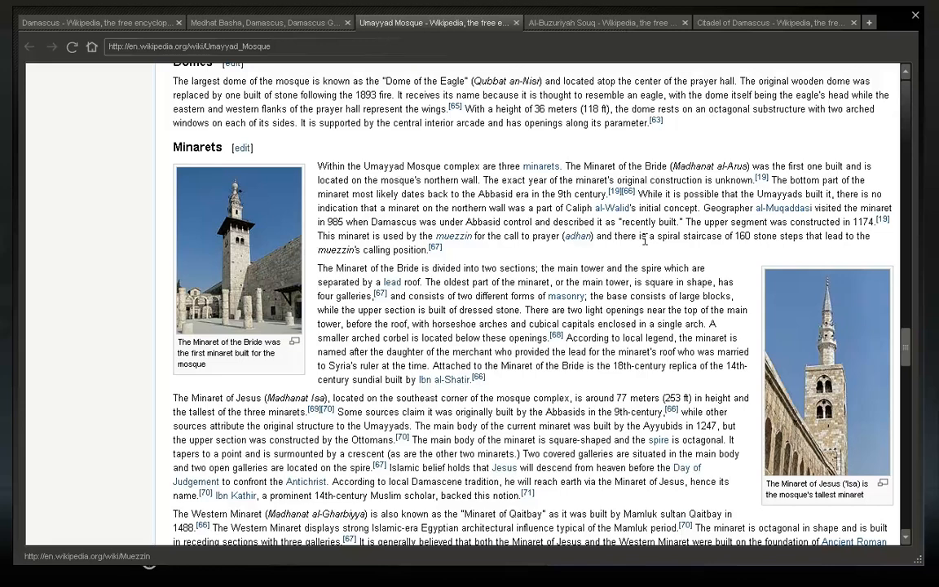
mouse_move(440, 277)
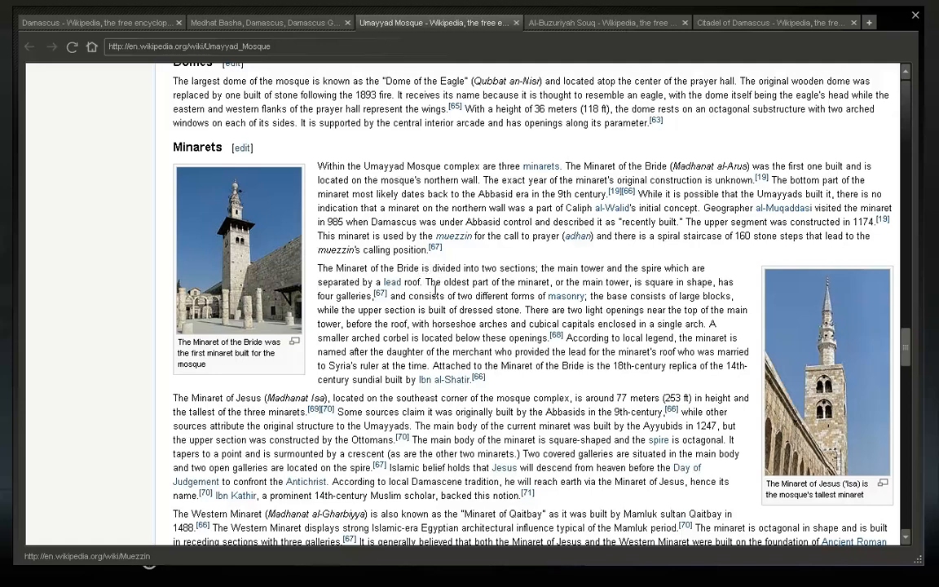
mouse_move(228, 289)
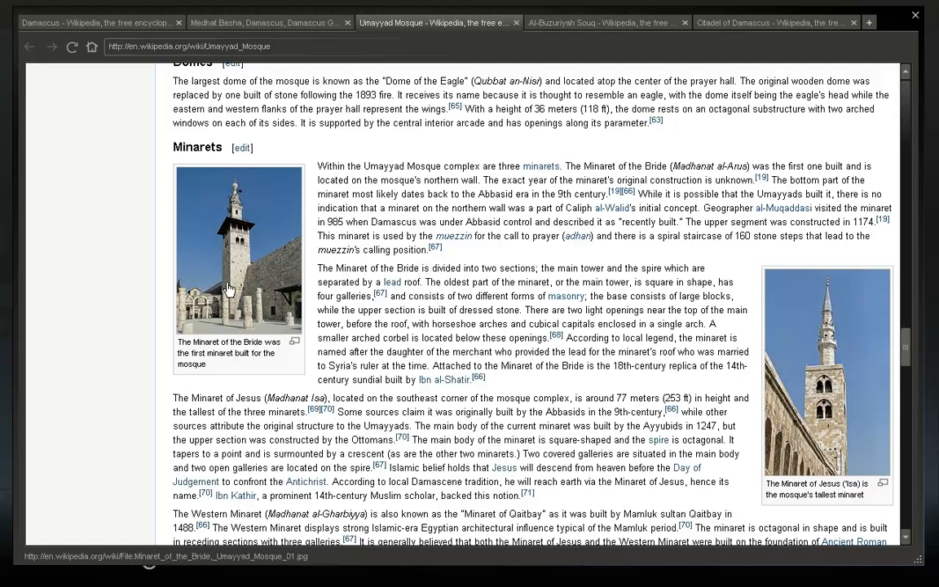
mouse_move(234, 329)
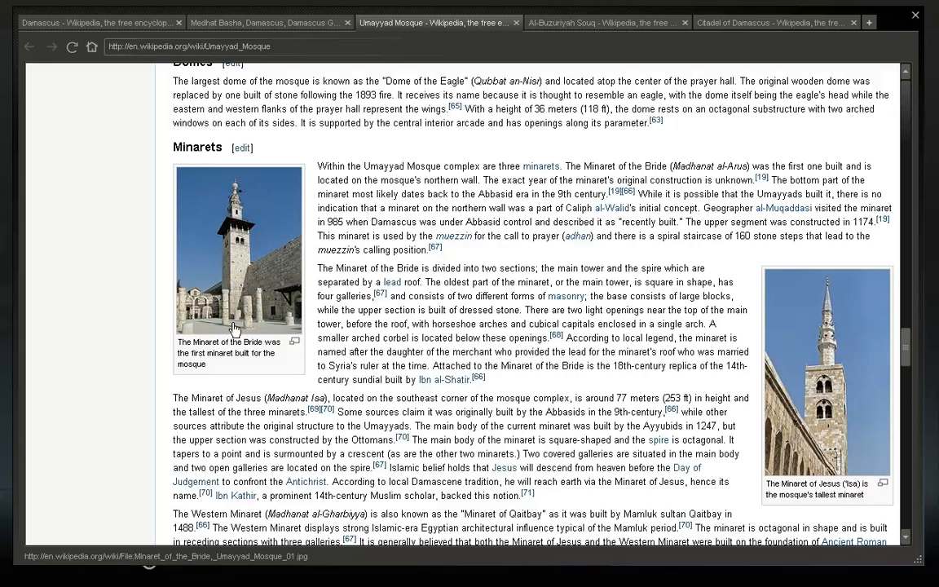
mouse_move(371, 254)
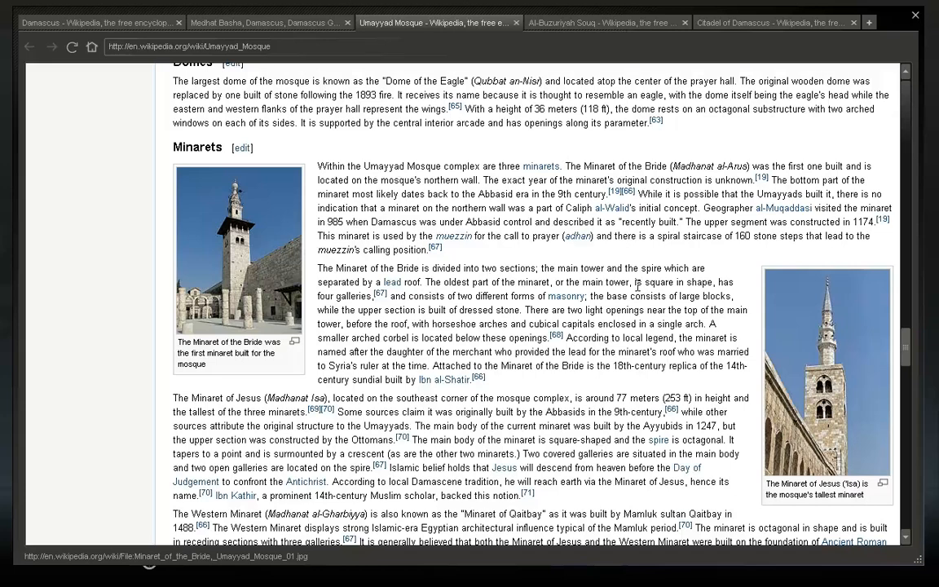
mouse_move(254, 244)
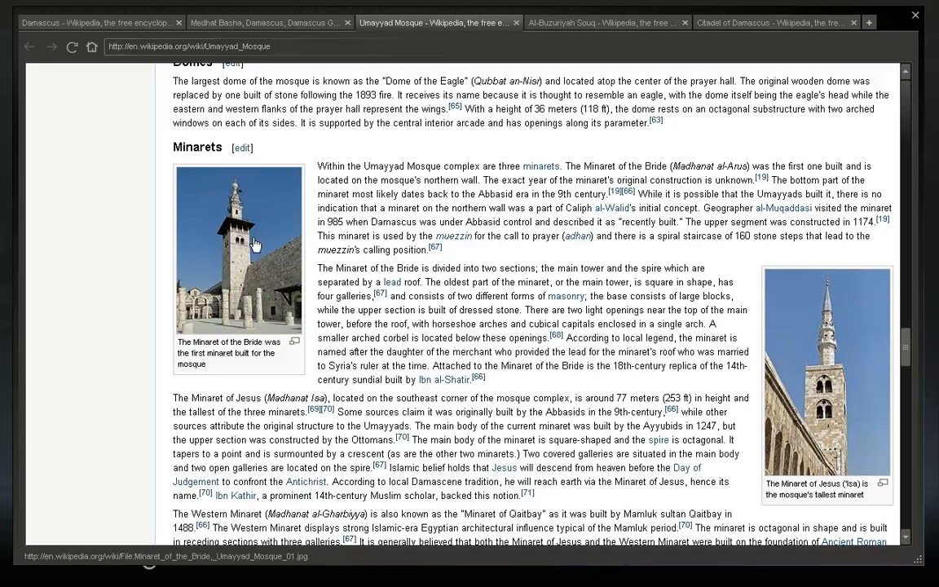
mouse_move(240, 183)
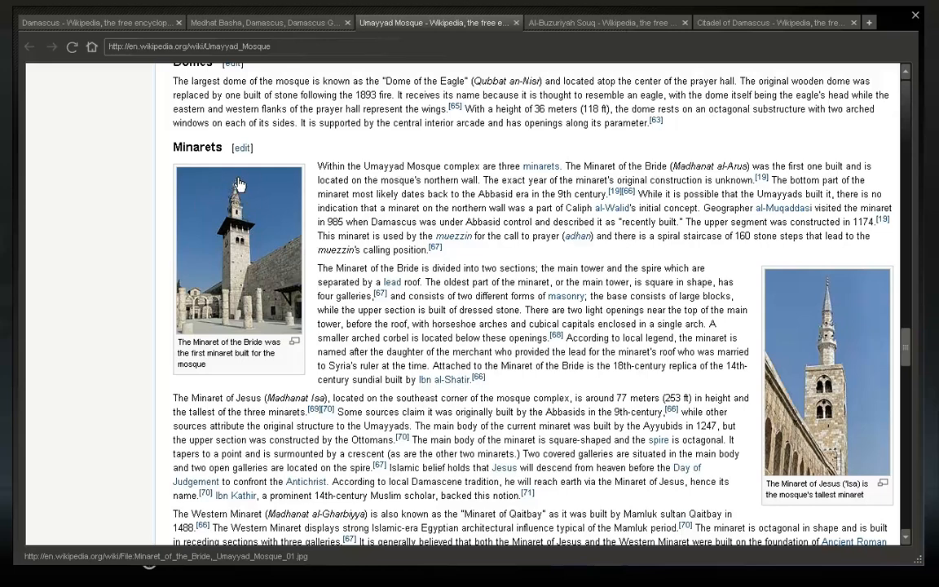
mouse_move(252, 215)
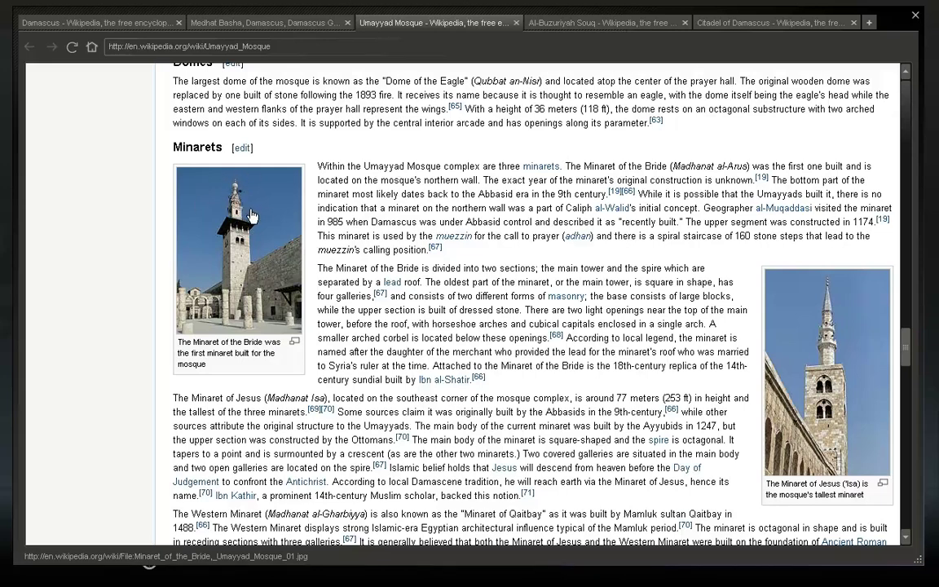
mouse_move(782, 208)
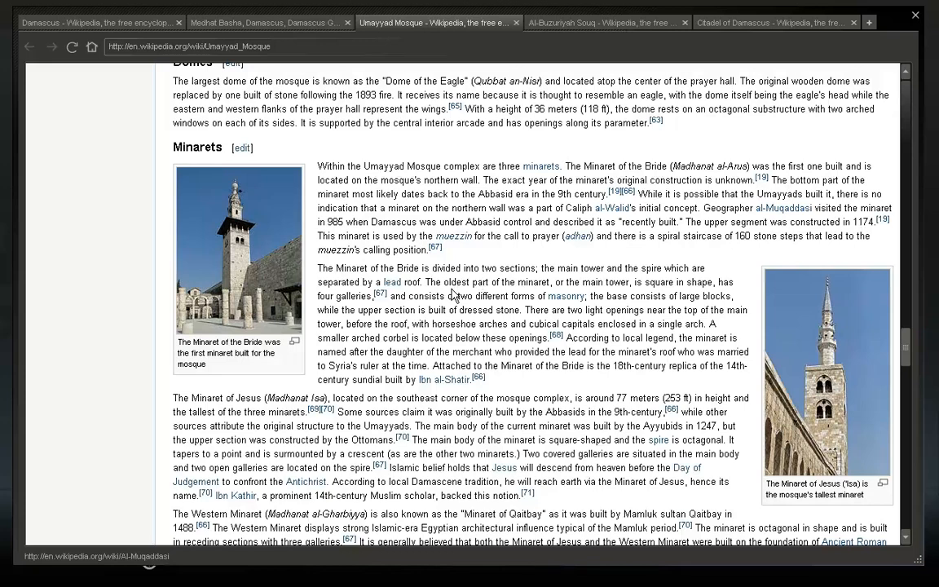
mouse_move(643, 284)
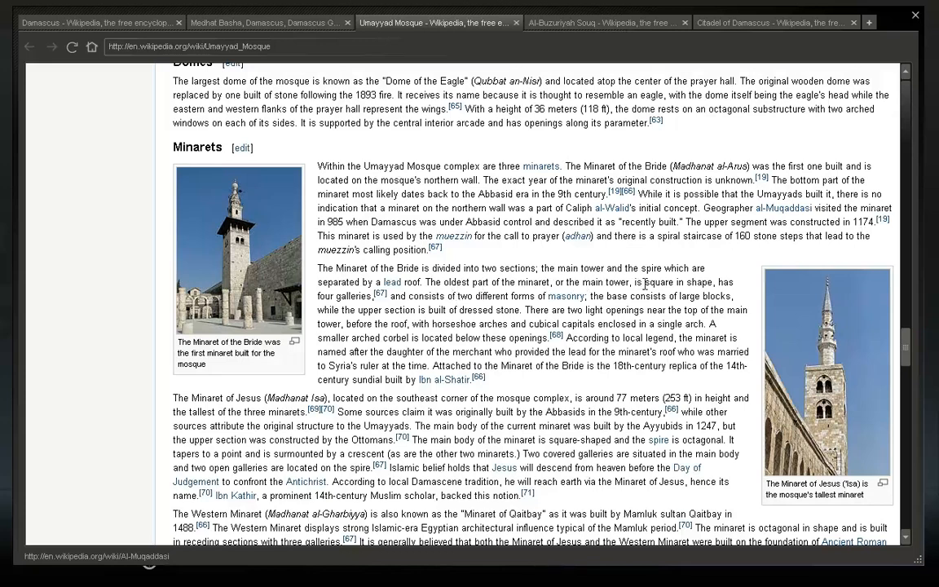
mouse_move(416, 318)
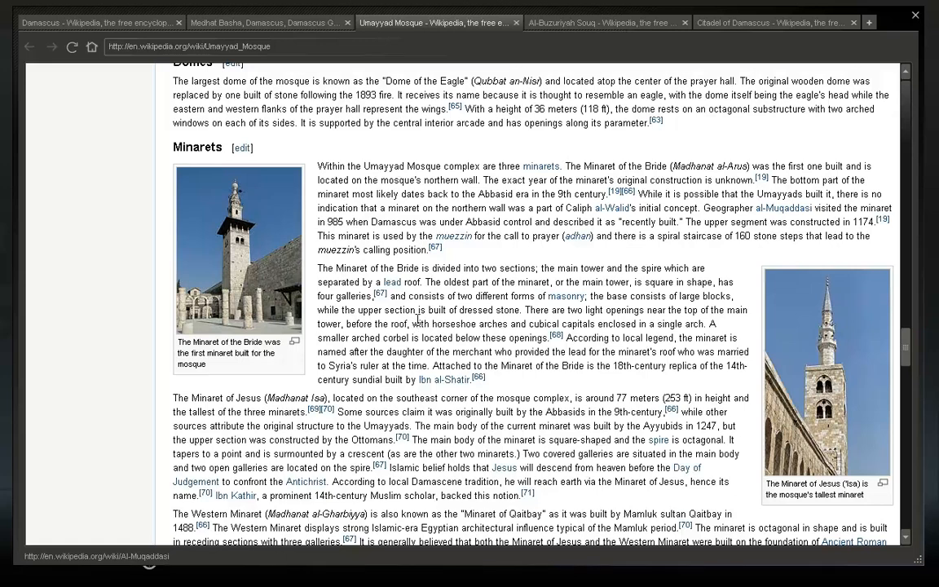
mouse_move(538, 303)
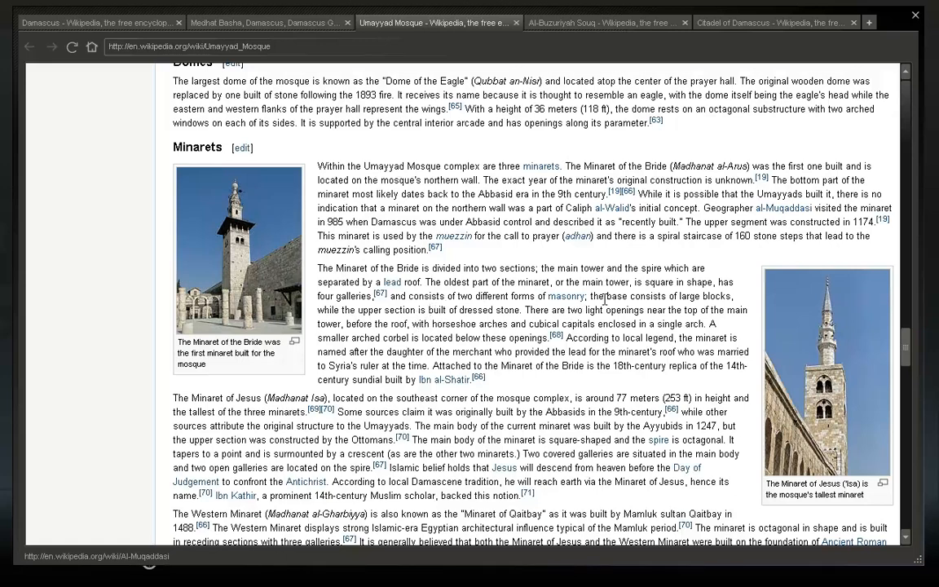
- Scroll below Minarets until the Influence on mosque architecture heading appears
scroll(down, 3)
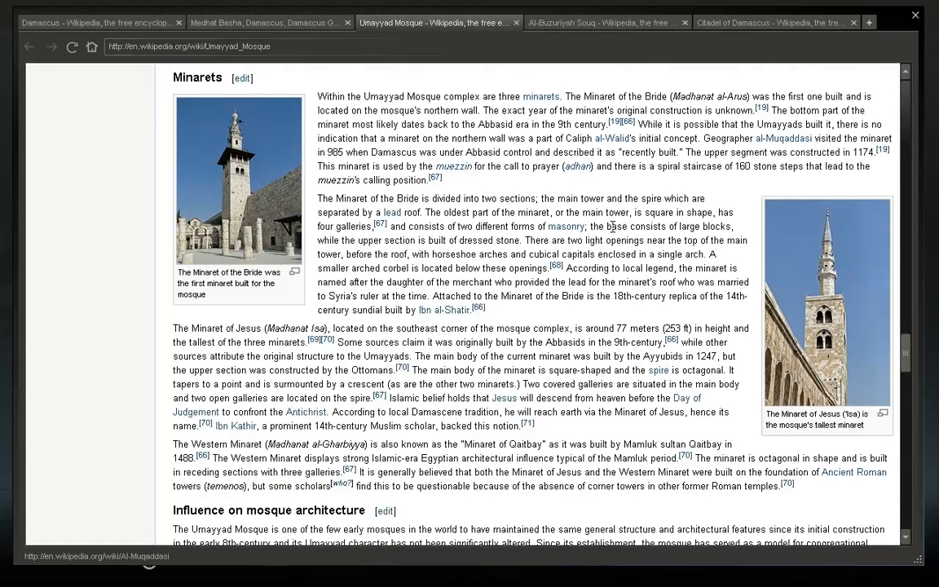
mouse_move(448, 253)
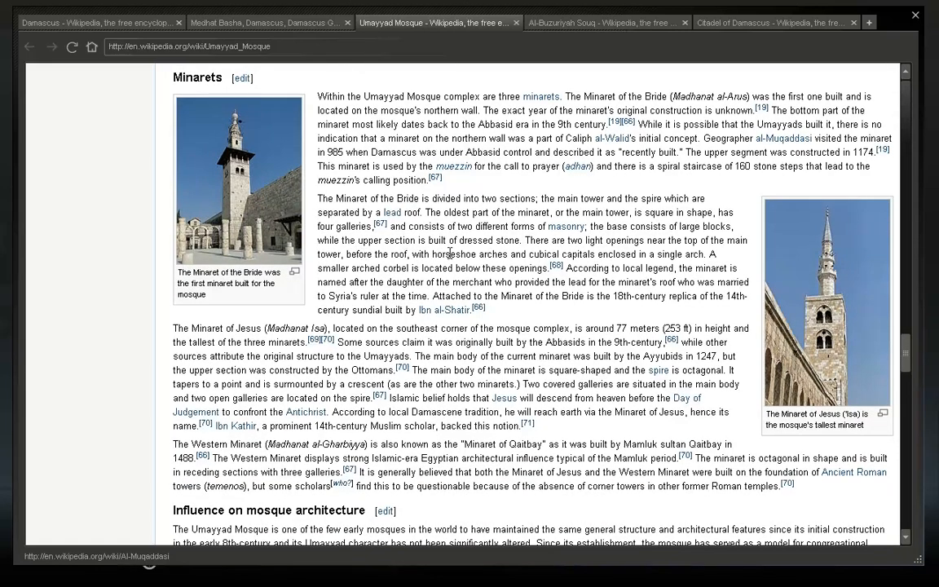
mouse_move(568, 241)
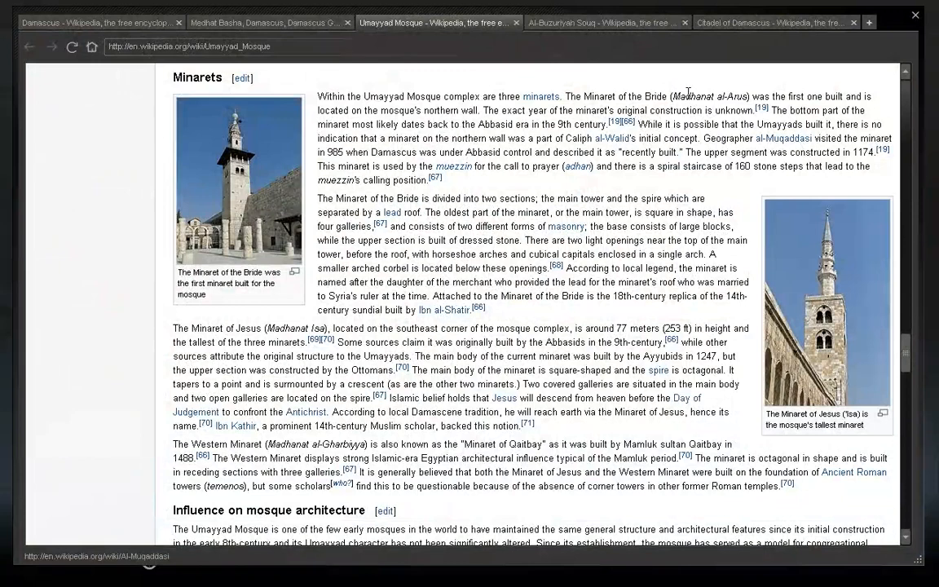
mouse_move(595, 327)
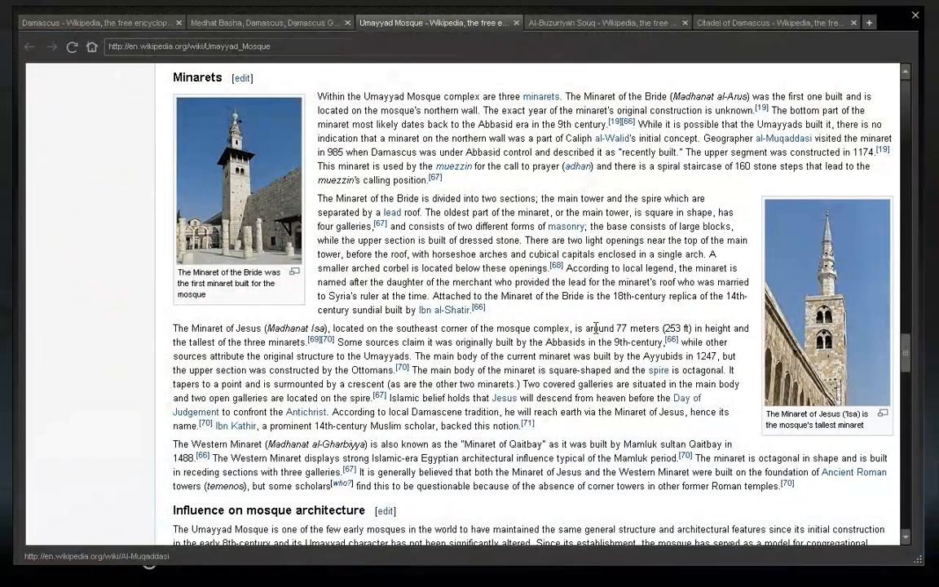
mouse_move(552, 324)
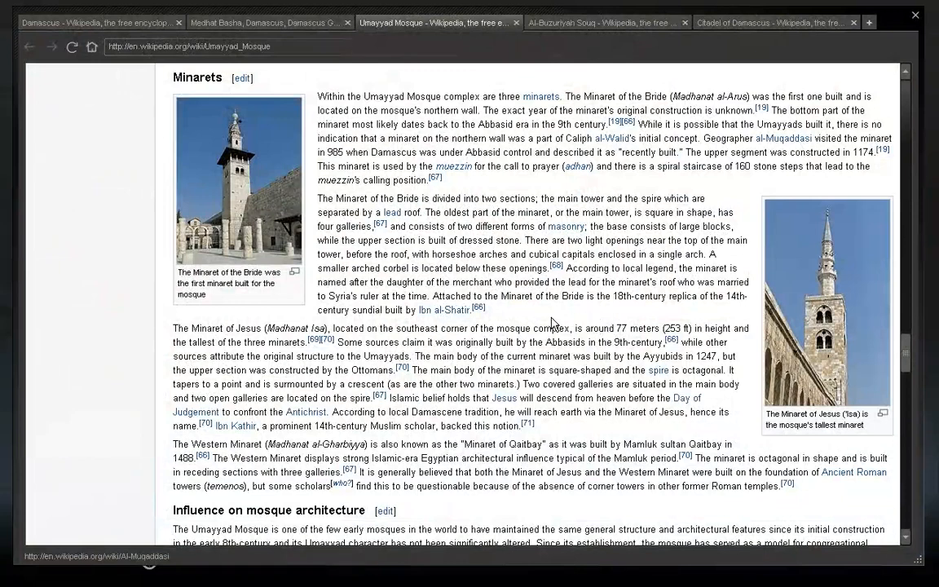
mouse_move(528, 318)
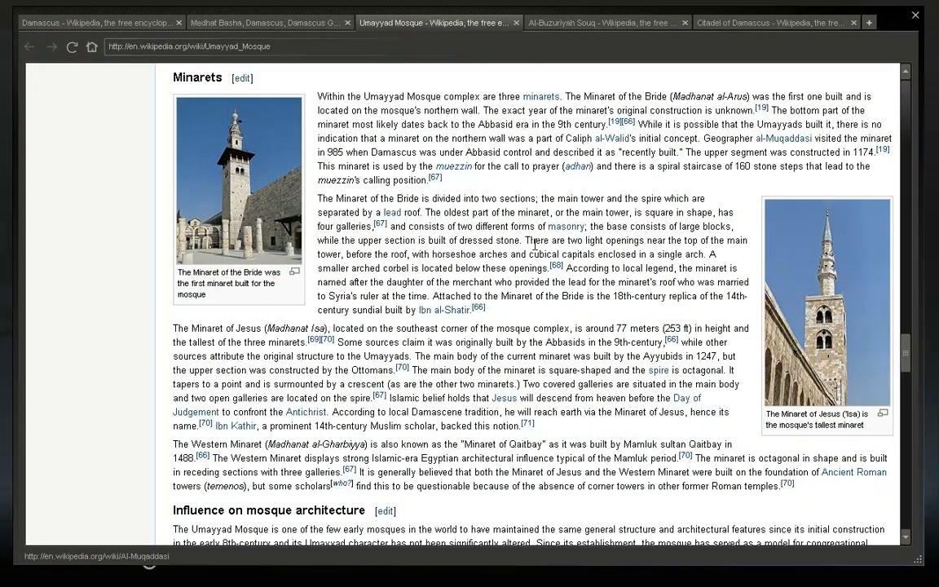
mouse_move(383, 254)
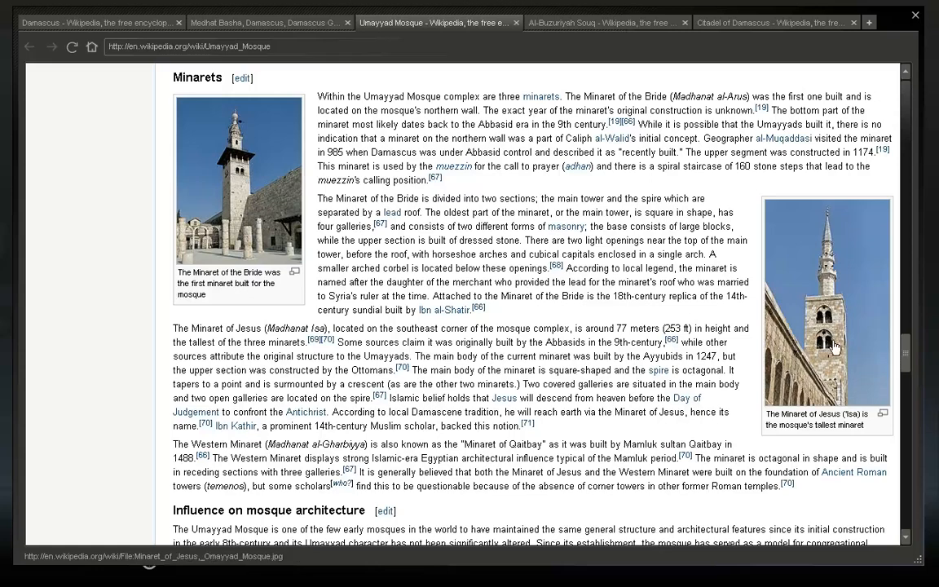
mouse_move(242, 178)
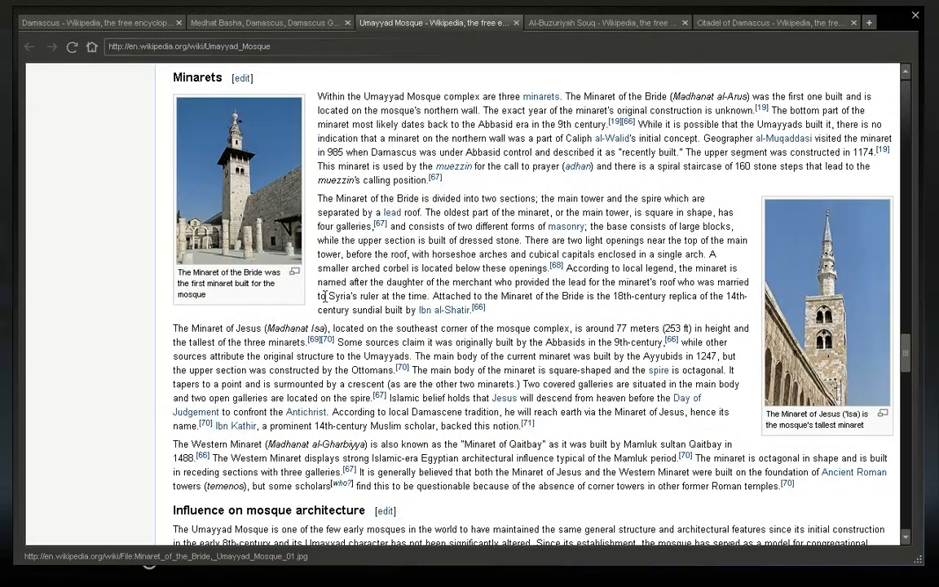
mouse_move(453, 277)
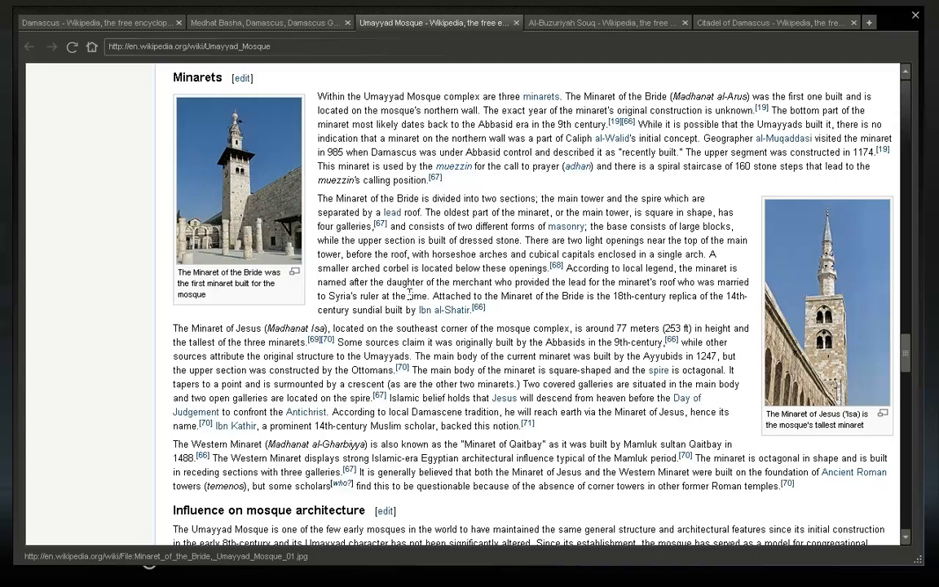
mouse_move(600, 298)
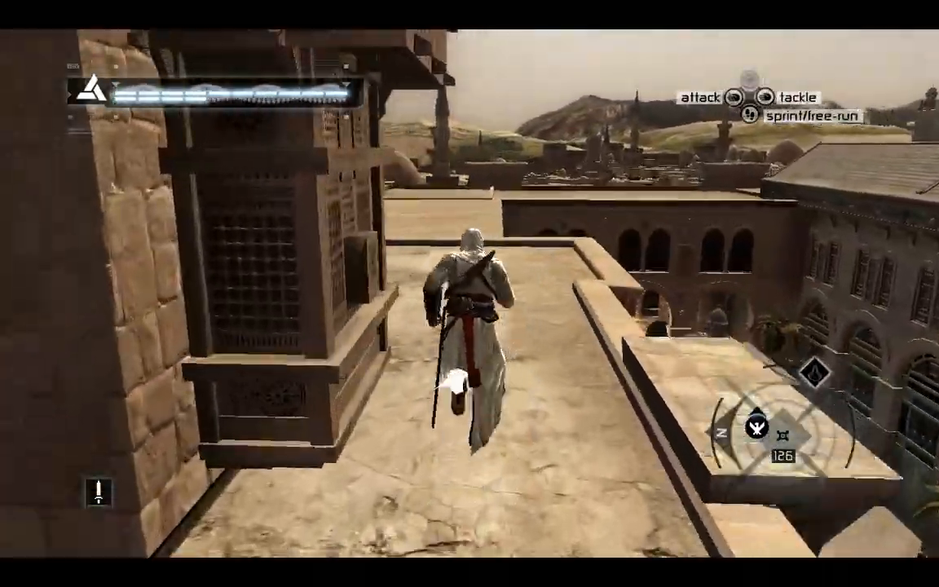
- Run Altaïr forward along the Damascus rooftop before returning to the article's Minarets section
key(w)
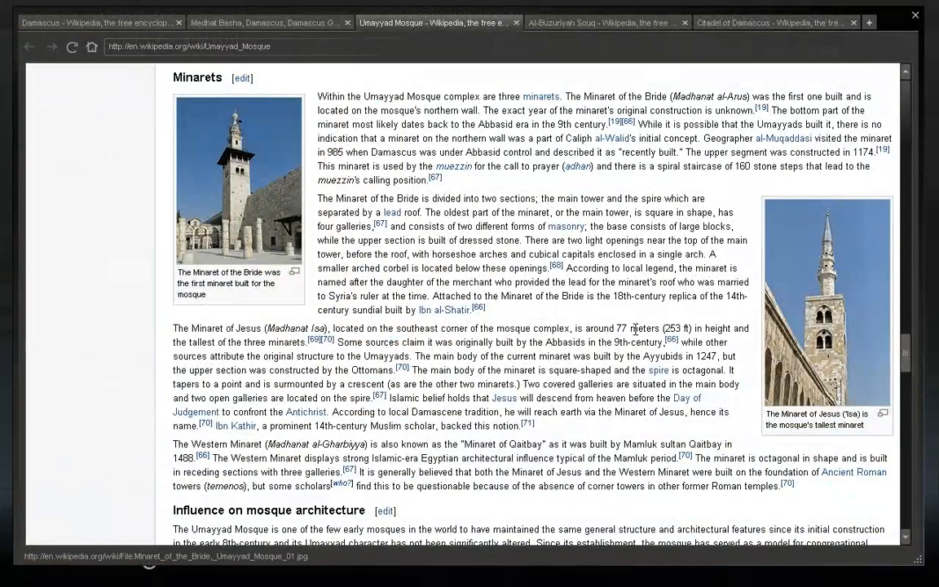
mouse_move(254, 358)
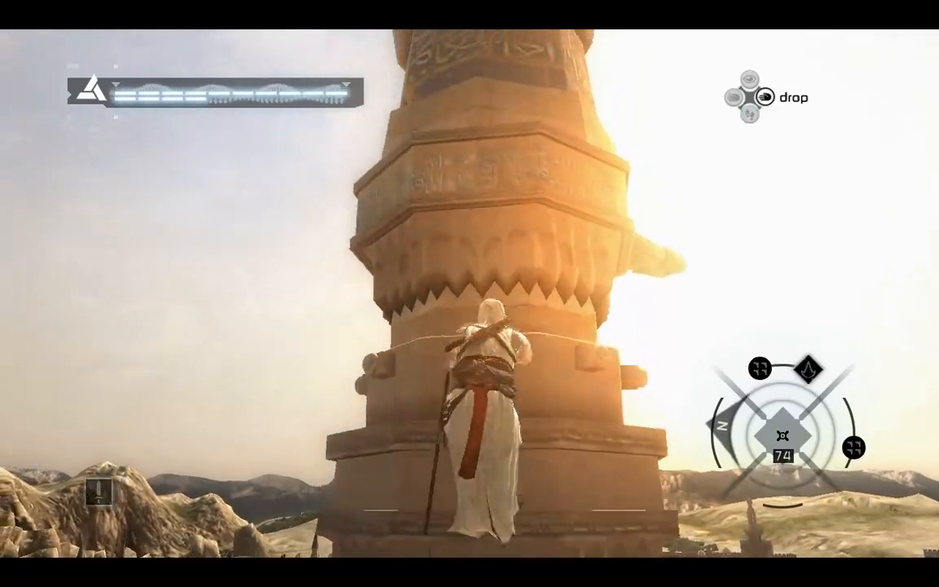
- Climb Altaïr partway up the inscribed minaret before returning to the Minarets section
key(w)
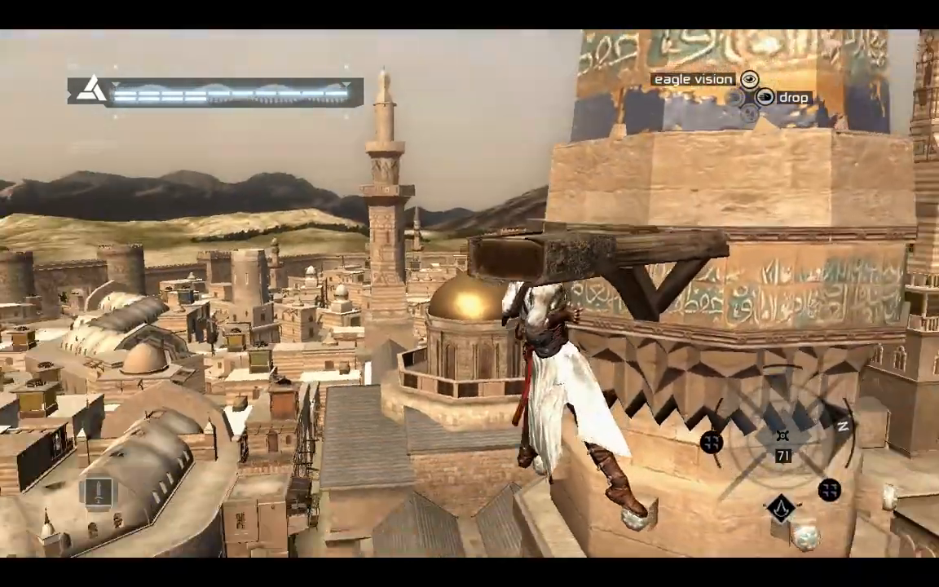
key(w)
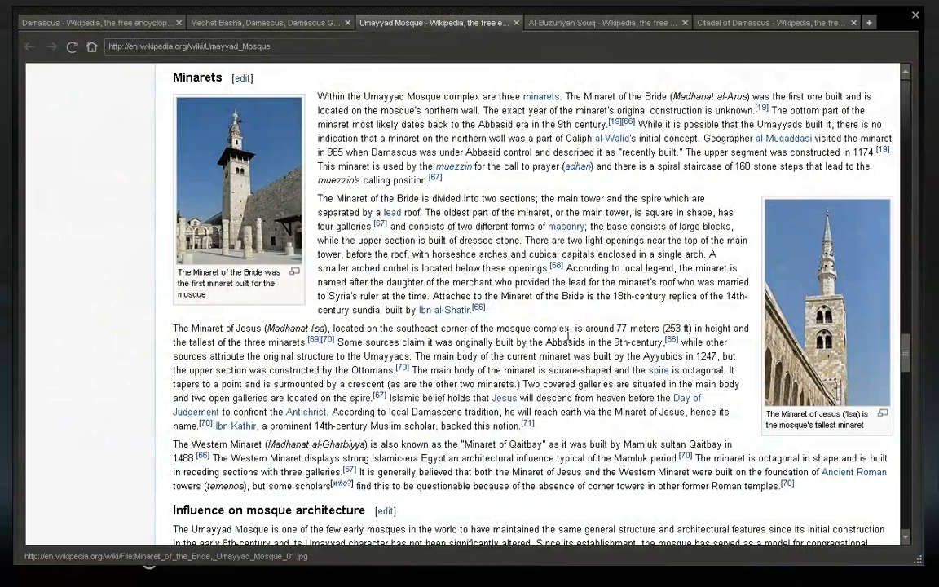
mouse_move(438, 350)
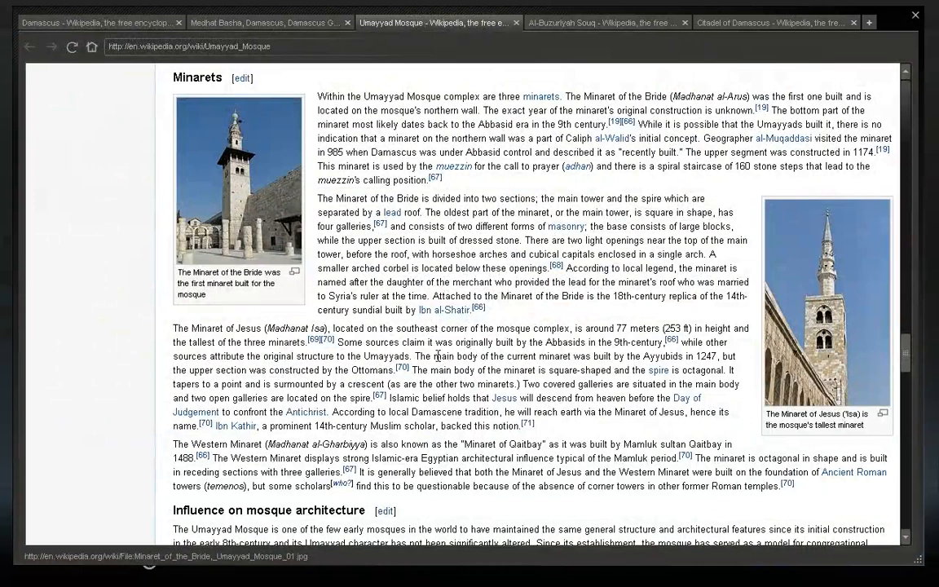
- Scroll past the Minaret of Jesus and Western Minaret paragraphs to the Influence on mosque architecture section
scroll(down, 3)
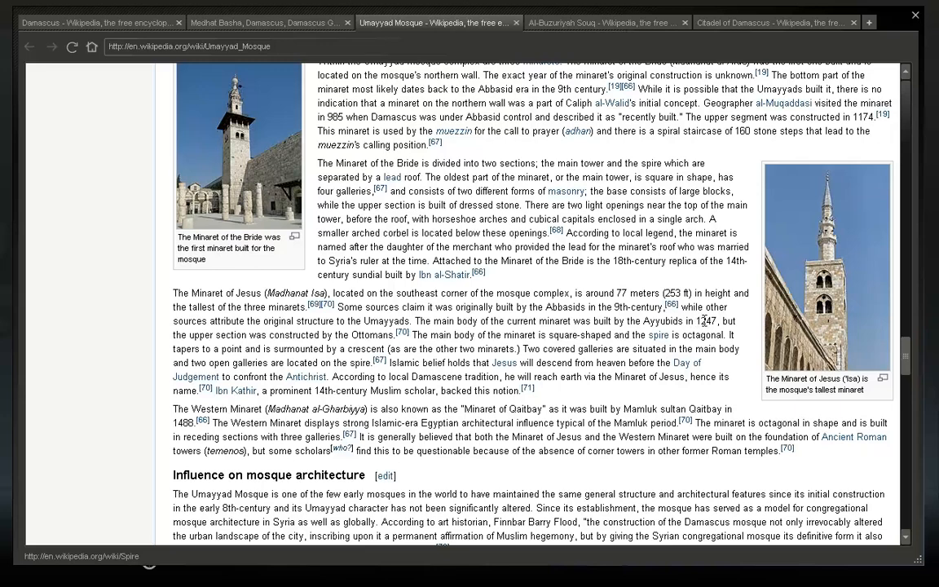
mouse_move(326, 318)
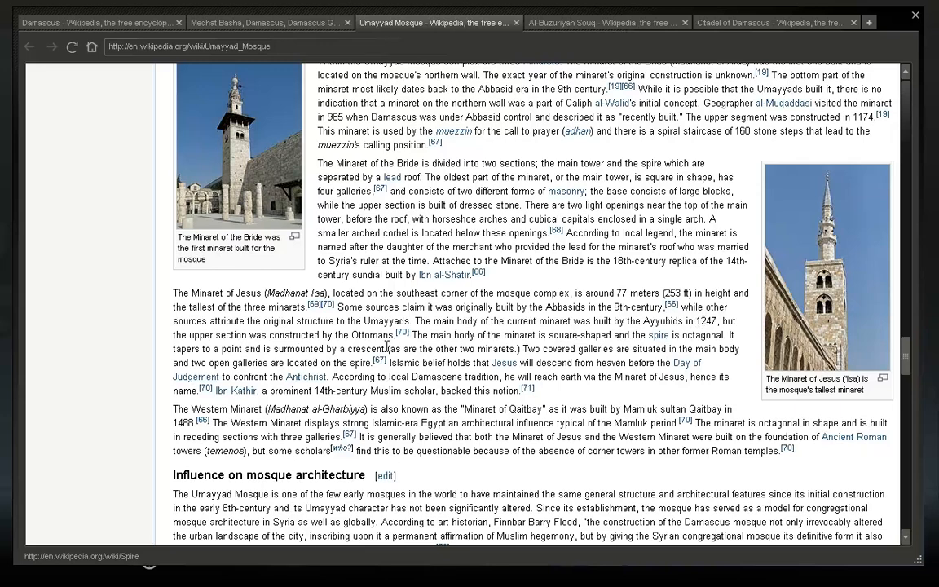
mouse_move(852, 336)
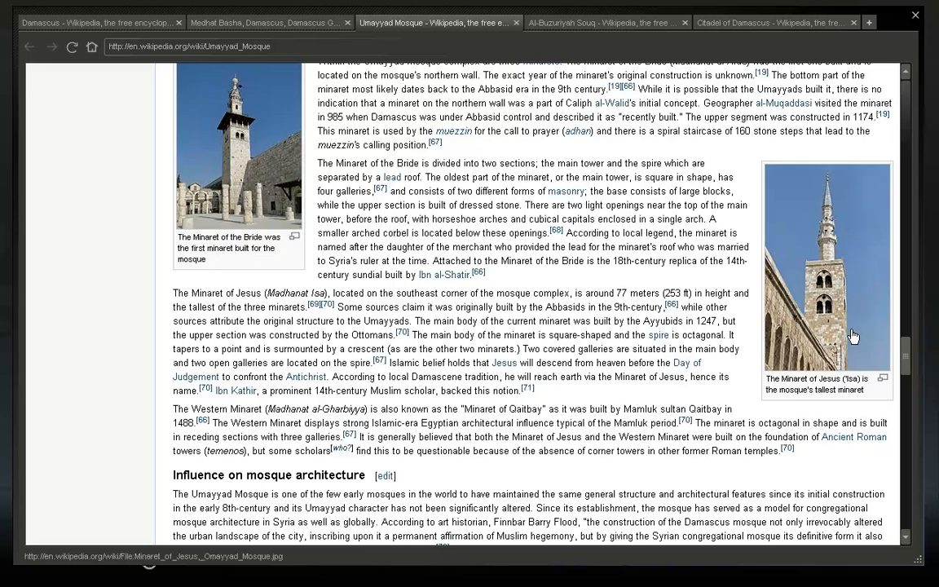
mouse_move(807, 261)
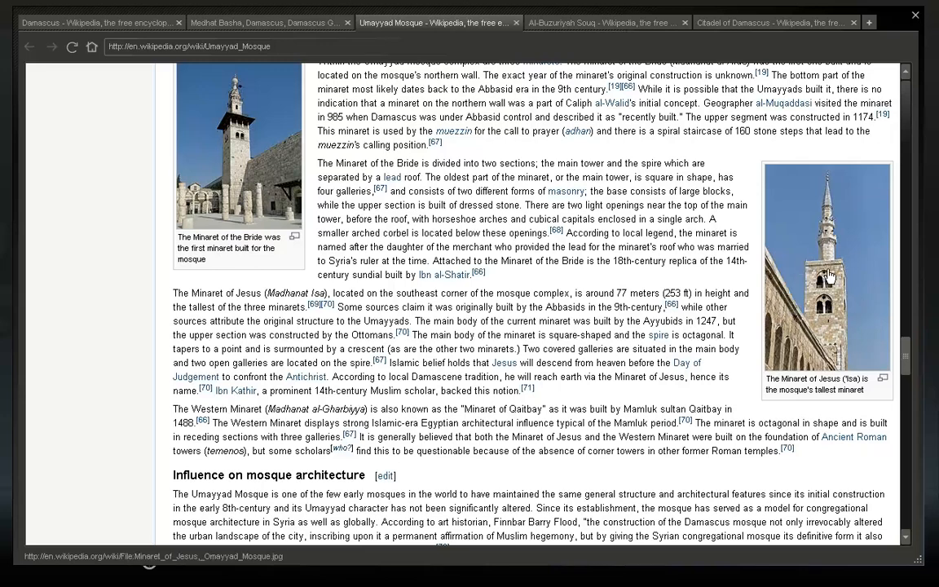
mouse_move(658, 334)
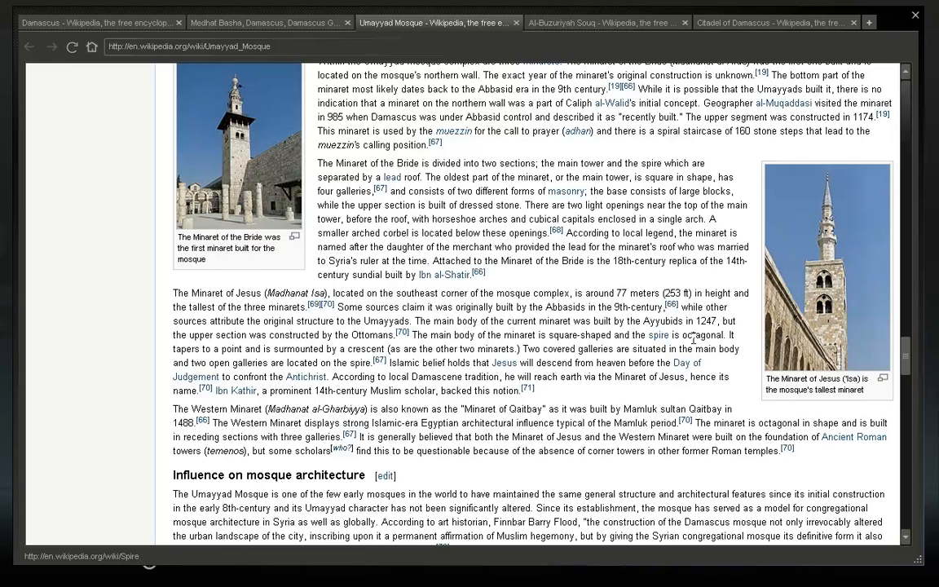
scroll(down, 3)
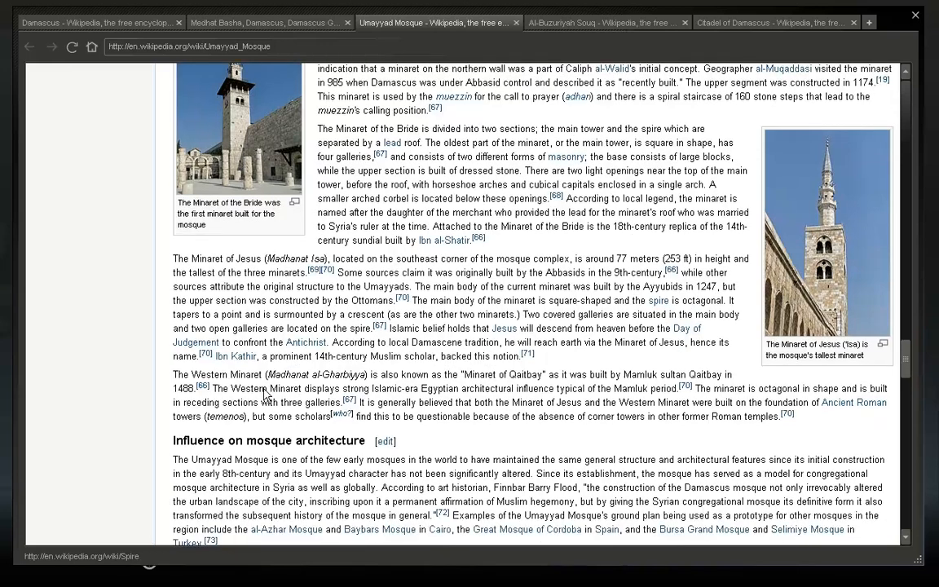
mouse_move(471, 386)
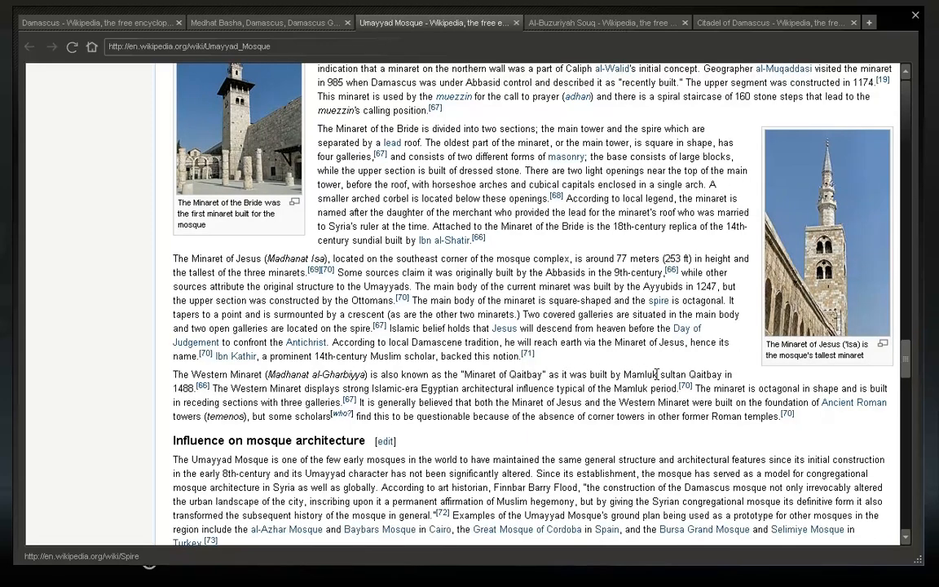
mouse_move(453, 410)
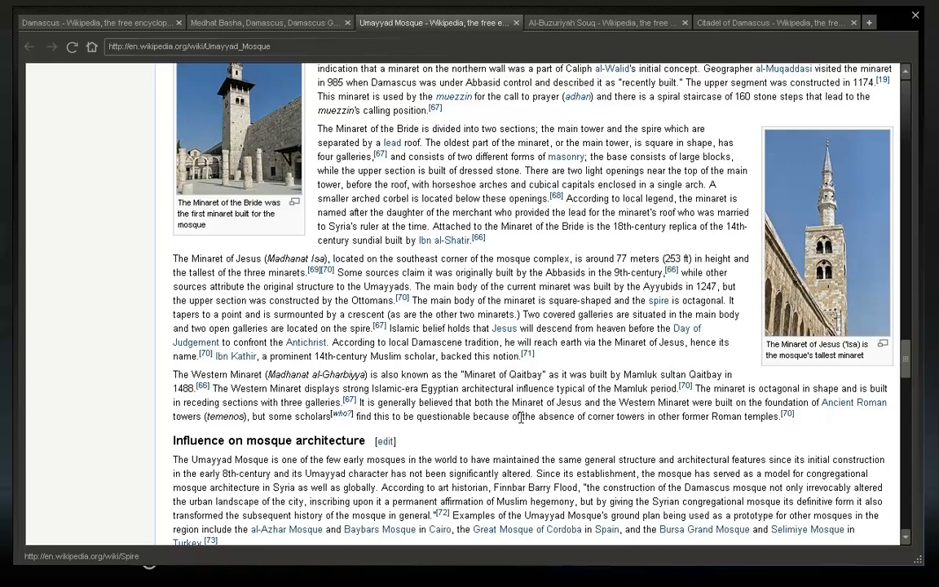
mouse_move(504, 328)
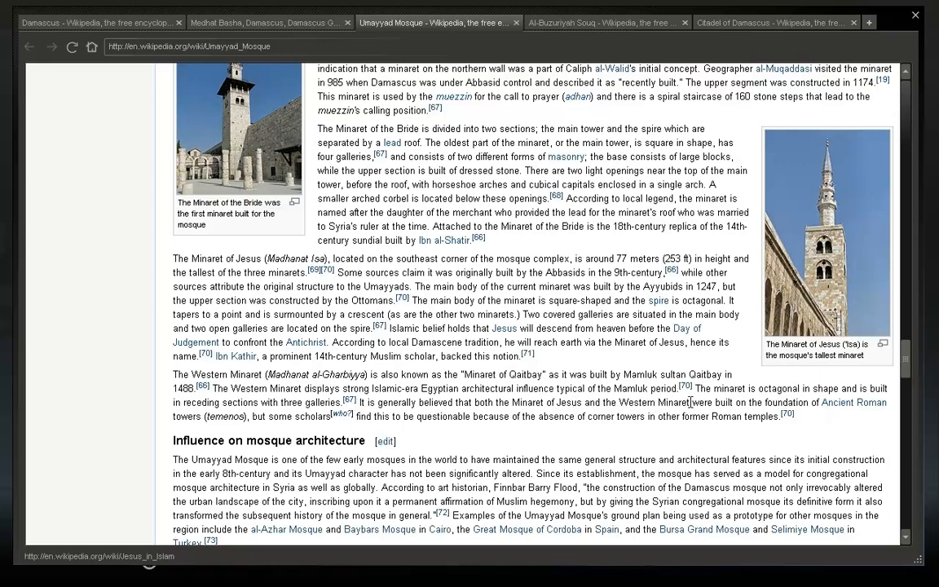
mouse_move(308, 430)
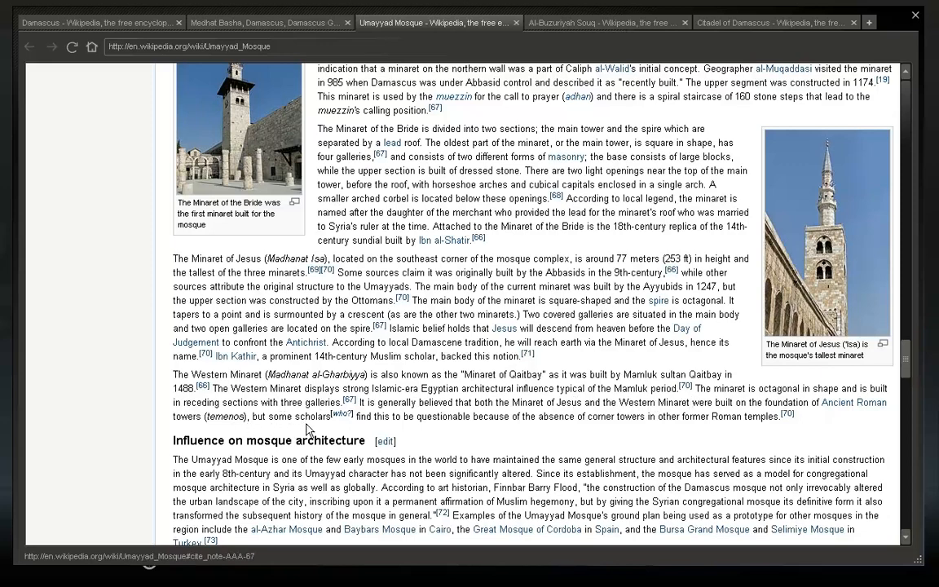
mouse_move(521, 416)
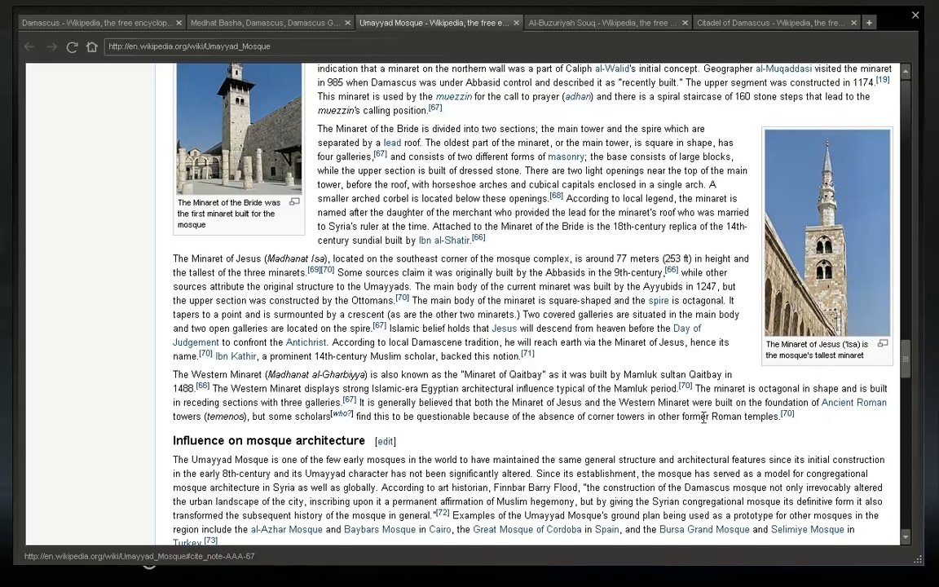
mouse_move(584, 391)
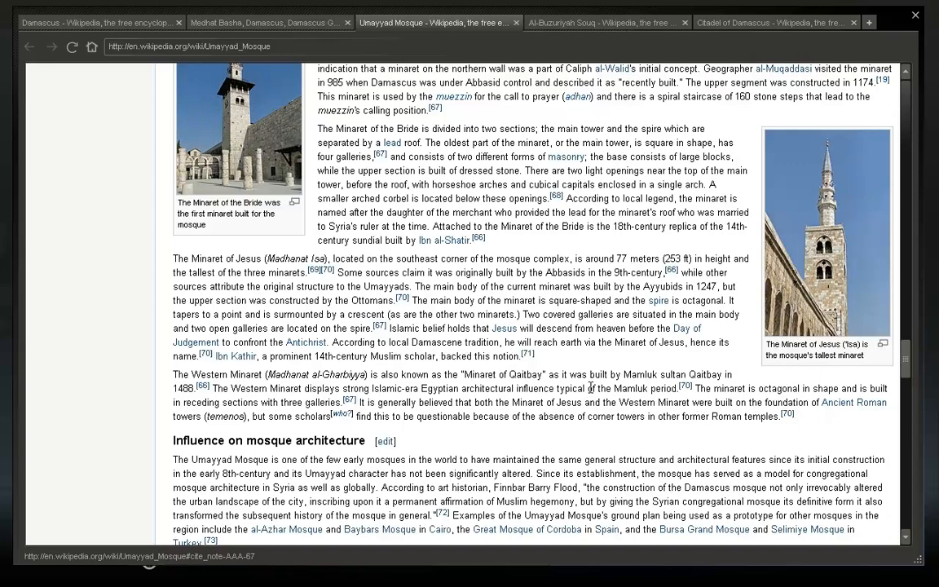
mouse_move(453, 259)
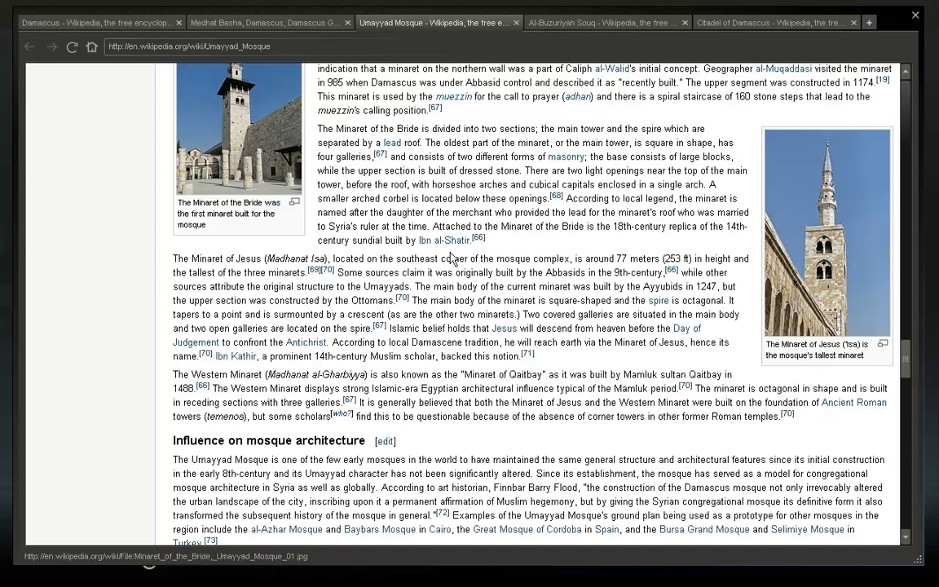
scroll(down, 3)
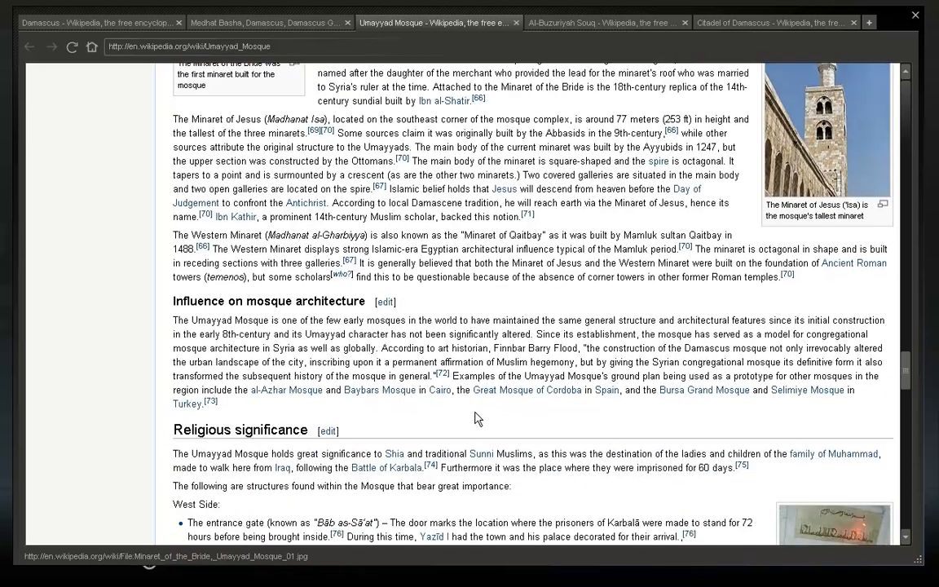
scroll(down, 3)
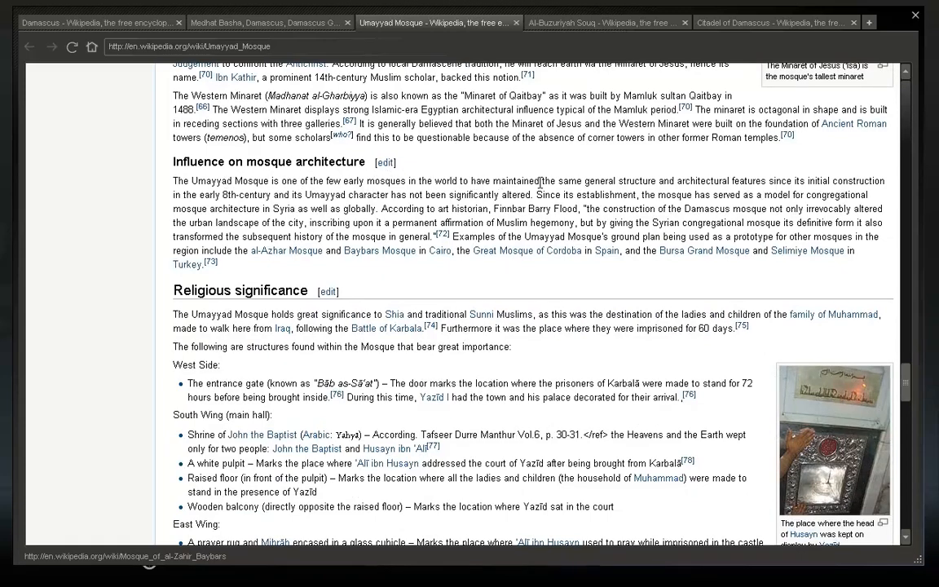
mouse_move(716, 182)
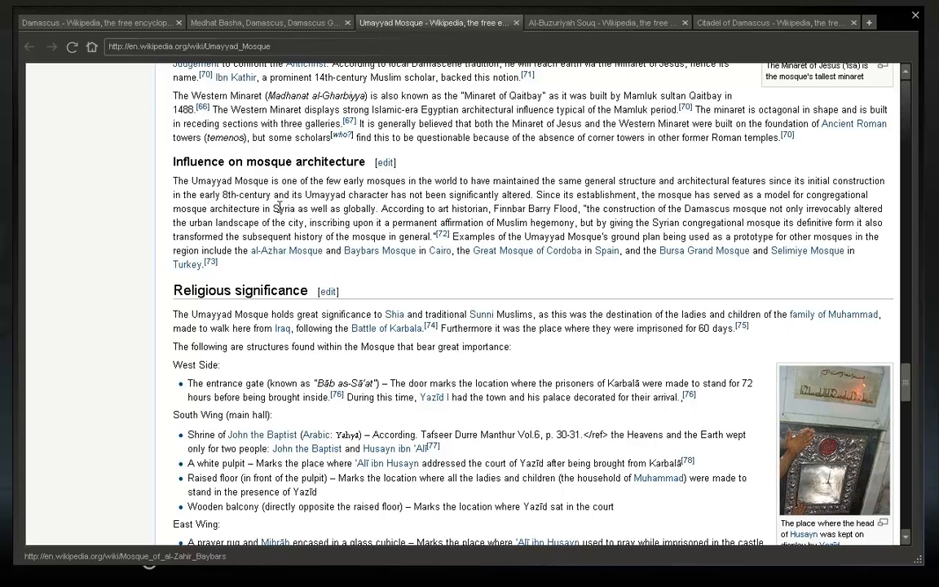
mouse_move(355, 204)
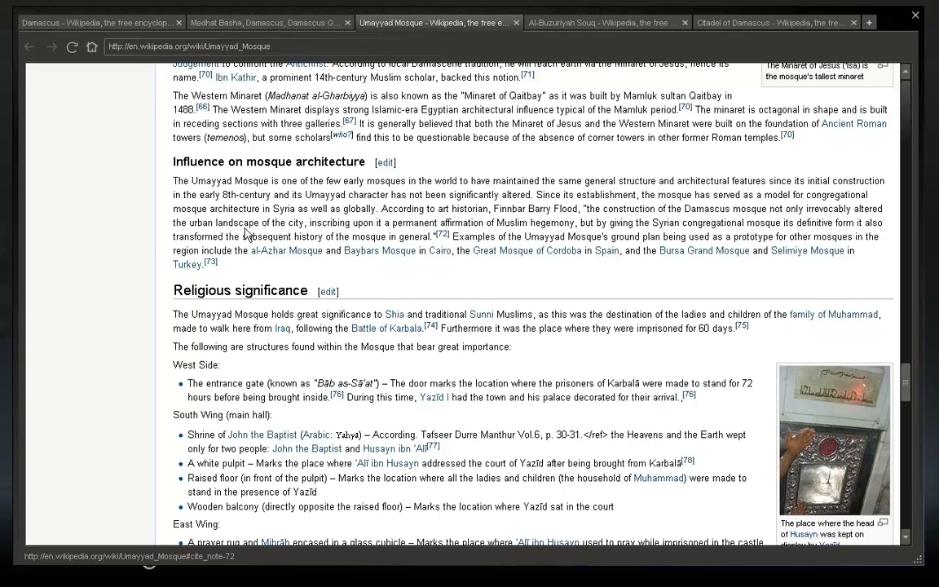
mouse_move(407, 235)
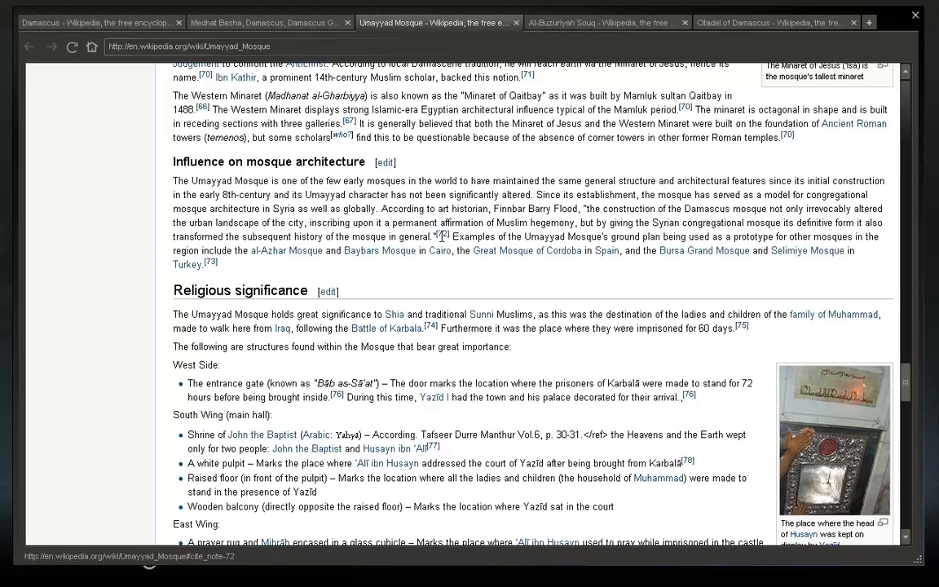
mouse_move(528, 251)
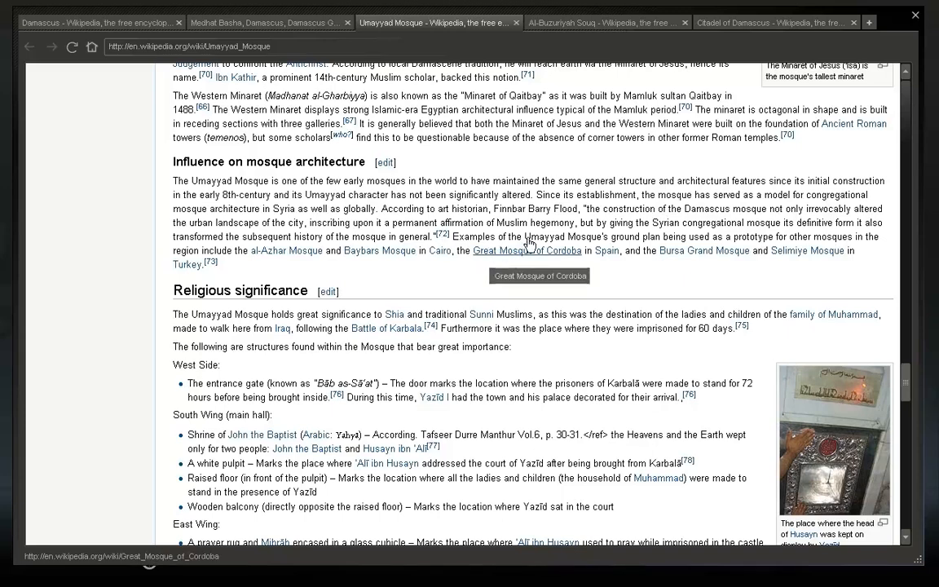
mouse_move(706, 251)
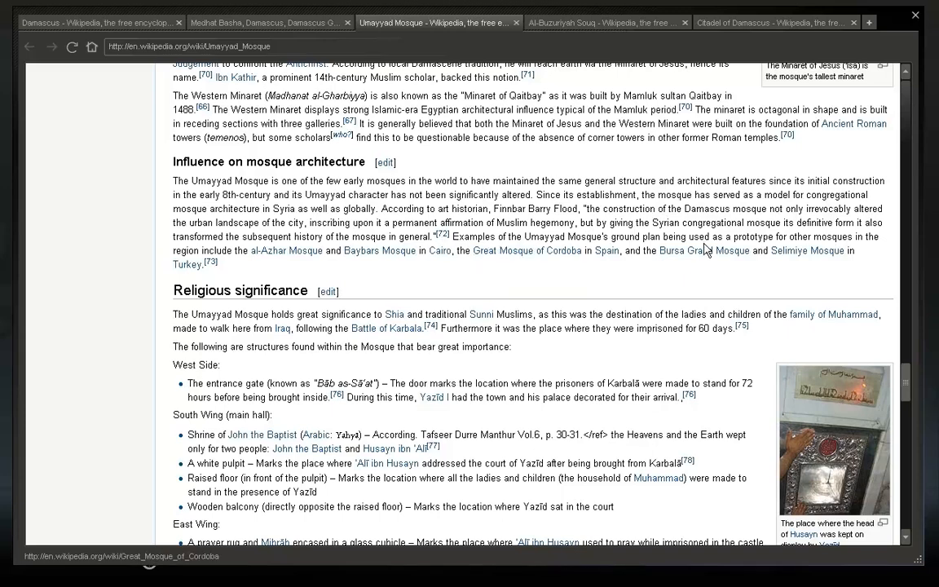
mouse_move(354, 254)
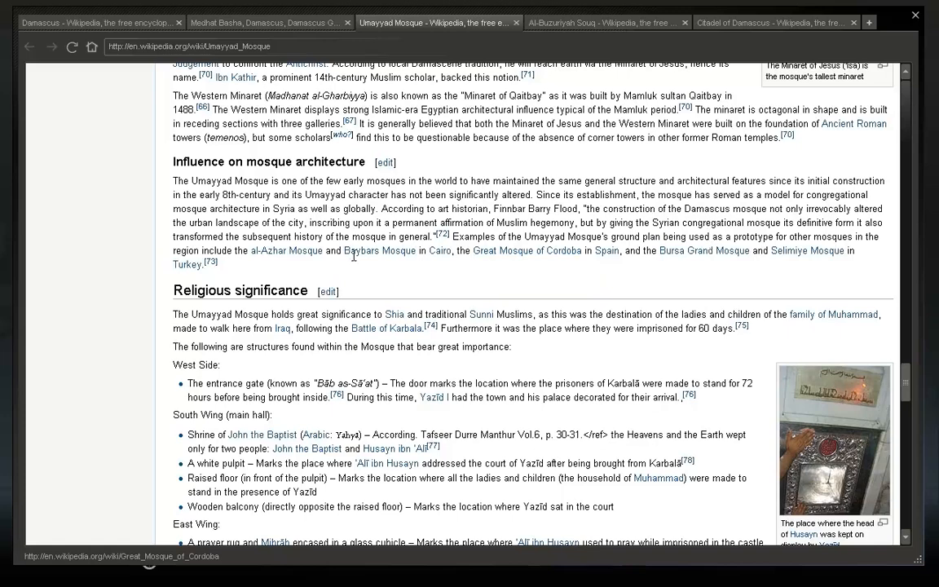
mouse_move(378, 251)
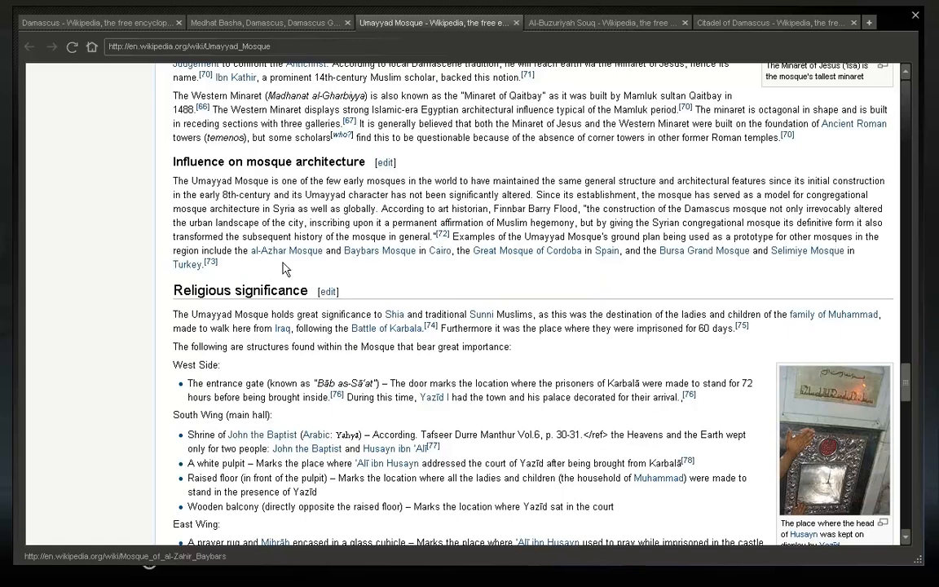
mouse_move(443, 270)
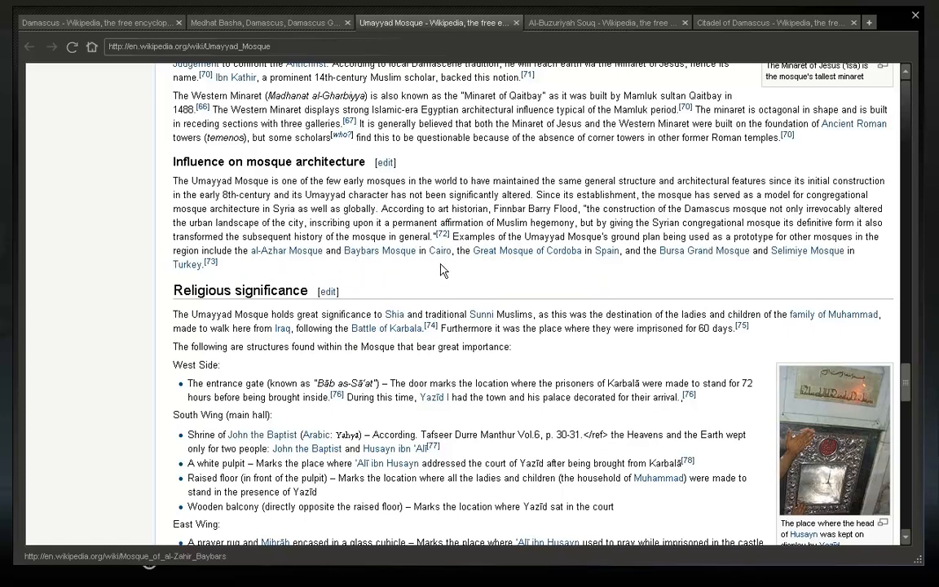
mouse_move(606, 251)
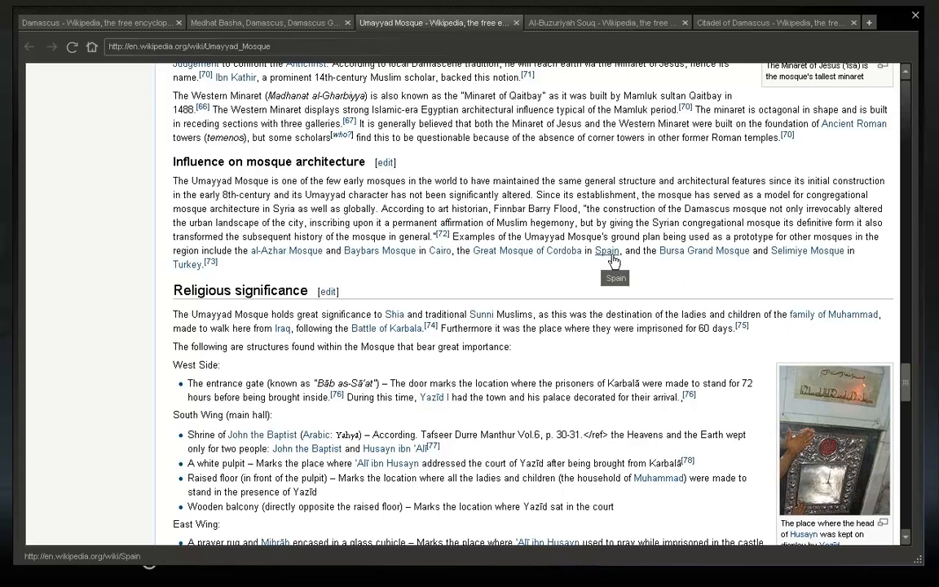
mouse_move(621, 254)
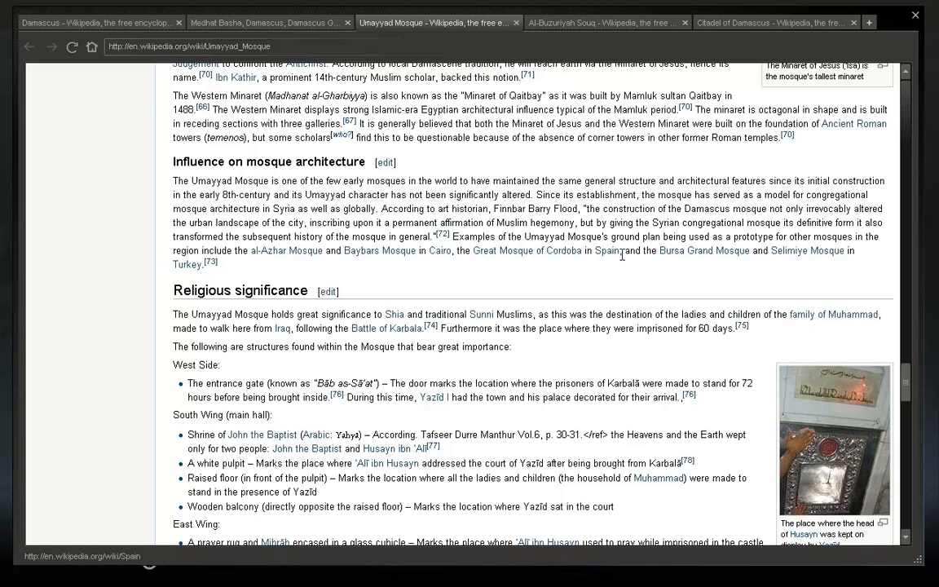
mouse_move(606, 251)
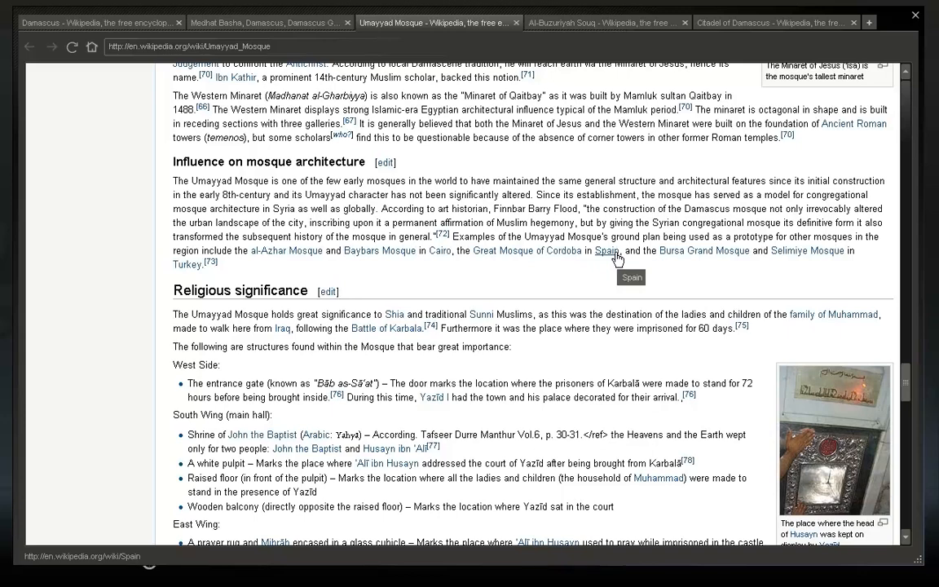
mouse_move(769, 261)
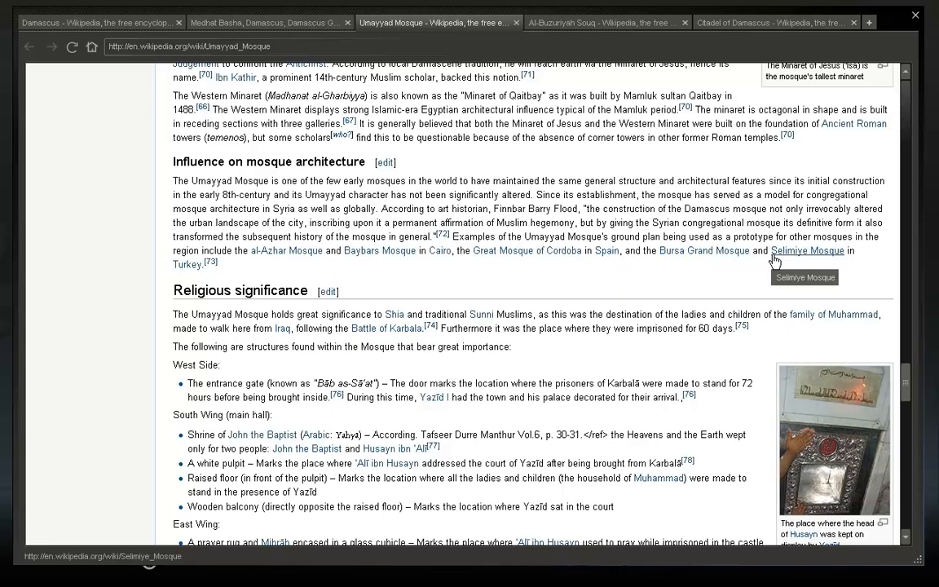
mouse_move(796, 259)
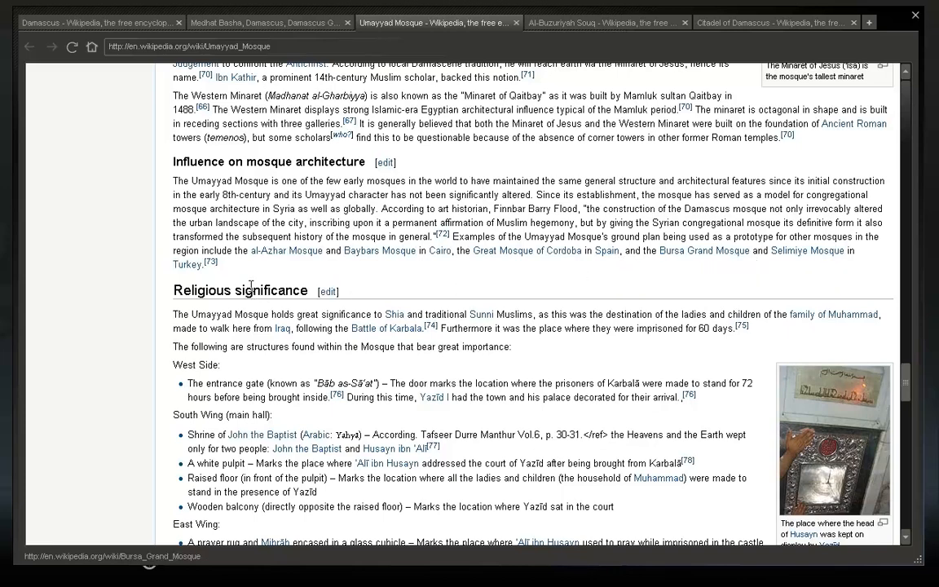
- Scroll to the Umayyad Mosque Yard panoramic photo, then move Altaïr above the arcaded facade in Assassin's Creed
scroll(down, 3)
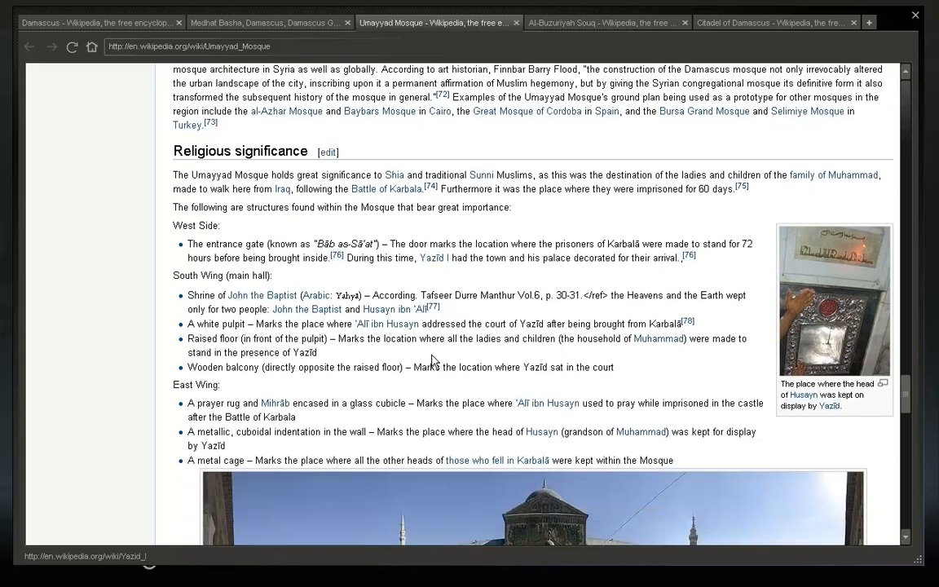
scroll(down, 3)
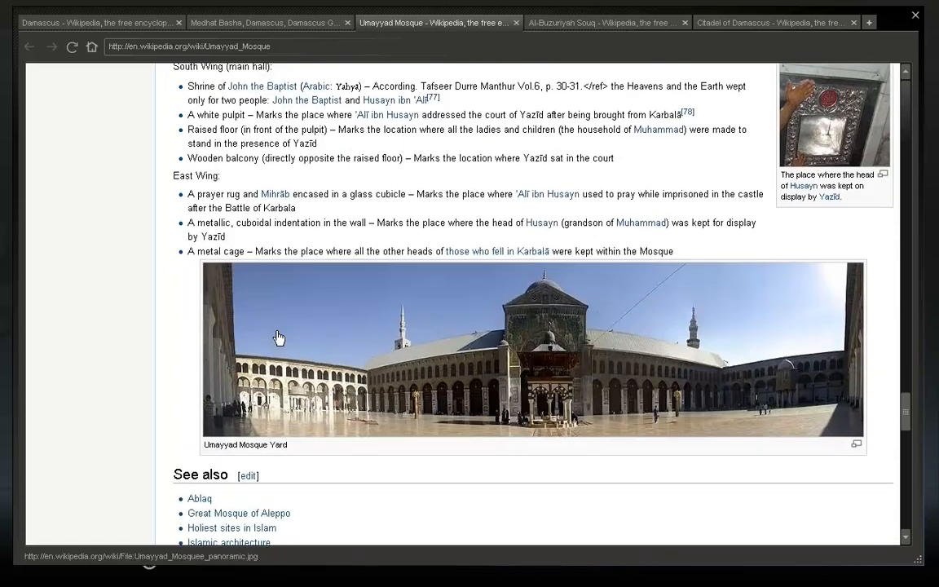
mouse_move(404, 417)
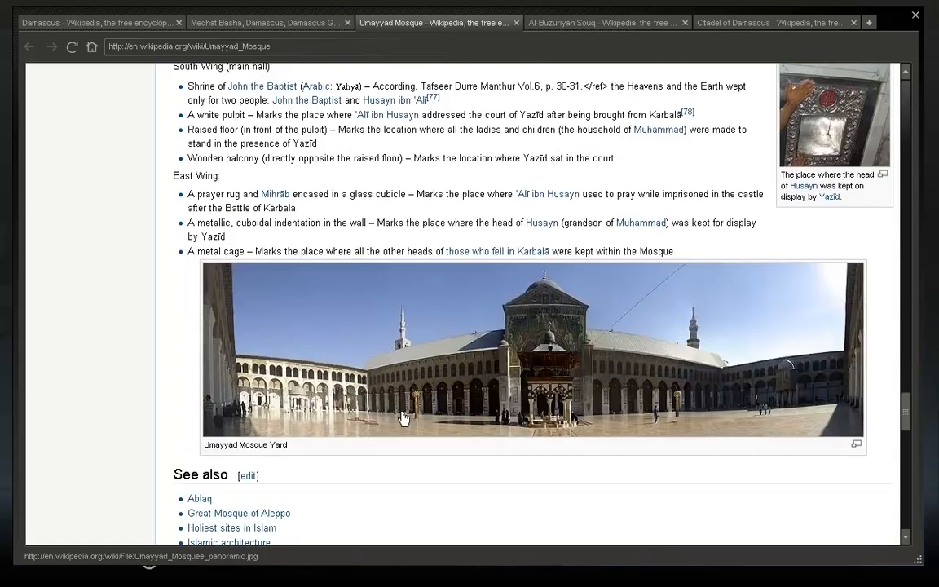
mouse_move(518, 396)
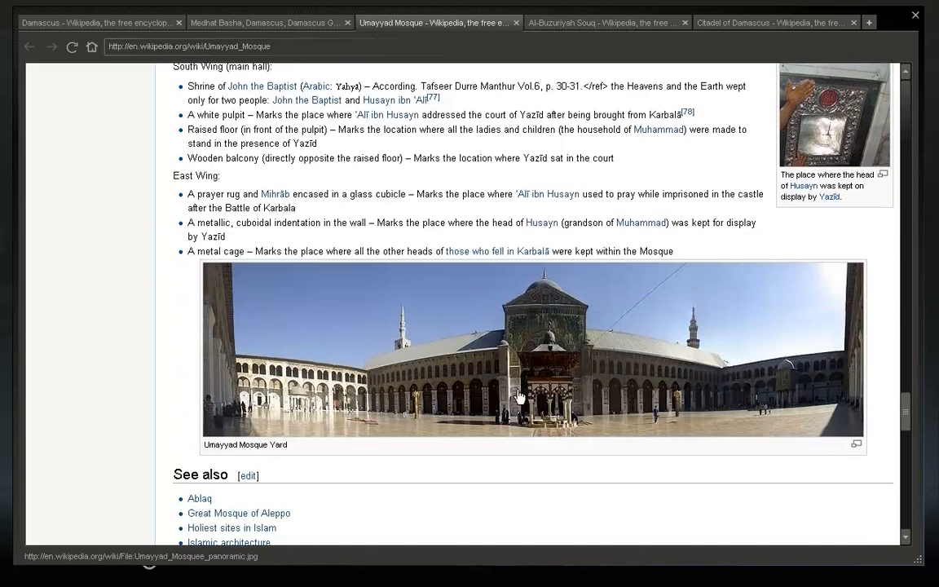
mouse_move(580, 382)
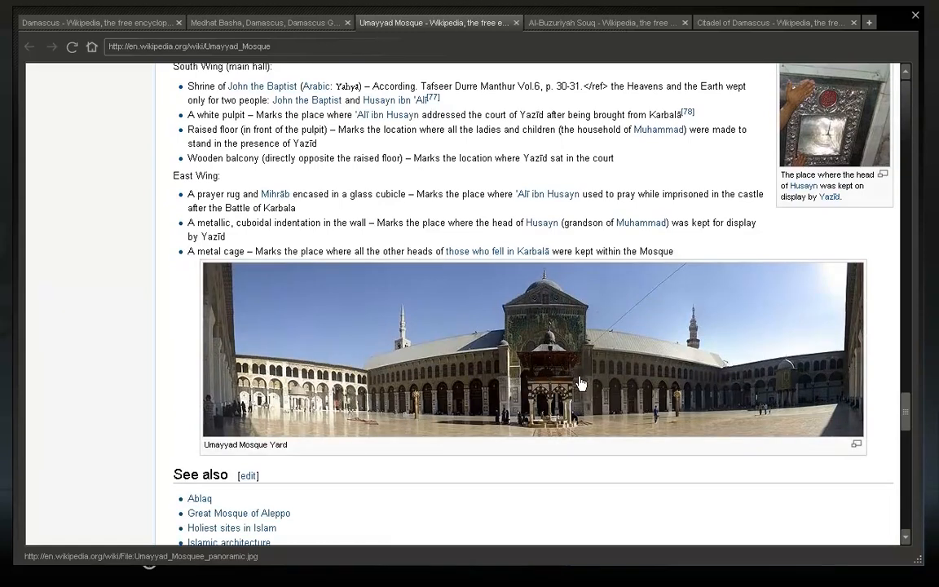
mouse_move(579, 374)
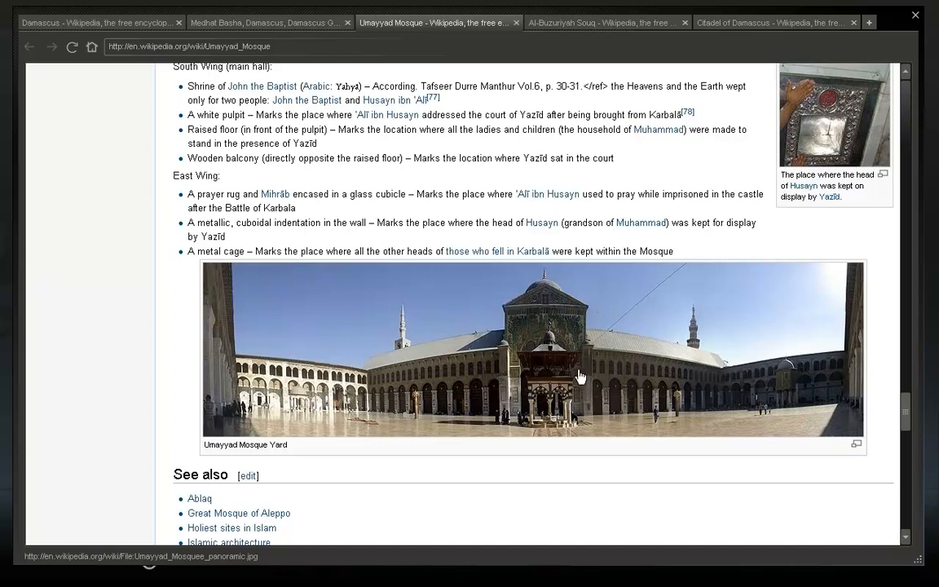
mouse_move(561, 365)
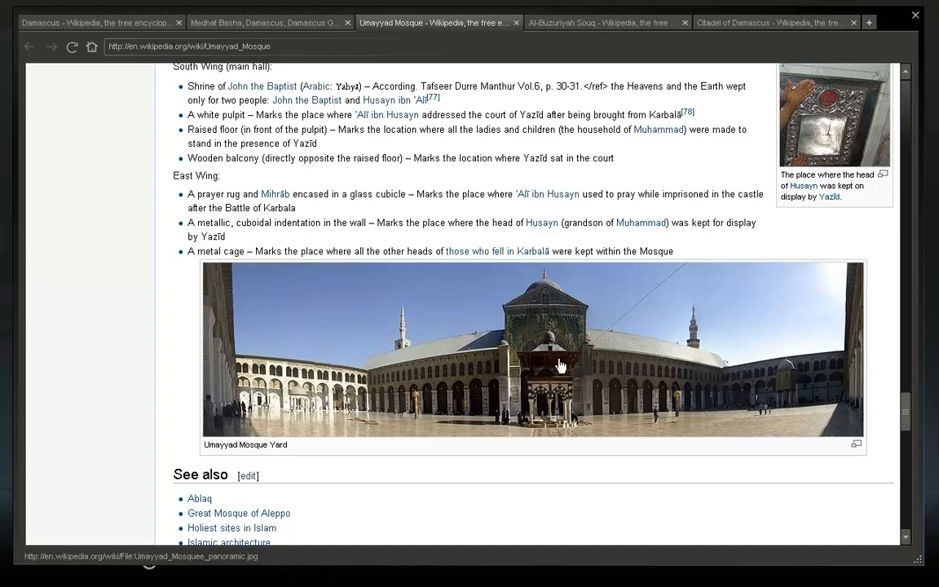
mouse_move(283, 387)
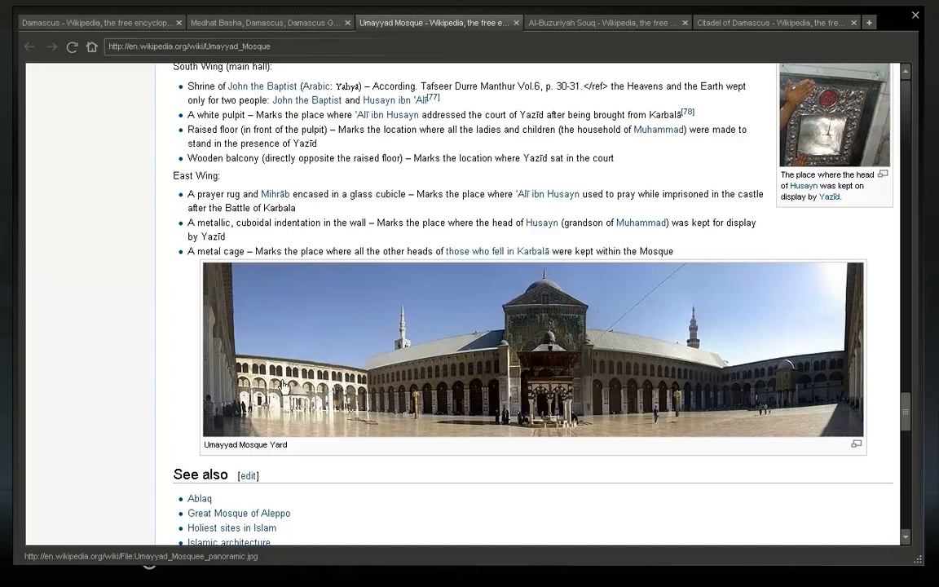
mouse_move(812, 404)
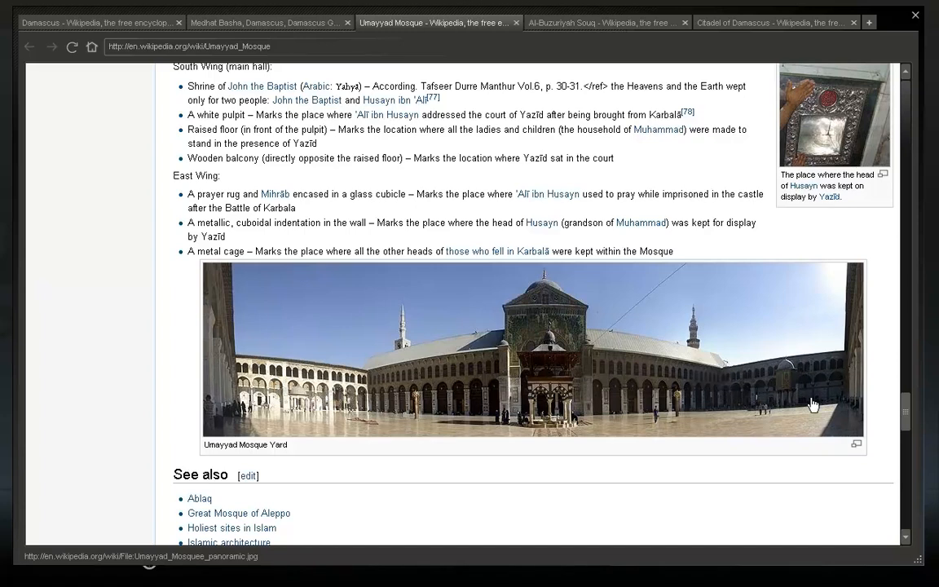
mouse_move(713, 424)
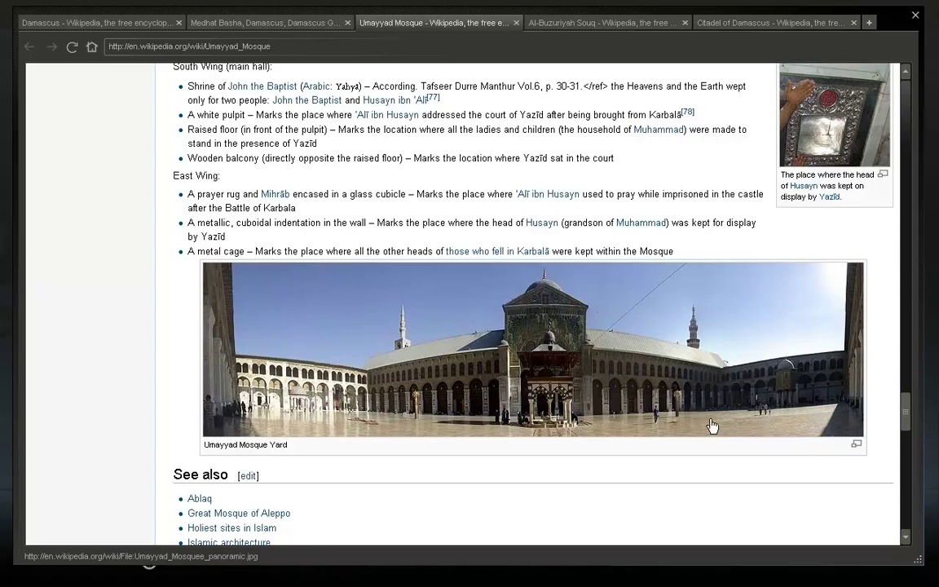
mouse_move(683, 392)
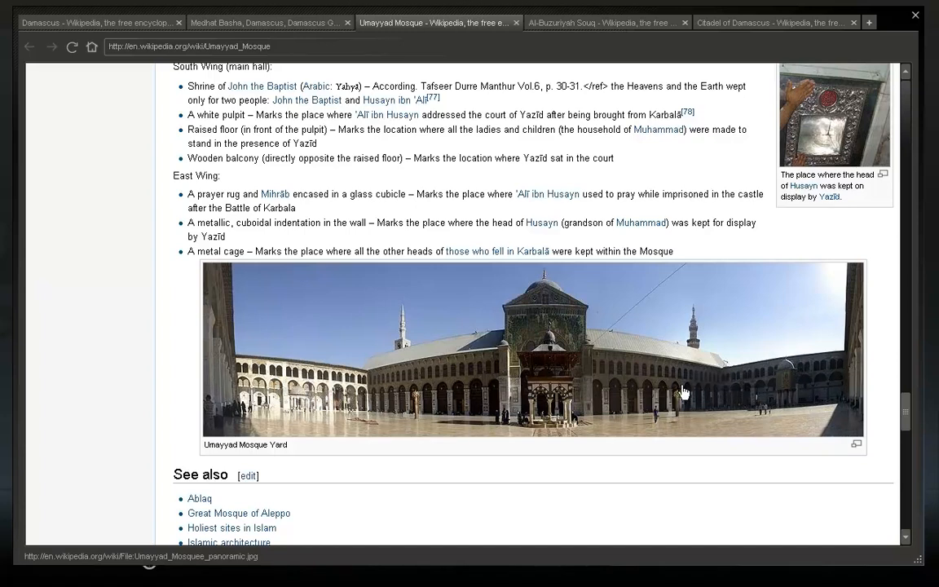
mouse_move(502, 357)
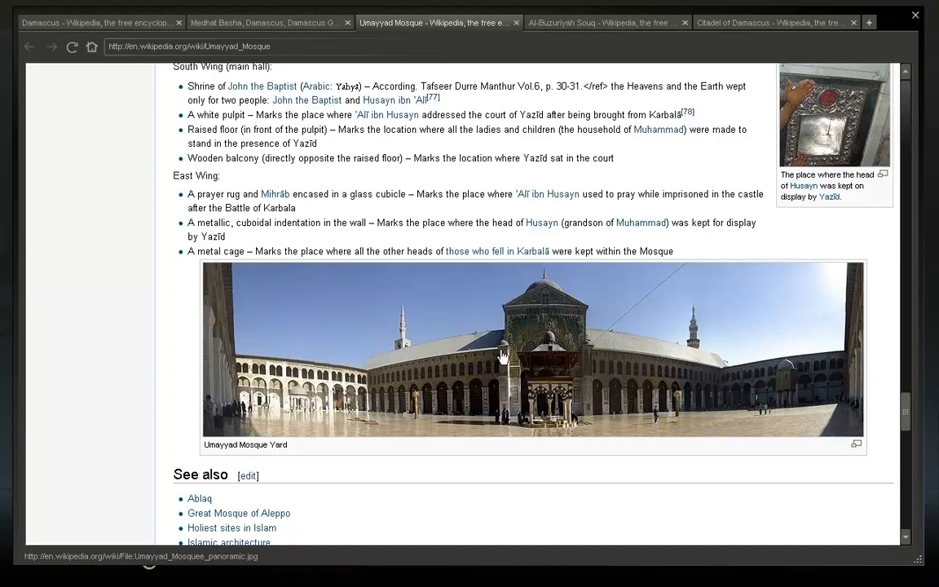
mouse_move(401, 352)
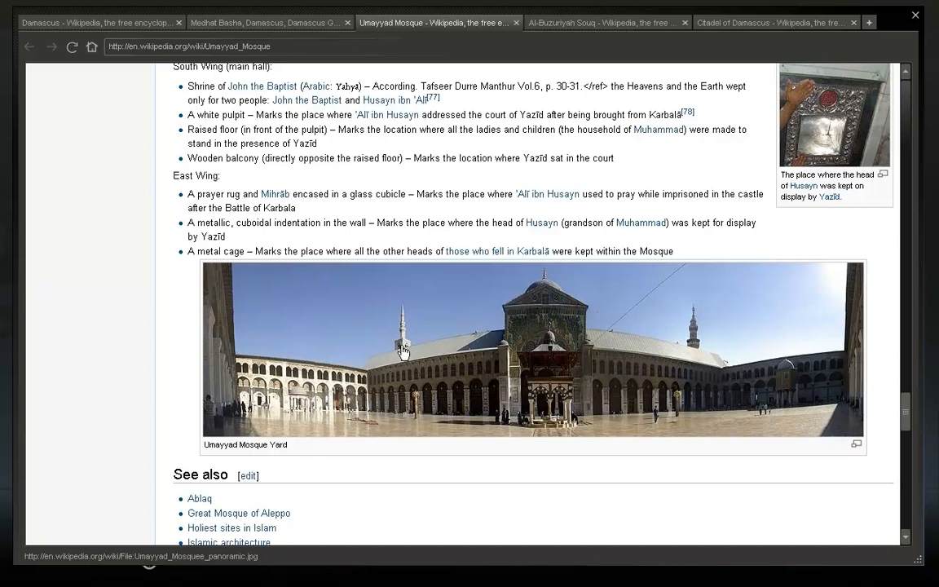
mouse_move(544, 348)
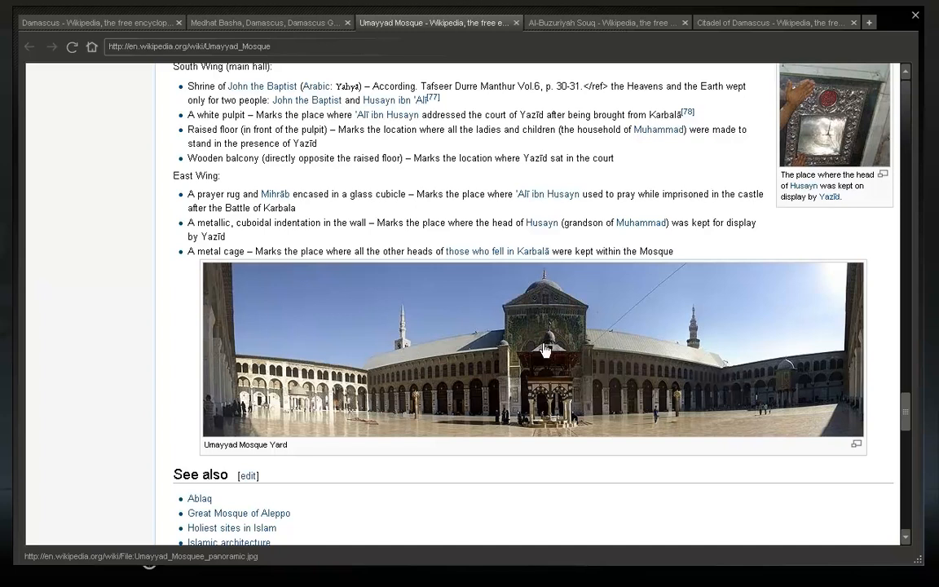
mouse_move(249, 376)
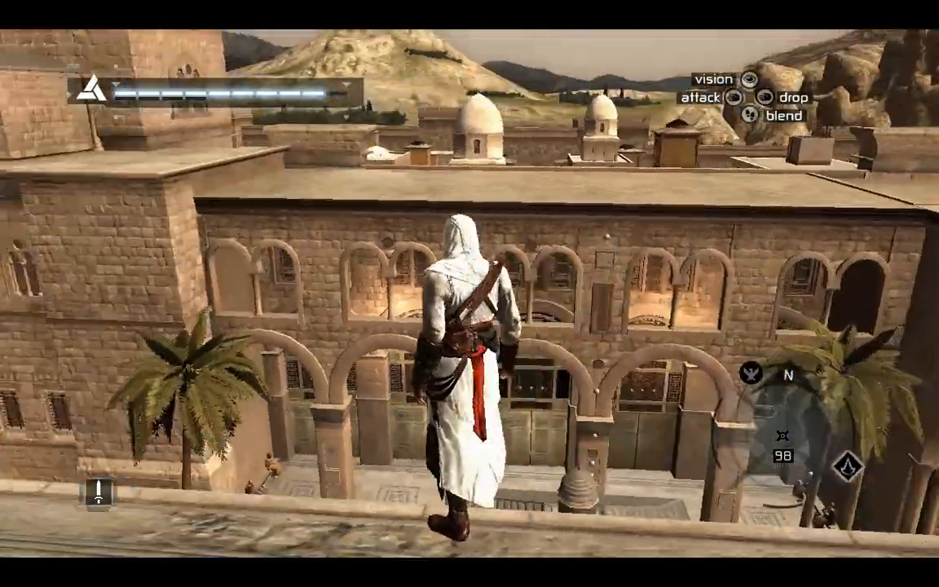
key(w)
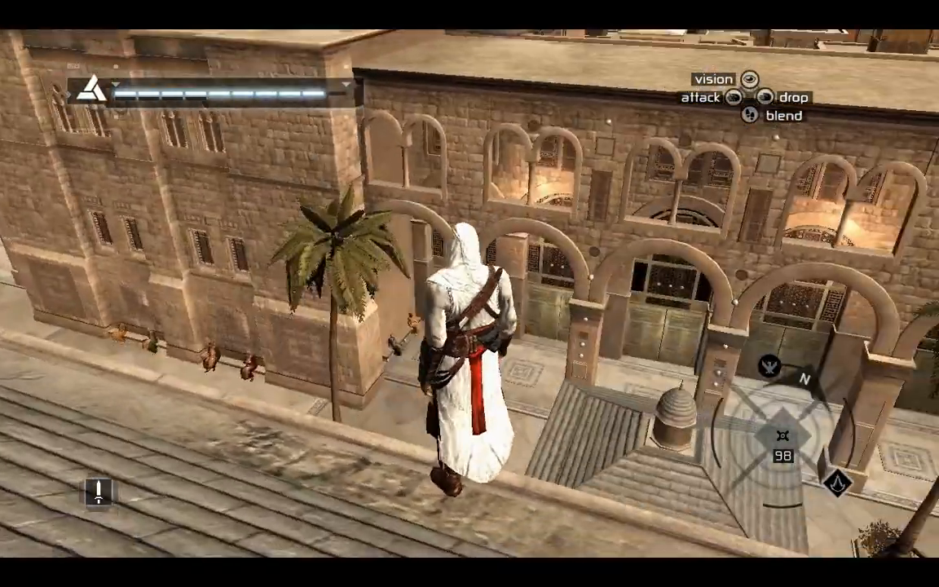